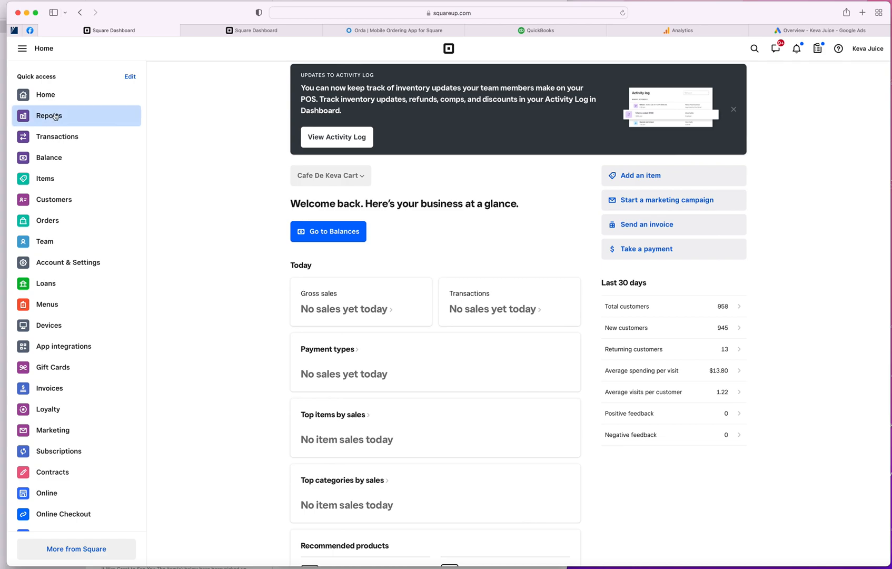
Step: Navigate Reports to the April 2022 Category Sales report via Sales Trends
{"action": "left_click", "coordinate": [47, 116]}
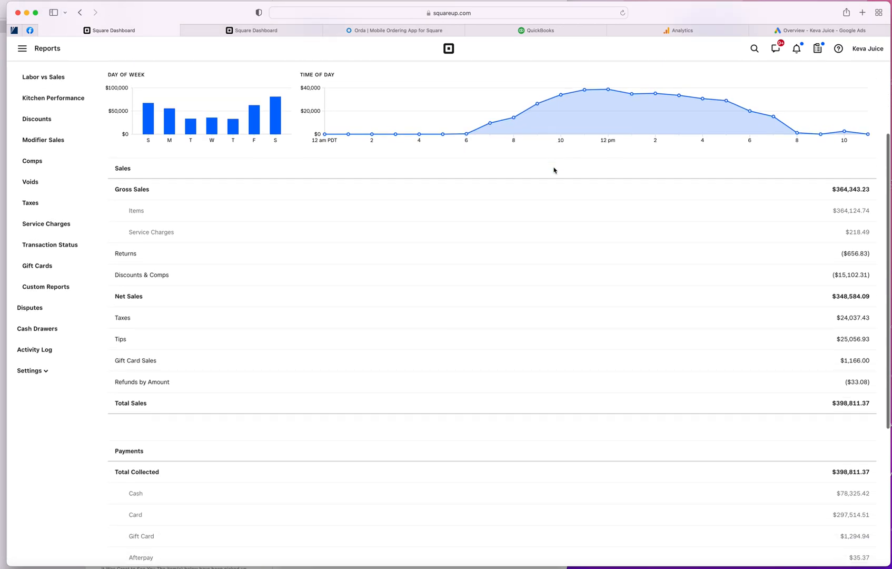
{"action": "scroll", "scroll_direction": "up", "scroll_amount": 3}
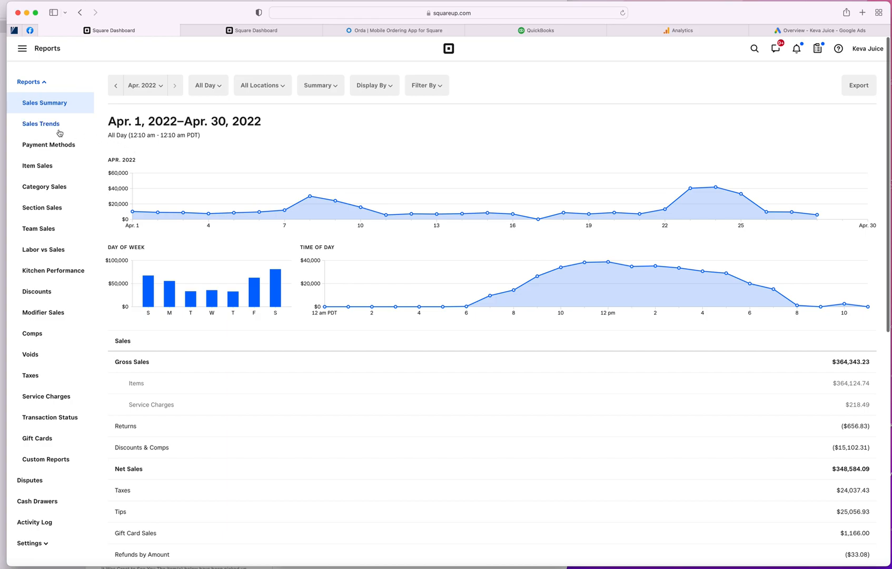
{"action": "left_click", "coordinate": [41, 123]}
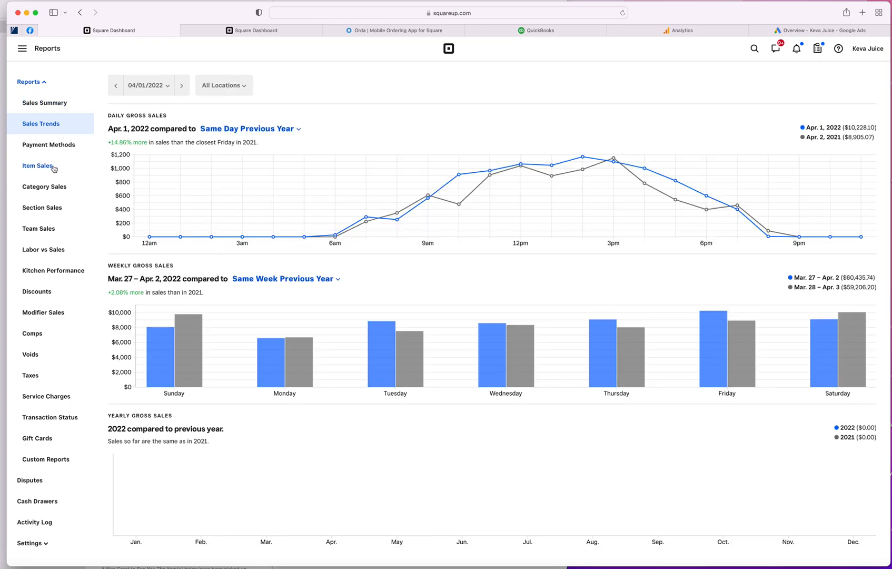
{"action": "left_click", "coordinate": [37, 166]}
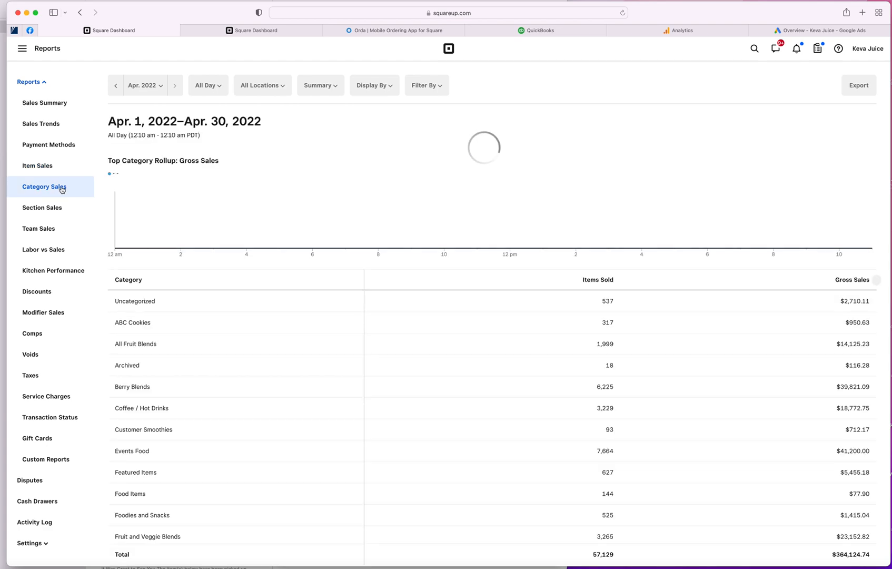
Step: Scroll through the category table of items sold and gross sales per category
{"action": "scroll", "scroll_direction": "down", "scroll_amount": 3}
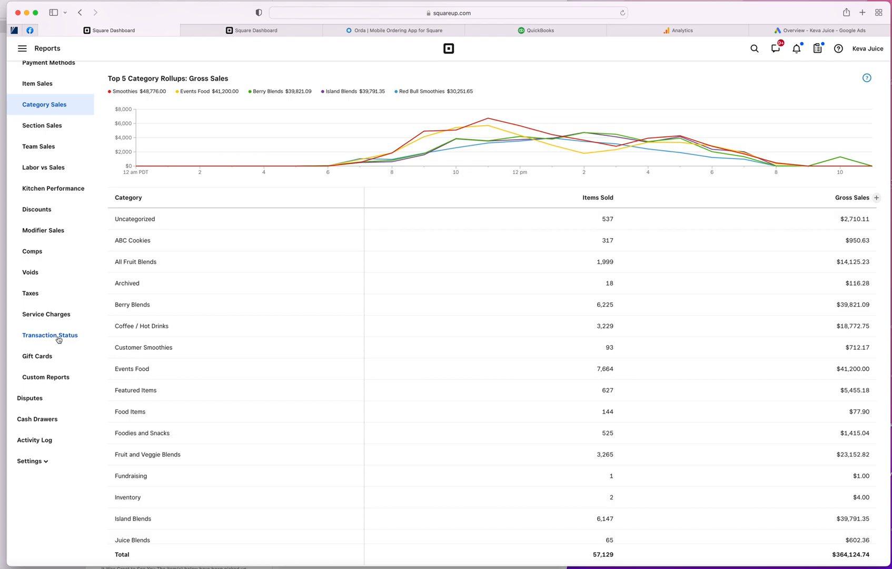
{"action": "scroll", "scroll_direction": "up", "scroll_amount": 3}
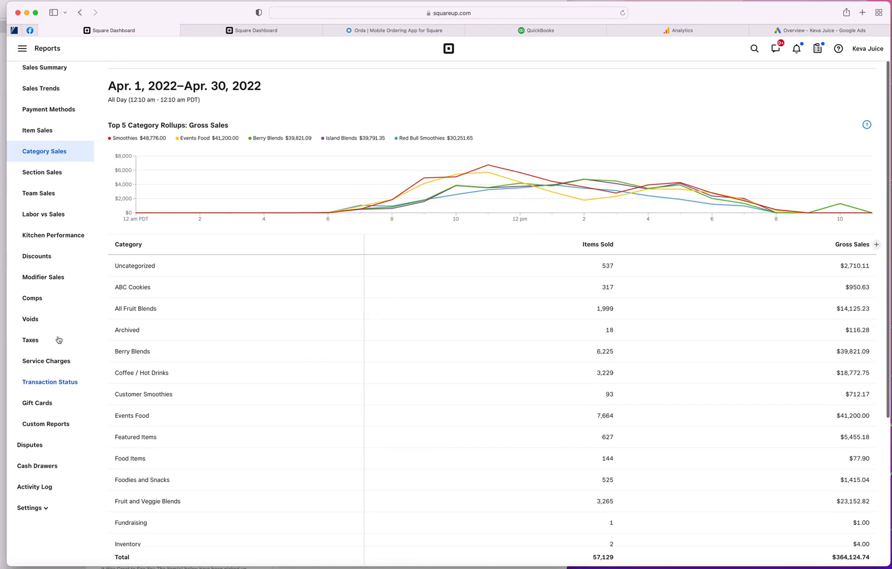
{"action": "left_click", "coordinate": [22, 49]}
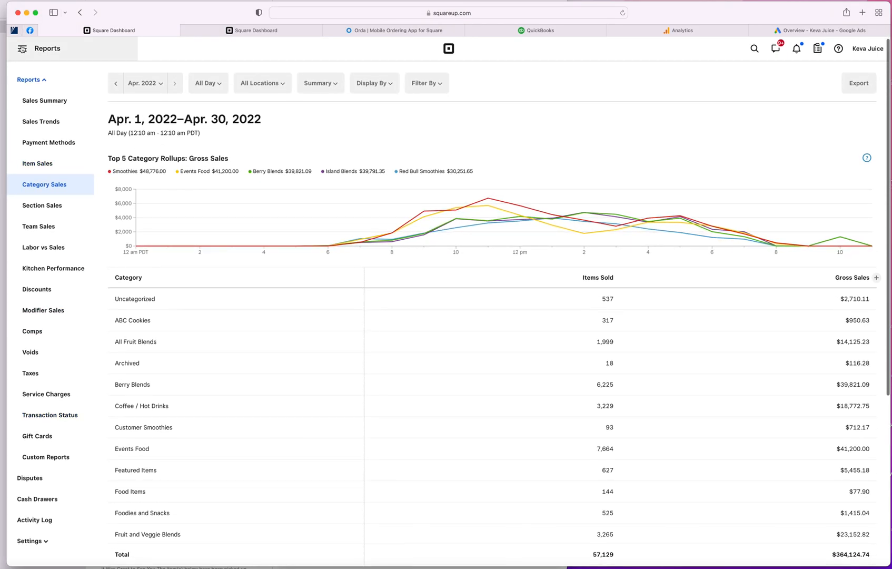
Step: Go to the Marketing overview with its 30-day campaign summary, drafts and recent campaigns
{"action": "left_click", "coordinate": [22, 47]}
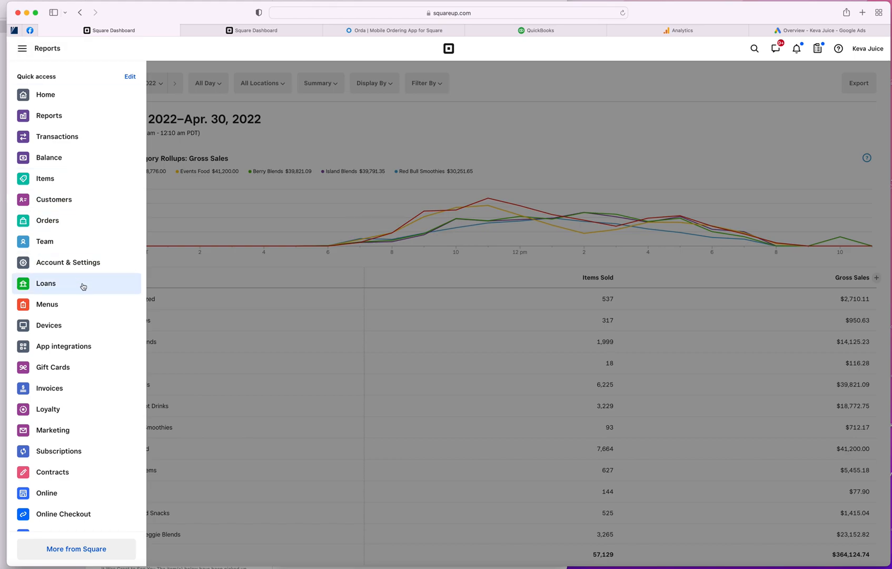
{"action": "mouse_move", "coordinate": [83, 361]}
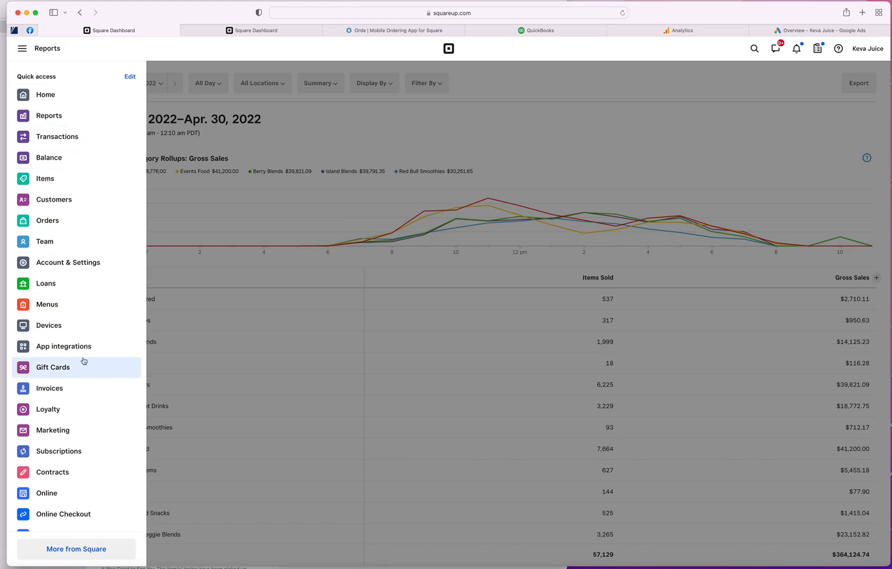
{"action": "left_click", "coordinate": [53, 430]}
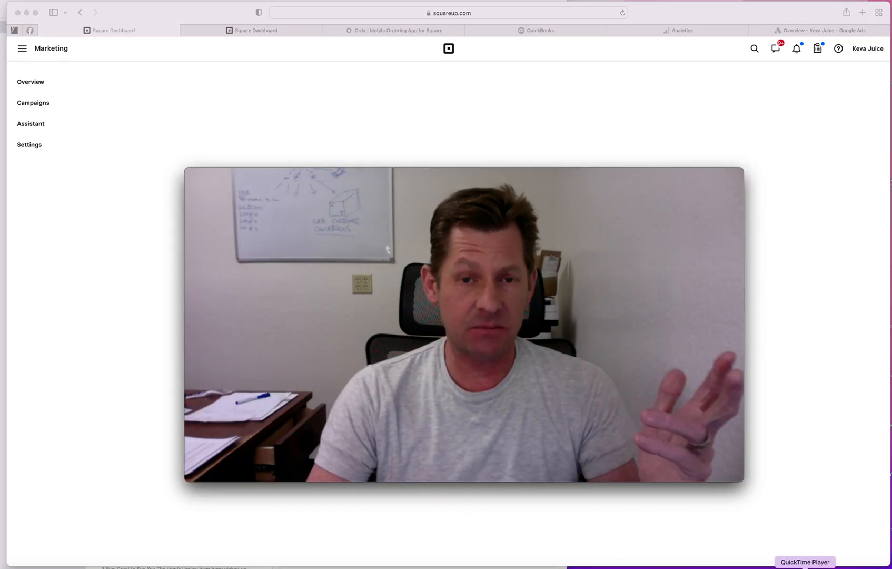
{"action": "left_click", "coordinate": [31, 81]}
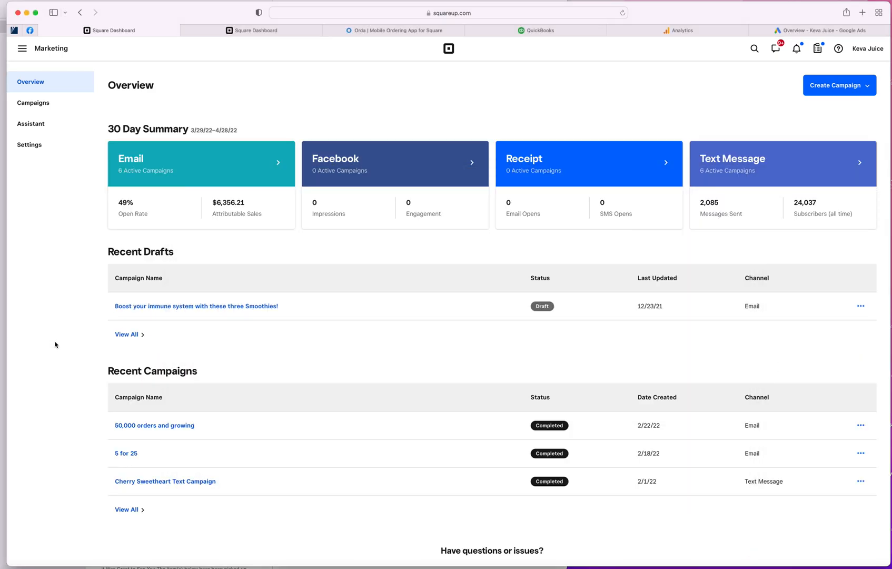
{"action": "mouse_move", "coordinate": [364, 259]}
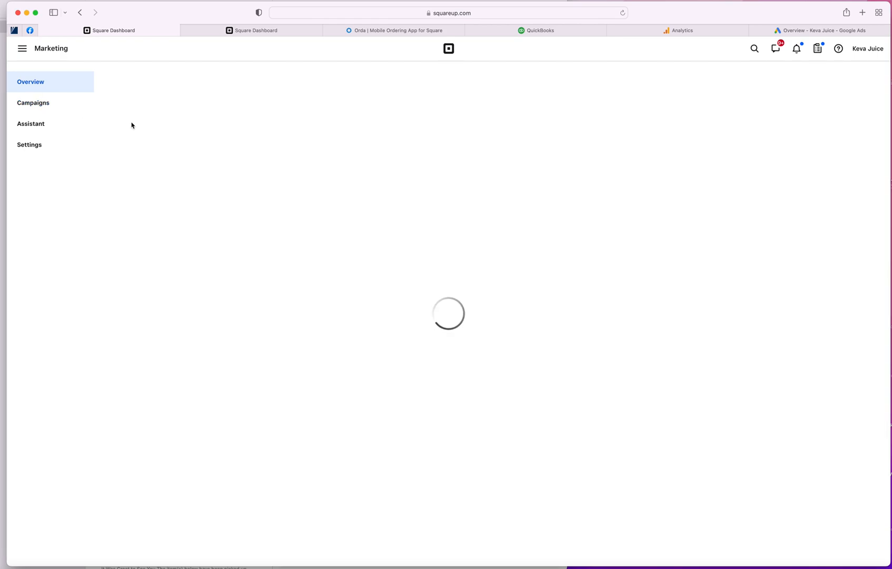
{"action": "left_click", "coordinate": [33, 103]}
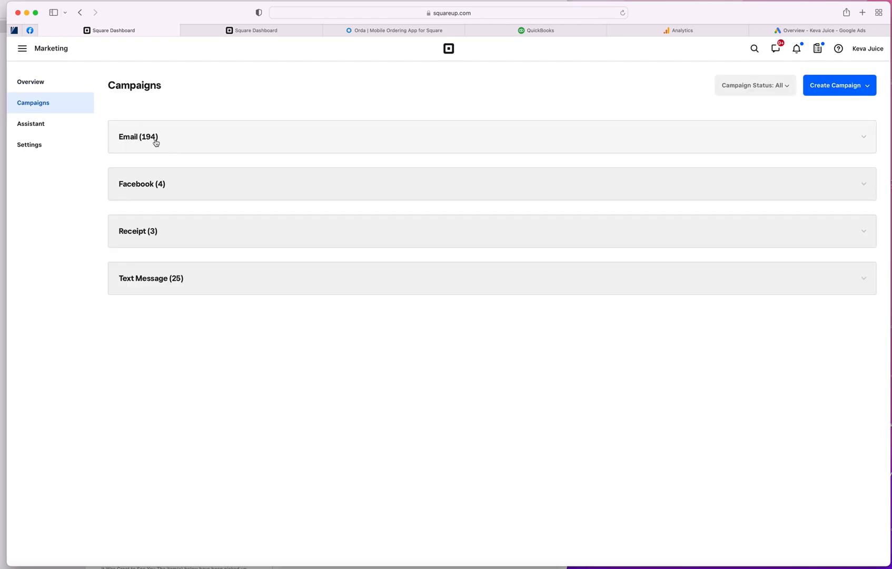
{"action": "mouse_move", "coordinate": [30, 81]}
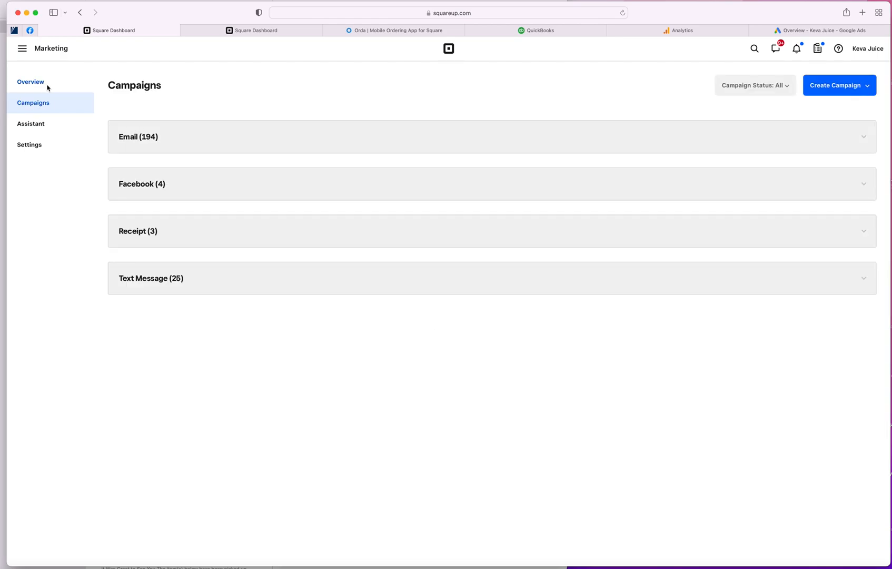
{"action": "left_click", "coordinate": [31, 81]}
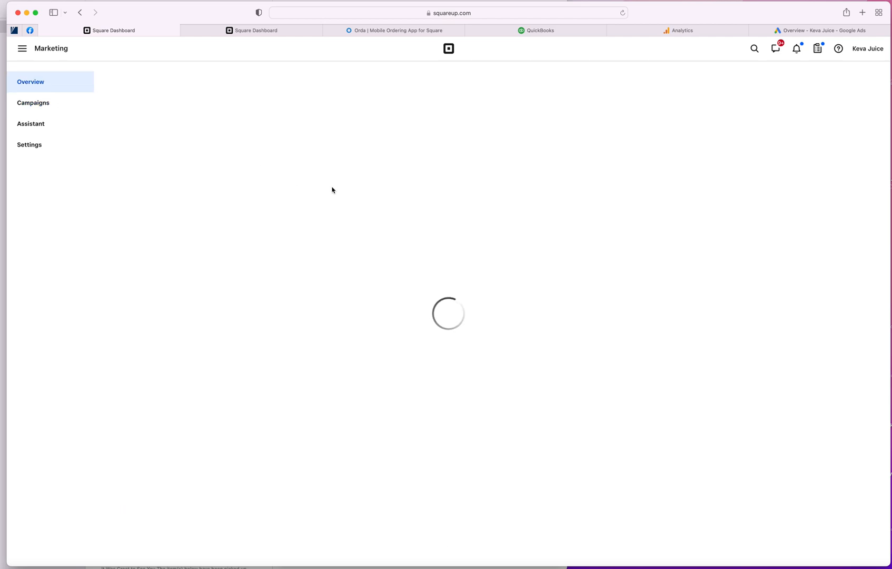
{"action": "left_click", "coordinate": [33, 103]}
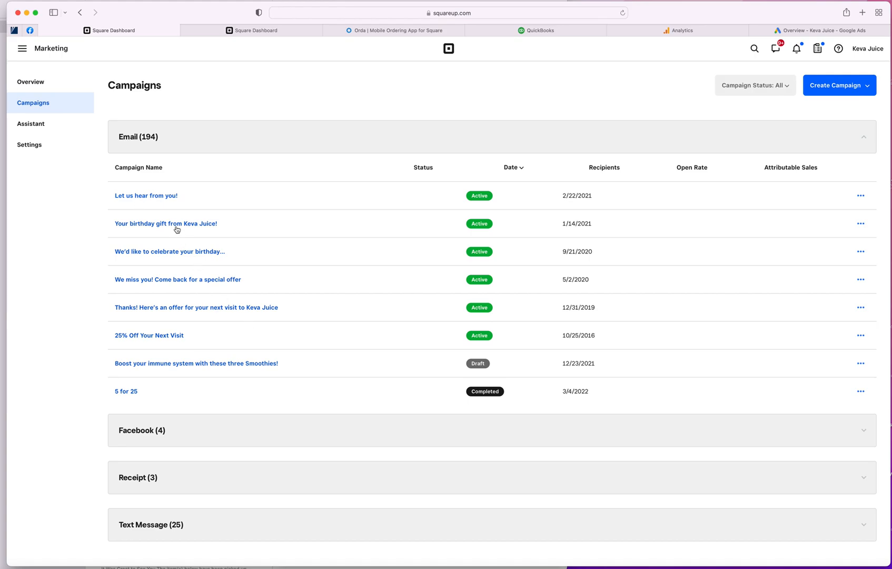
{"action": "scroll", "scroll_direction": "down", "scroll_amount": 3}
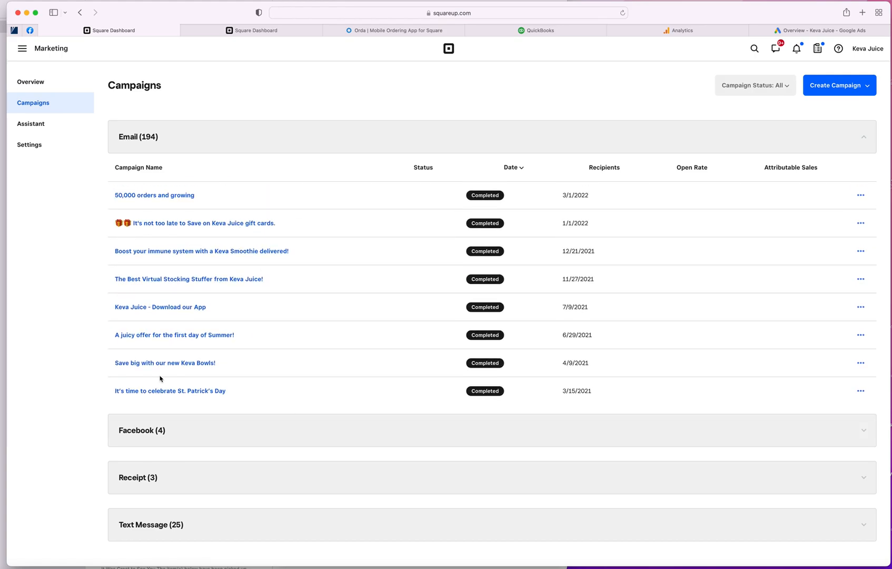
{"action": "left_click", "coordinate": [30, 82]}
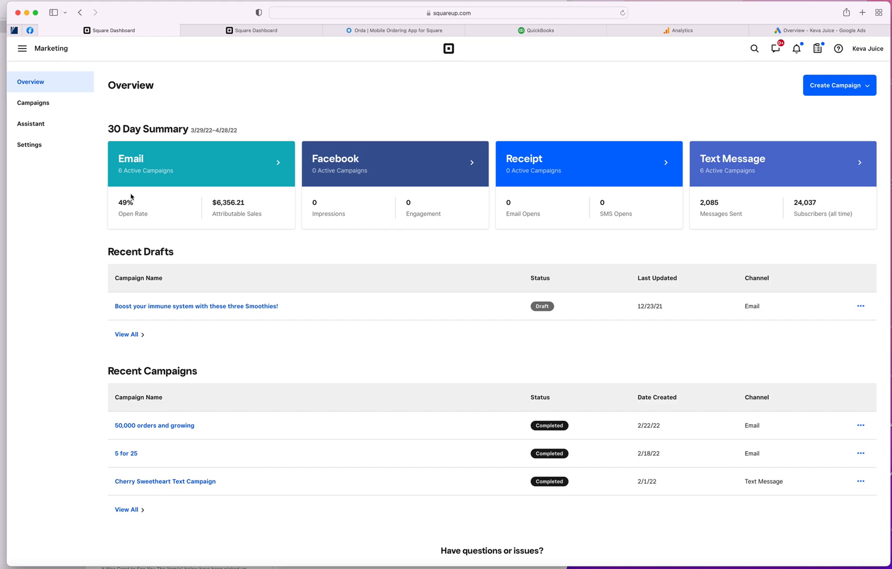
{"action": "mouse_move", "coordinate": [244, 195]}
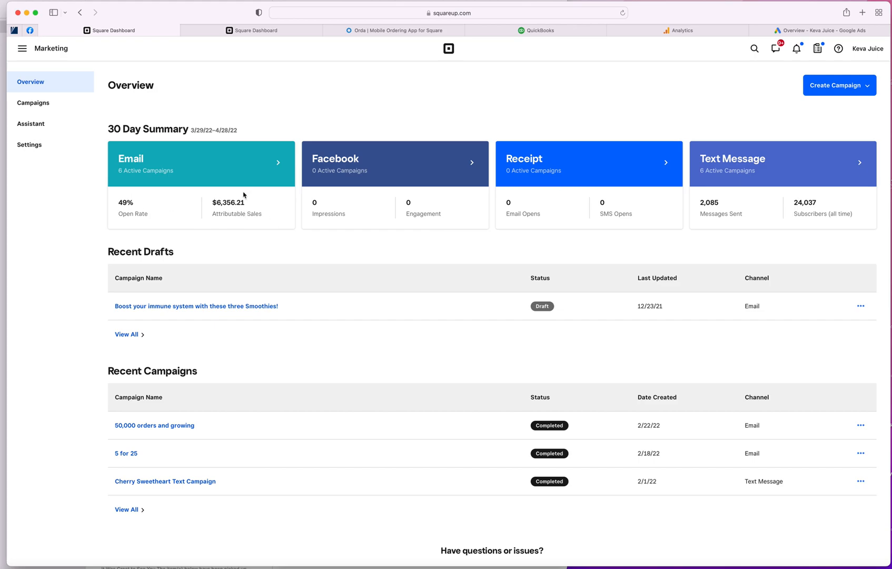
{"action": "mouse_move", "coordinate": [236, 137]}
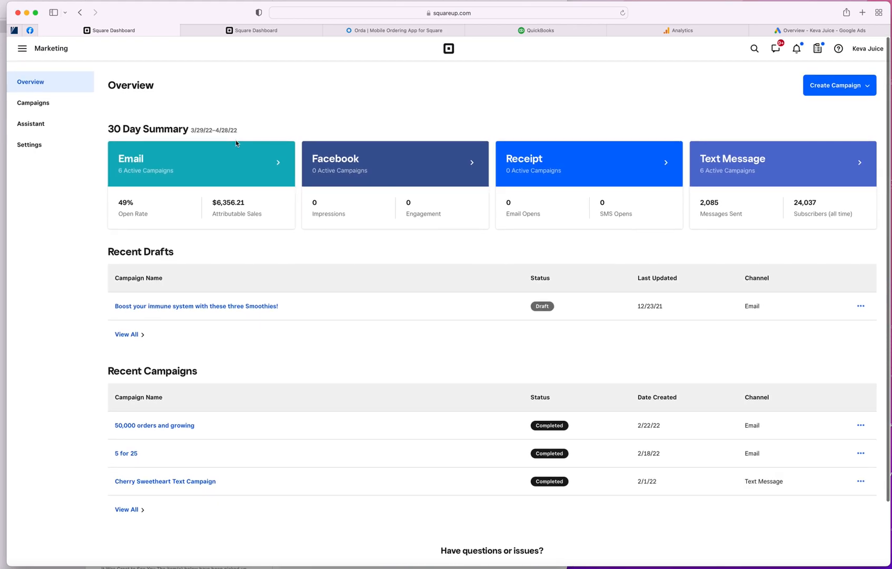
{"action": "mouse_move", "coordinate": [243, 210]}
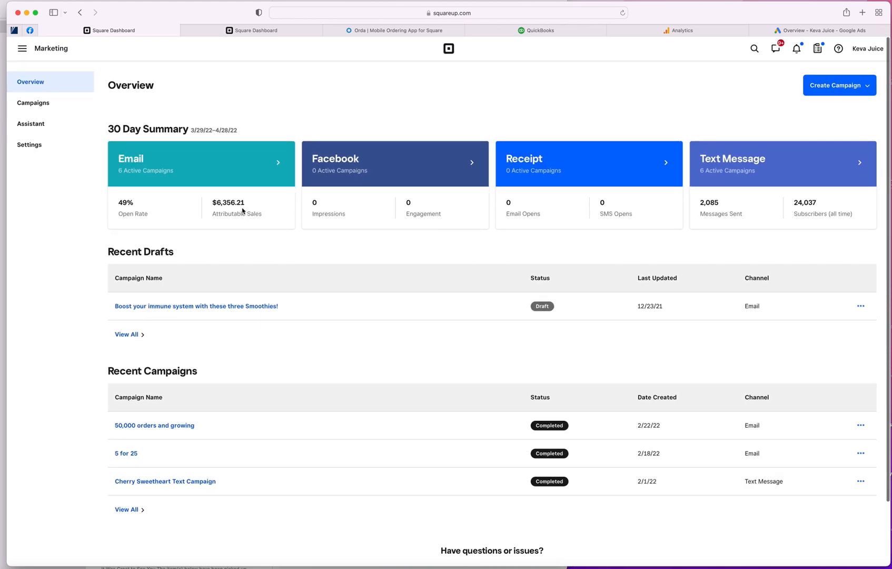
{"action": "mouse_move", "coordinate": [364, 239]}
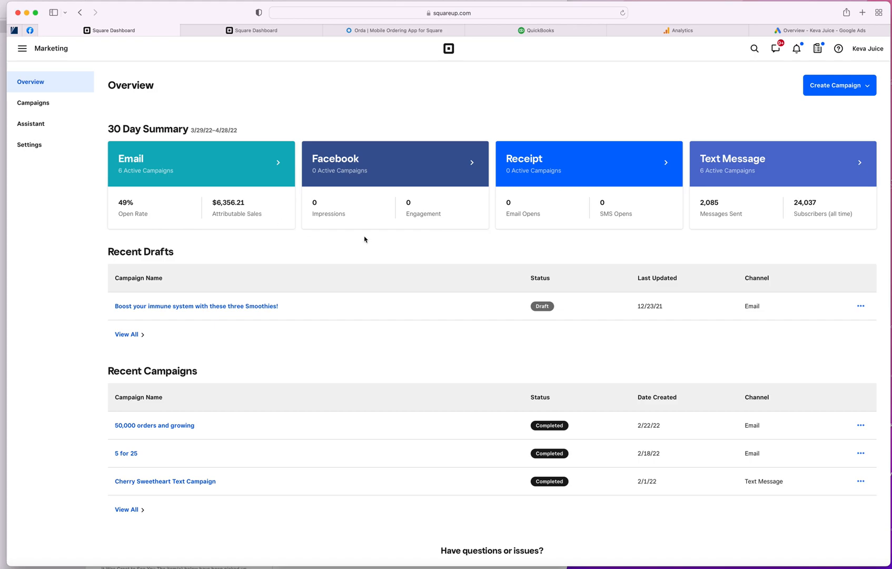
{"action": "mouse_move", "coordinate": [764, 212]}
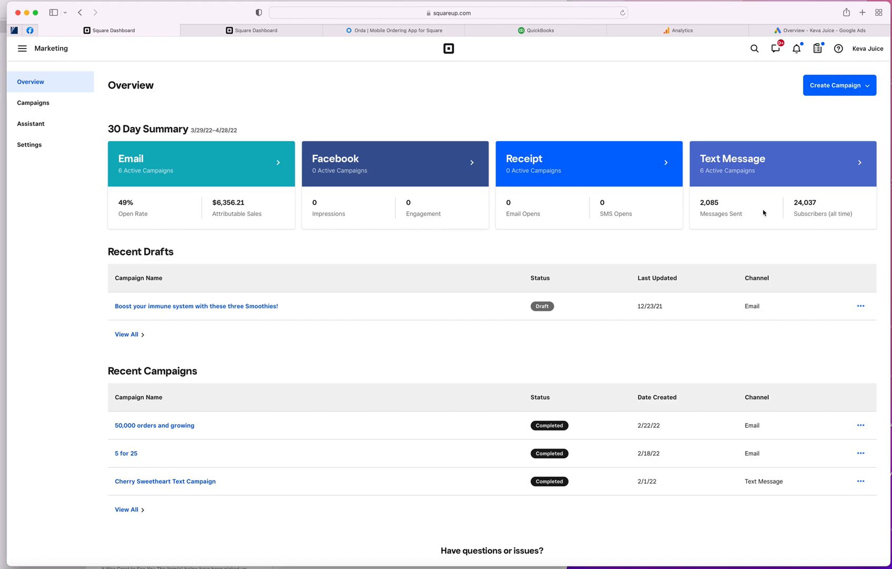
Step: Go to the Loyalty overview comparing April 2022 loyalty vs non-loyalty spend and top customers
{"action": "left_click", "coordinate": [22, 49]}
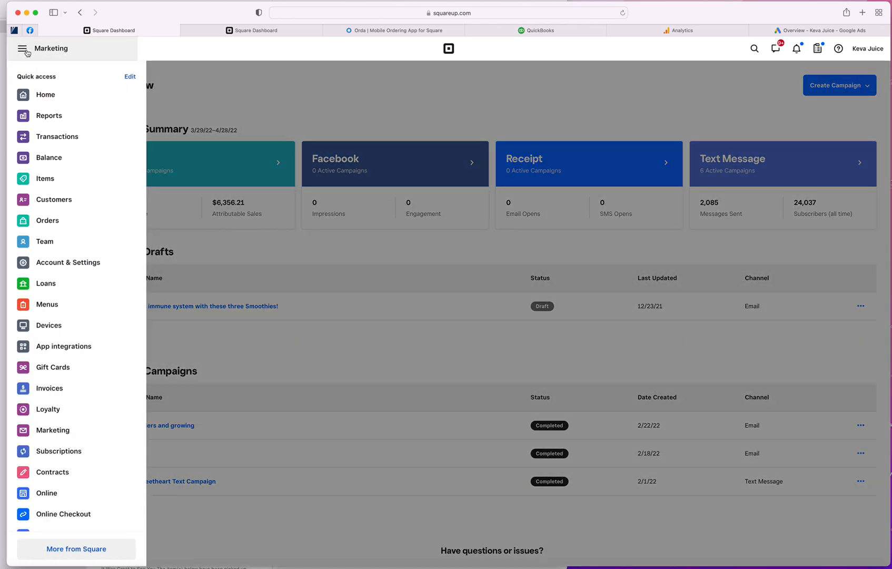
{"action": "mouse_move", "coordinate": [73, 305]}
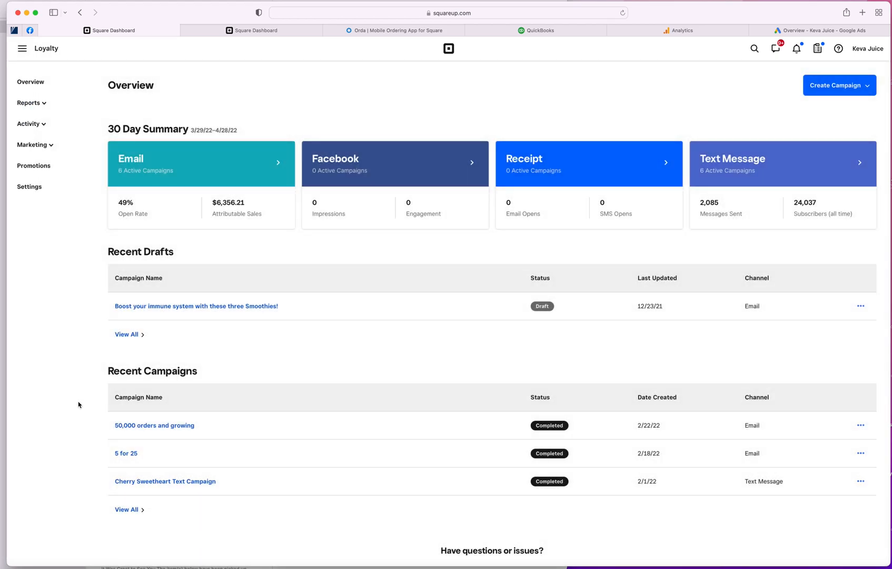
{"action": "mouse_move", "coordinate": [130, 354]}
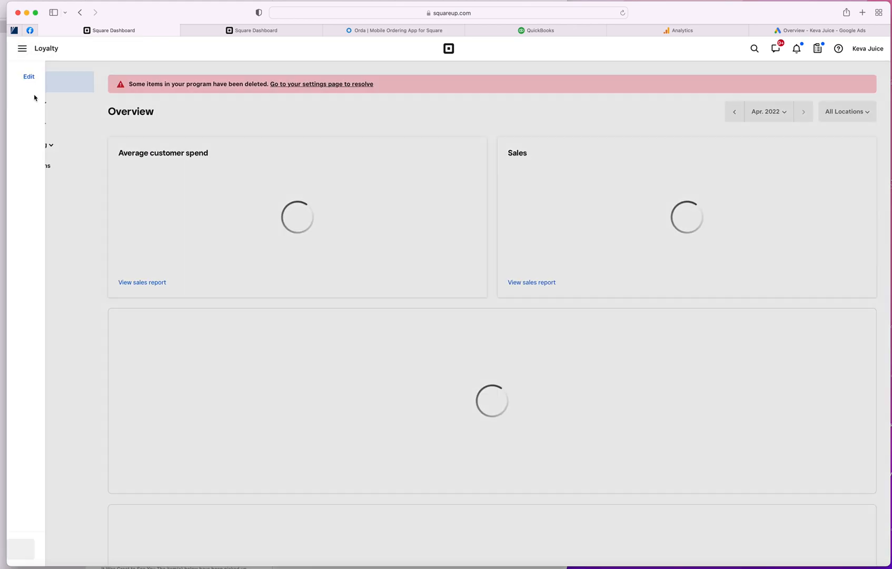
{"action": "left_click", "coordinate": [23, 48]}
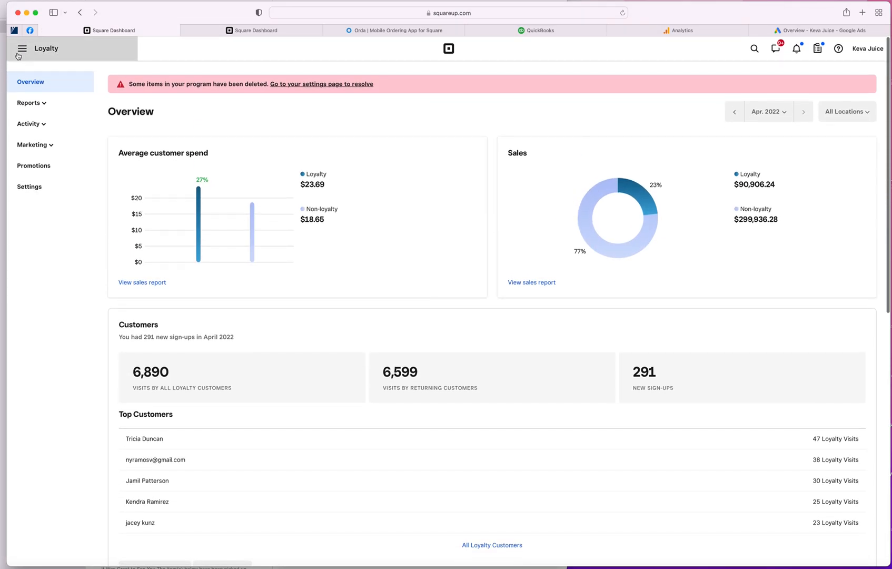
Step: Go to Loans showing two paid-off loans and the new $60,000 loan offer
{"action": "left_click", "coordinate": [22, 48]}
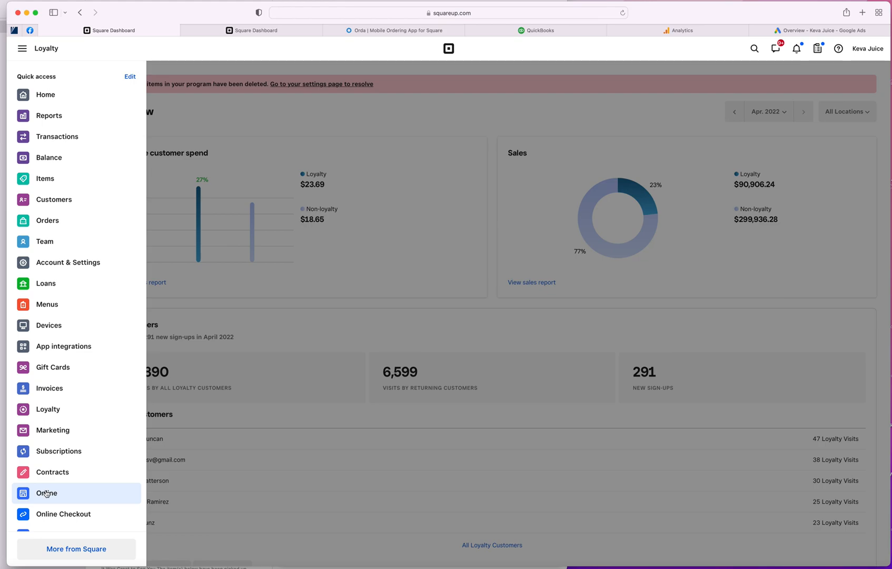
{"action": "mouse_move", "coordinate": [49, 284]}
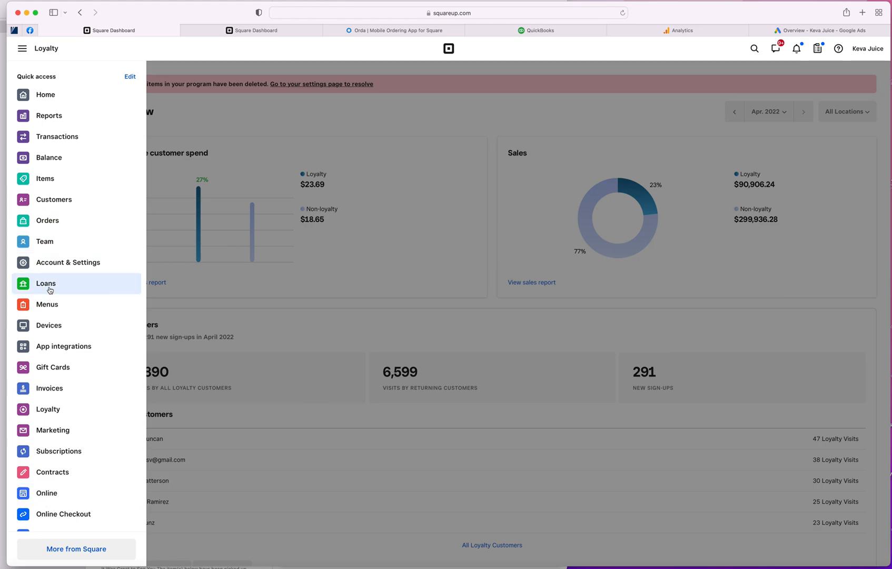
{"action": "left_click", "coordinate": [46, 284]}
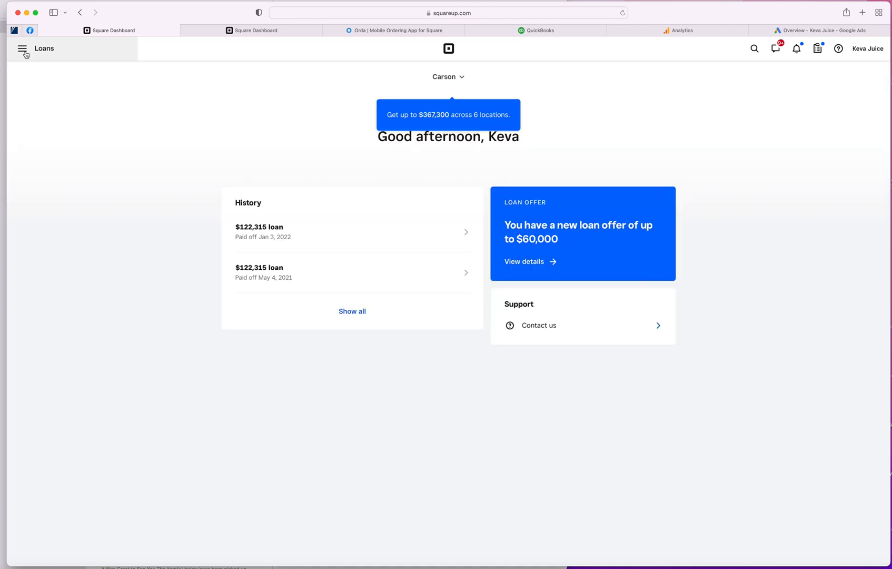
{"action": "mouse_move", "coordinate": [288, 117]}
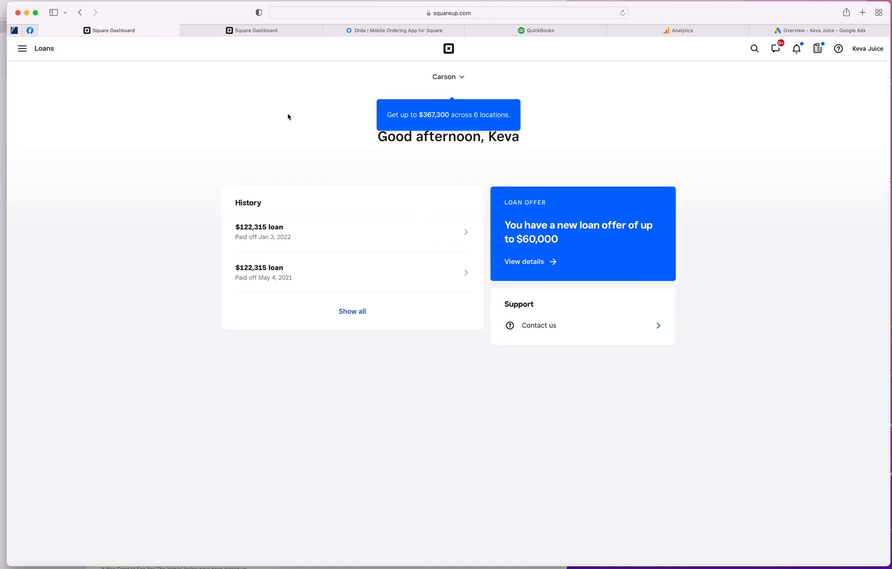
{"action": "left_click", "coordinate": [22, 49]}
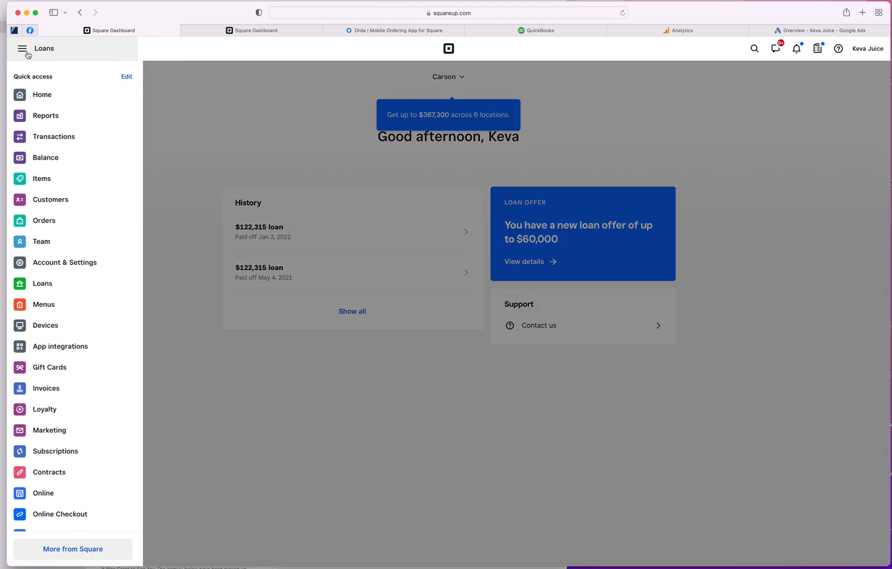
{"action": "scroll", "scroll_direction": "down", "scroll_amount": 3}
{"action": "type", "text": "keva"}
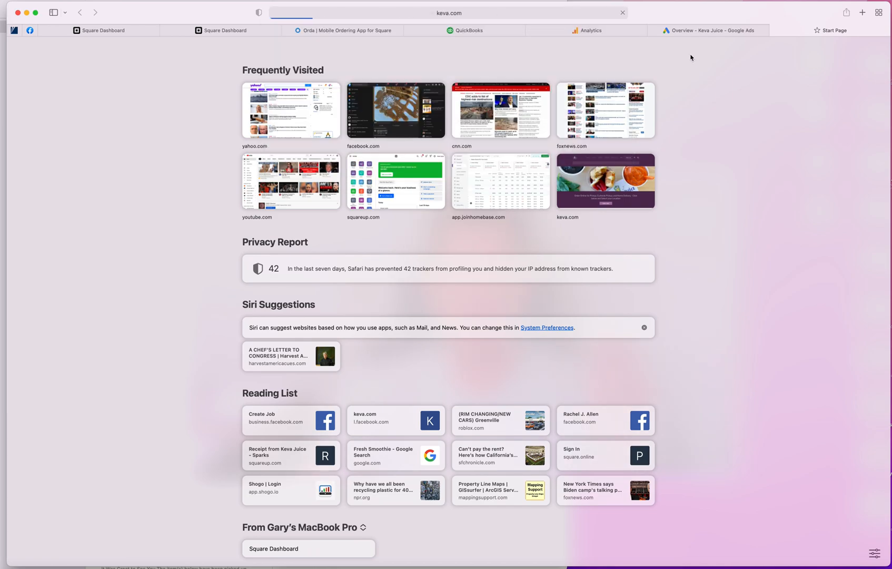
Step: Load keva.com and browse the home page promotions, Instagram feed and sign-up form
{"action": "left_click", "coordinate": [604, 181]}
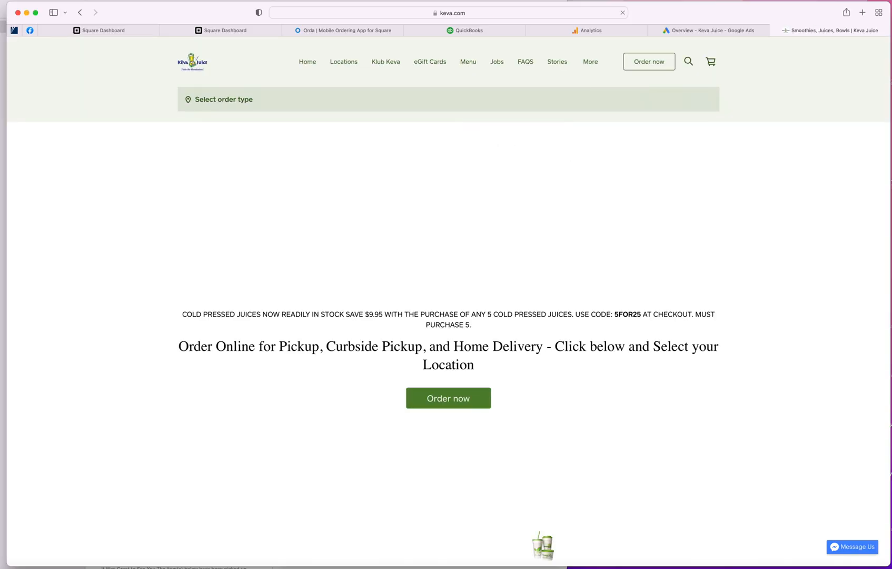
{"action": "scroll", "scroll_direction": "down", "scroll_amount": 3}
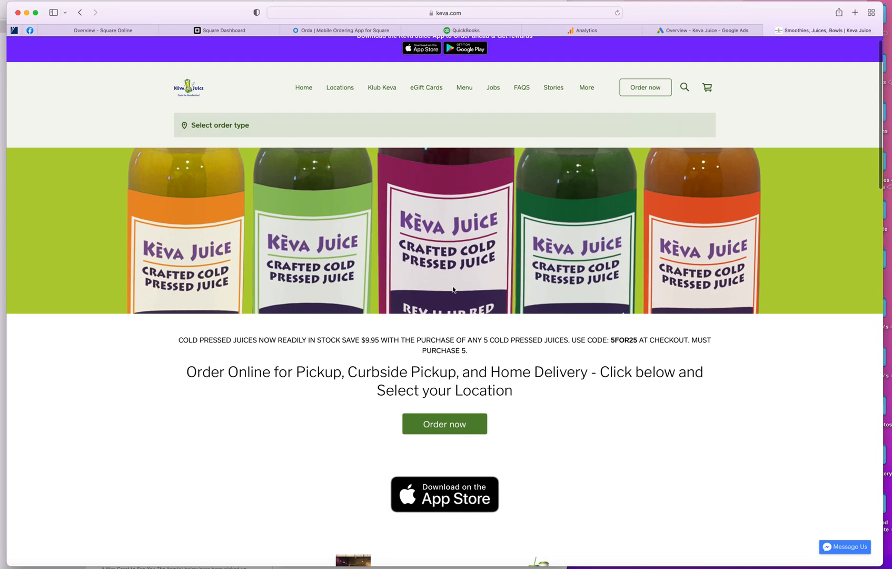
{"action": "scroll", "scroll_direction": "down", "scroll_amount": 3}
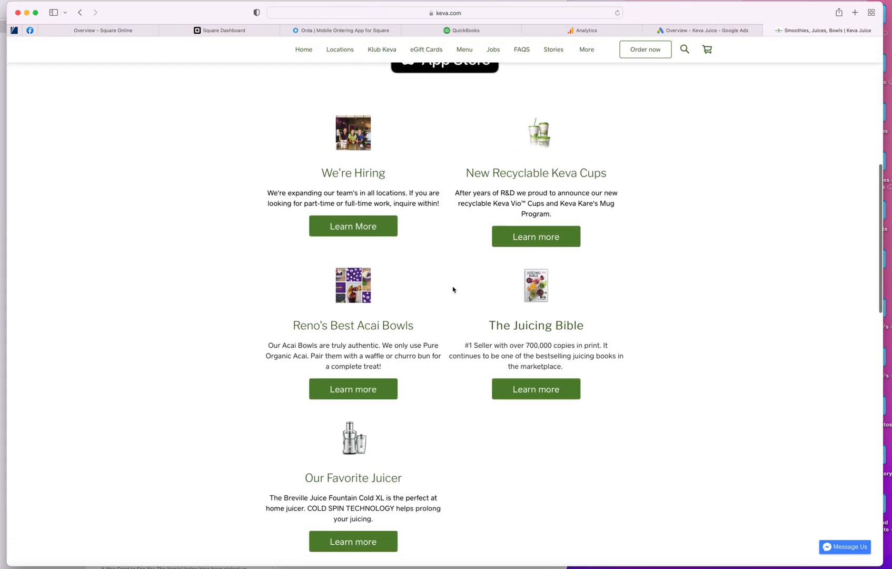
{"action": "scroll", "scroll_direction": "down", "scroll_amount": 3}
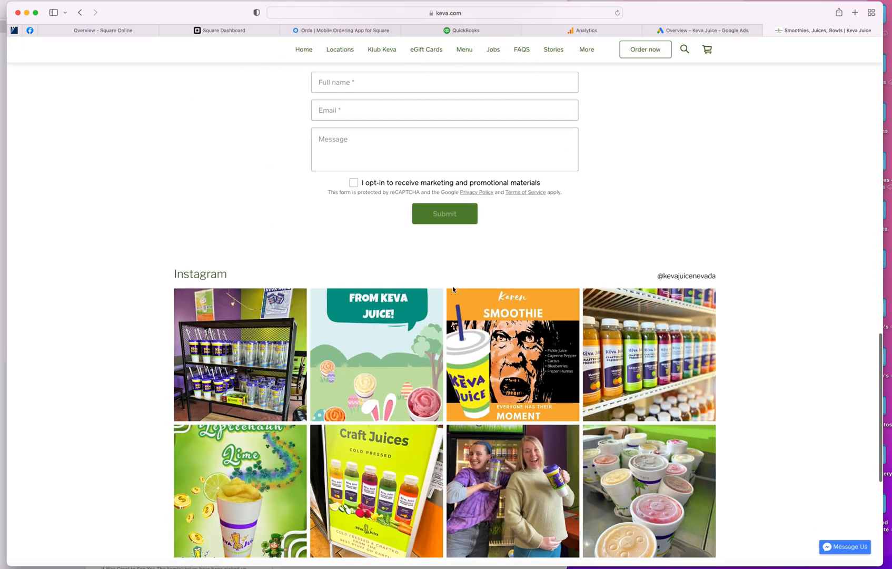
{"action": "scroll", "scroll_direction": "down", "scroll_amount": 3}
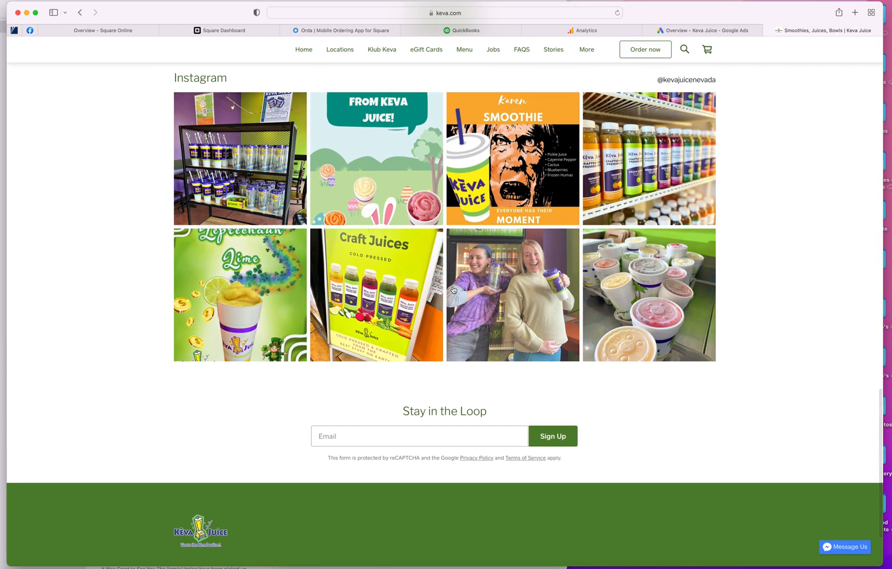
{"action": "scroll", "scroll_direction": "up", "scroll_amount": 3}
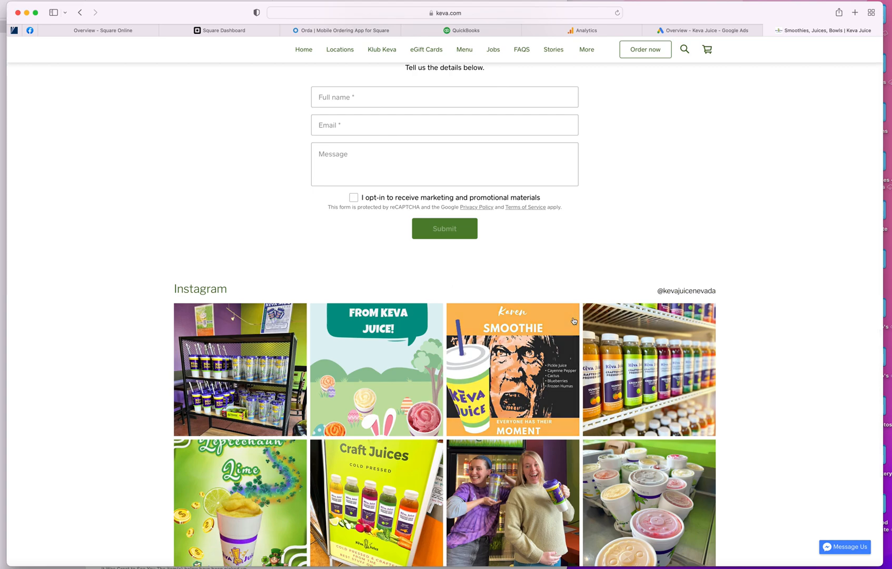
{"action": "scroll", "scroll_direction": "up", "scroll_amount": 3}
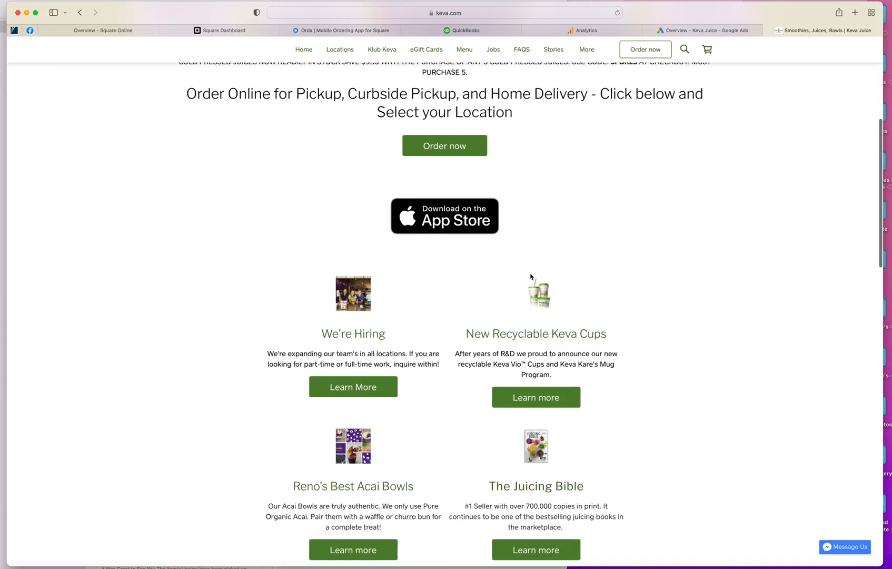
Step: Start an online order, reaching the pickup-location picker of Reno-area stores
{"action": "left_click", "coordinate": [444, 145]}
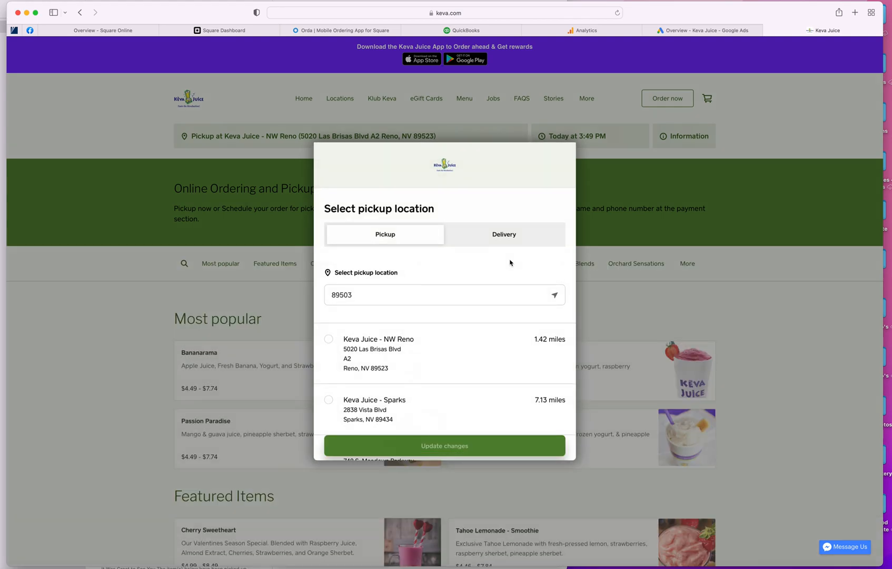
Step: Set pickup to Keva Juice - Carson City and glance at the Sunset cold pressed juice details
{"action": "scroll", "scroll_direction": "down", "scroll_amount": 3}
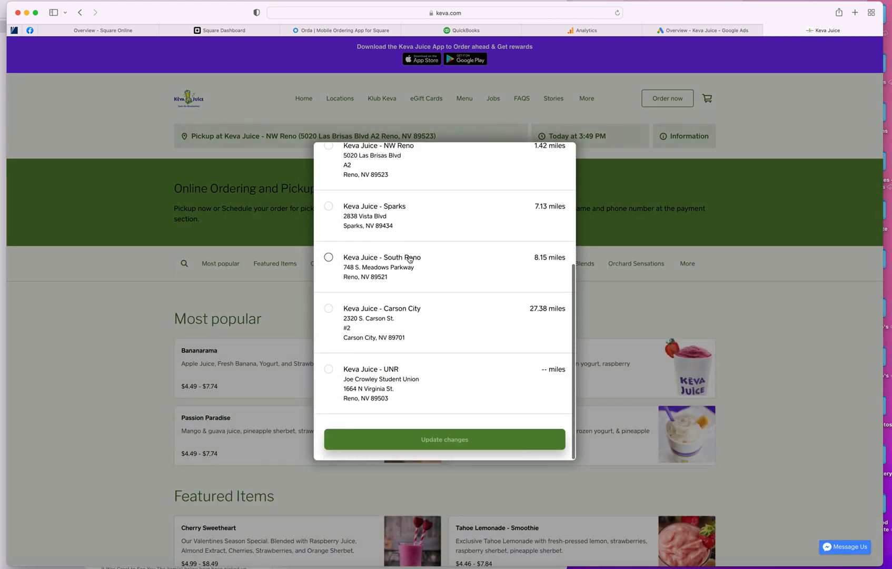
{"action": "left_click", "coordinate": [329, 312]}
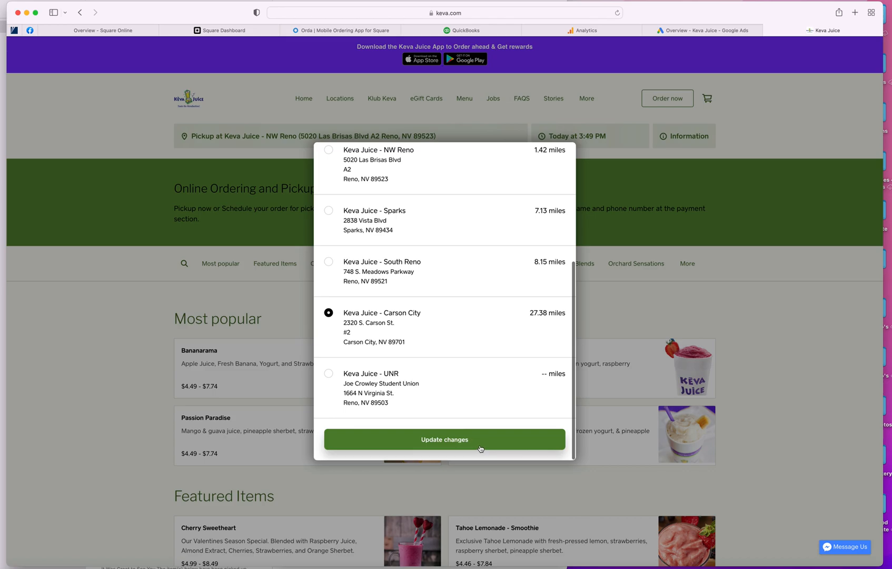
{"action": "left_click", "coordinate": [443, 439]}
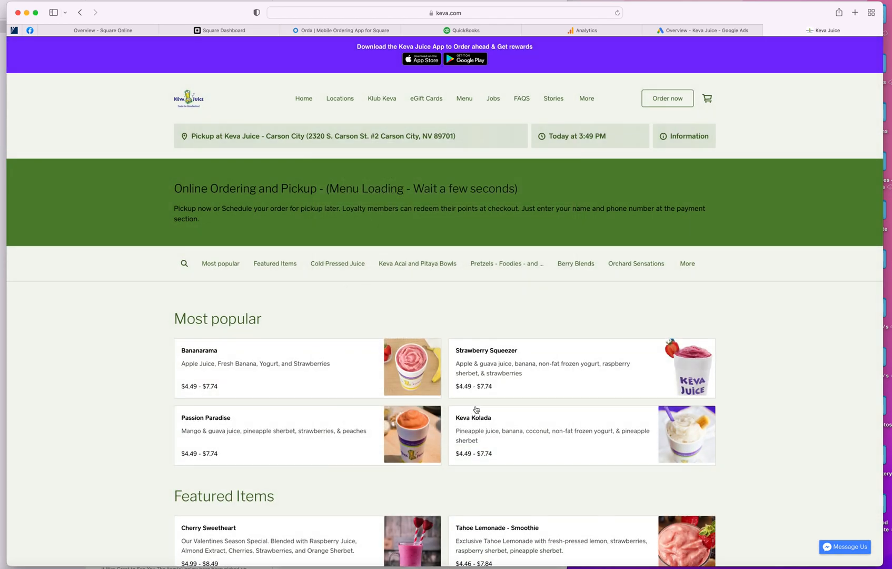
{"action": "scroll", "scroll_direction": "down", "scroll_amount": 3}
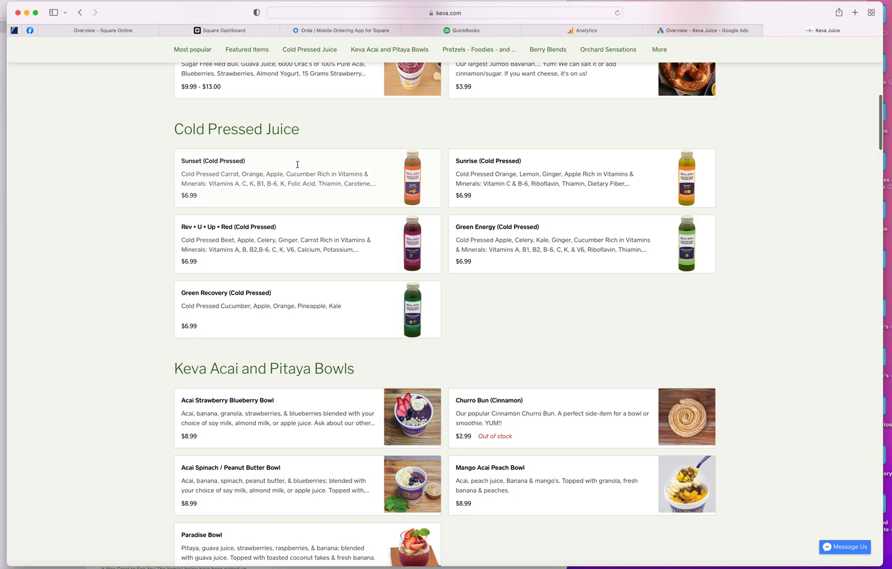
{"action": "left_click", "coordinate": [256, 177]}
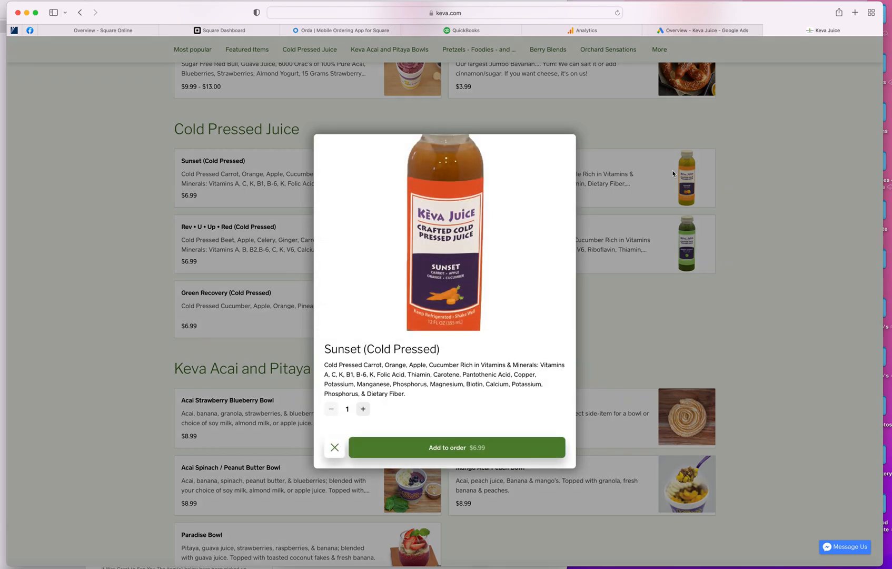
{"action": "left_click", "coordinate": [335, 446]}
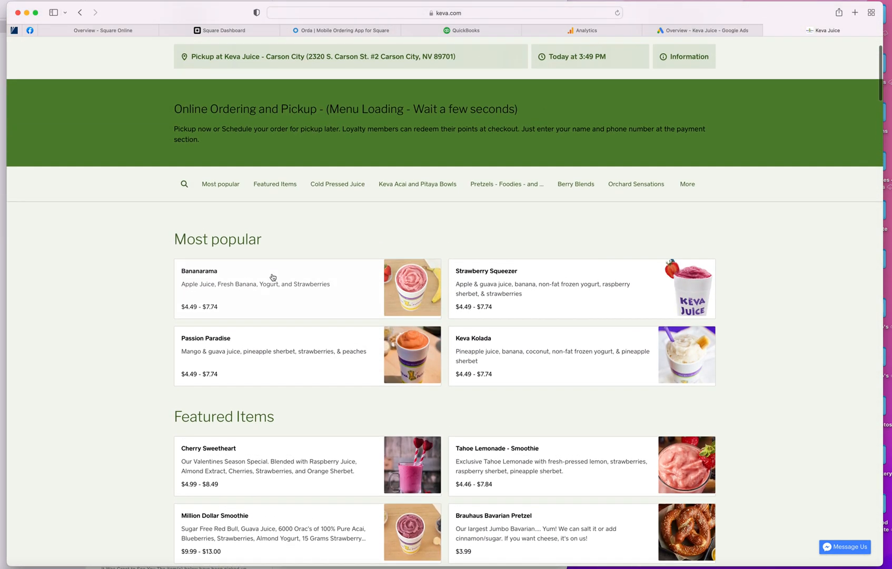
Step: Add a 32oz Bananarama with the Skinny (Fat Burner) boost to the cart
{"action": "left_click", "coordinate": [273, 287]}
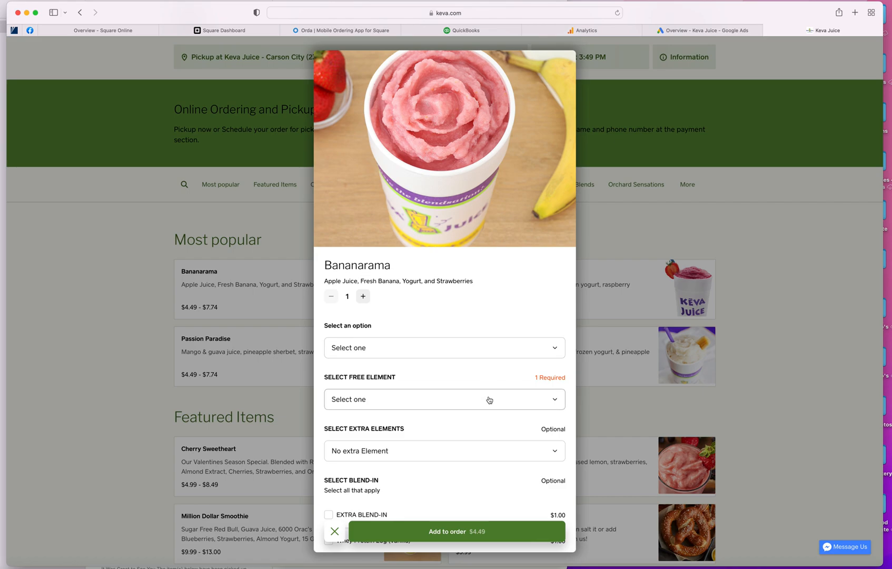
{"action": "left_click", "coordinate": [444, 399]}
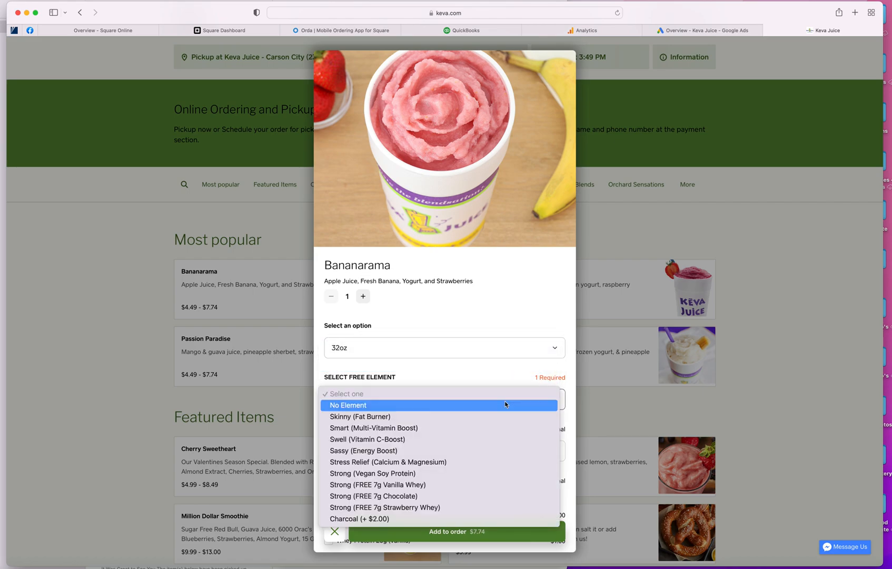
{"action": "left_click", "coordinate": [375, 416]}
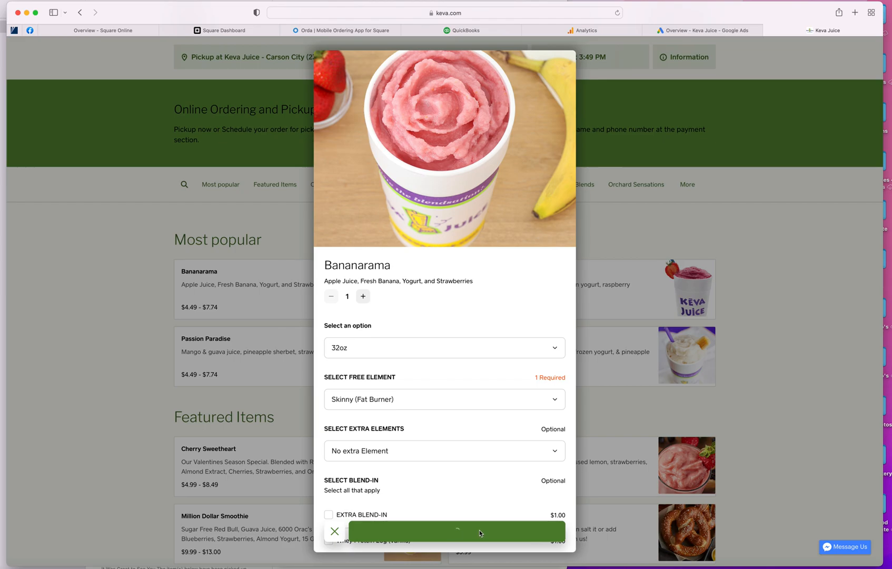
{"action": "left_click", "coordinate": [335, 531]}
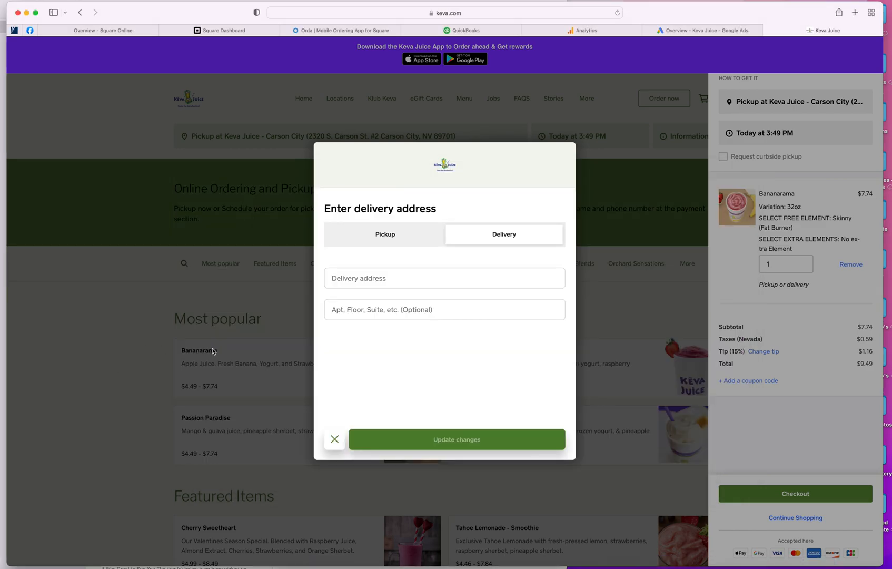
Step: Switch to Square Online's Keva Juice overview showing 5,781 page views and 1,498 unique visits
{"action": "left_click", "coordinate": [223, 31]}
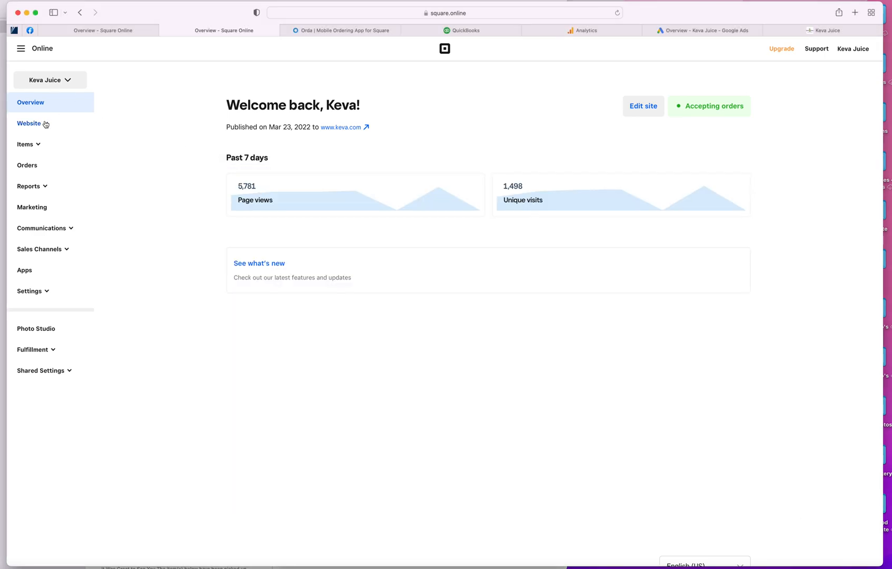
{"action": "left_click", "coordinate": [28, 123]}
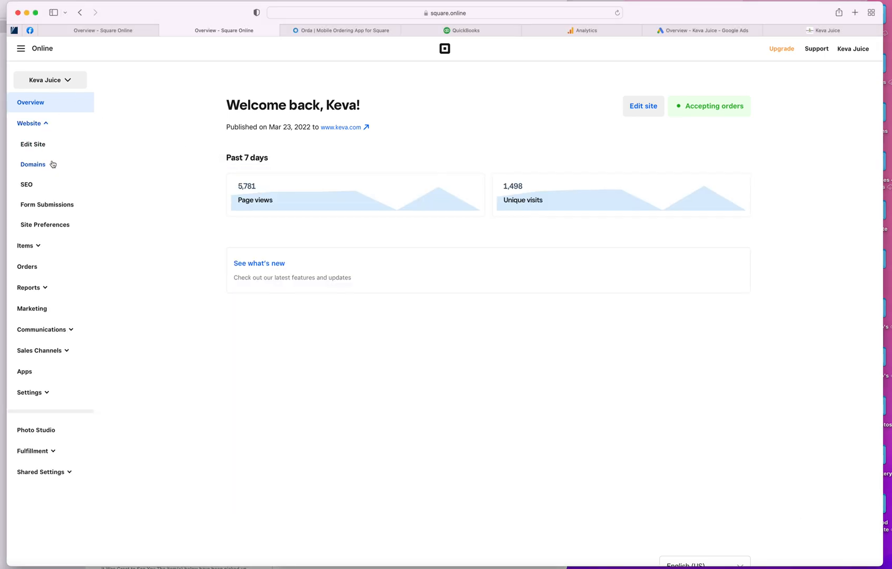
{"action": "left_click", "coordinate": [25, 245]}
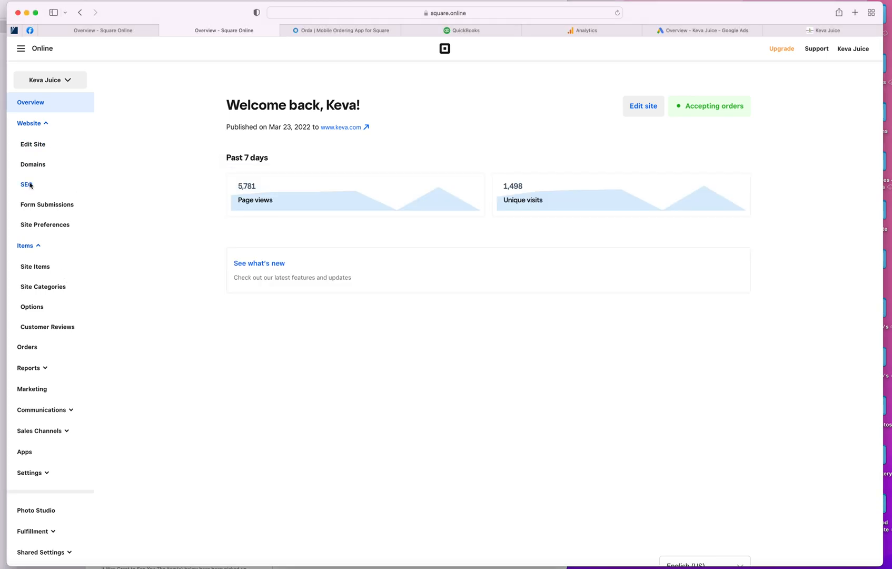
{"action": "left_click", "coordinate": [27, 184]}
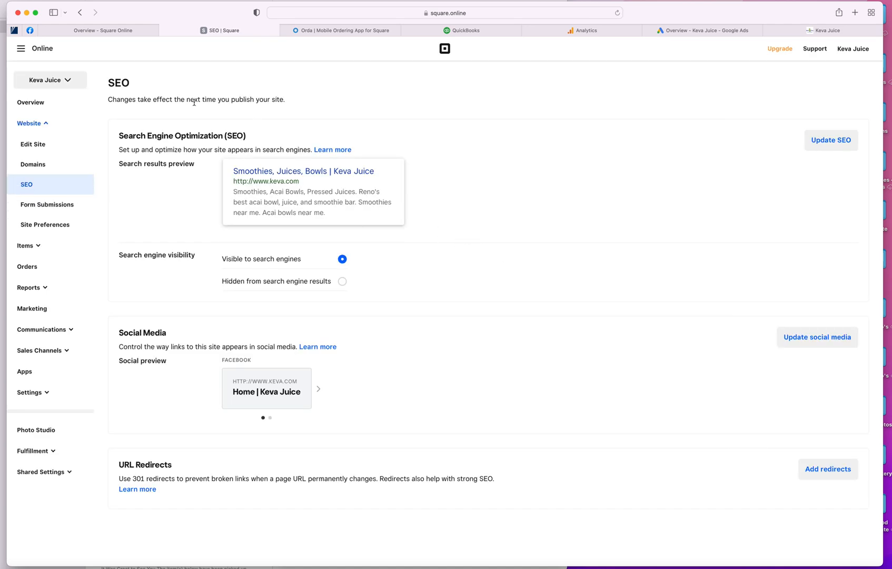
{"action": "mouse_move", "coordinate": [45, 225]}
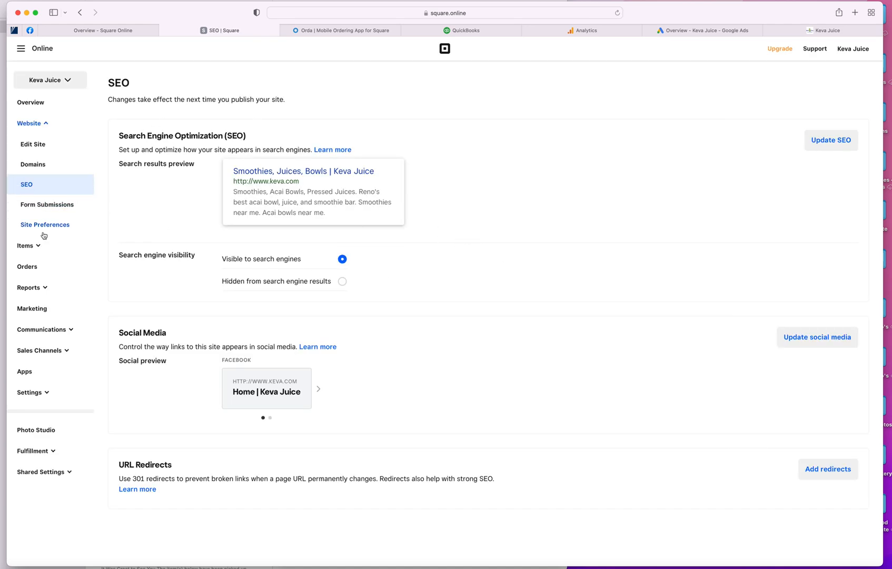
{"action": "left_click", "coordinate": [46, 224]}
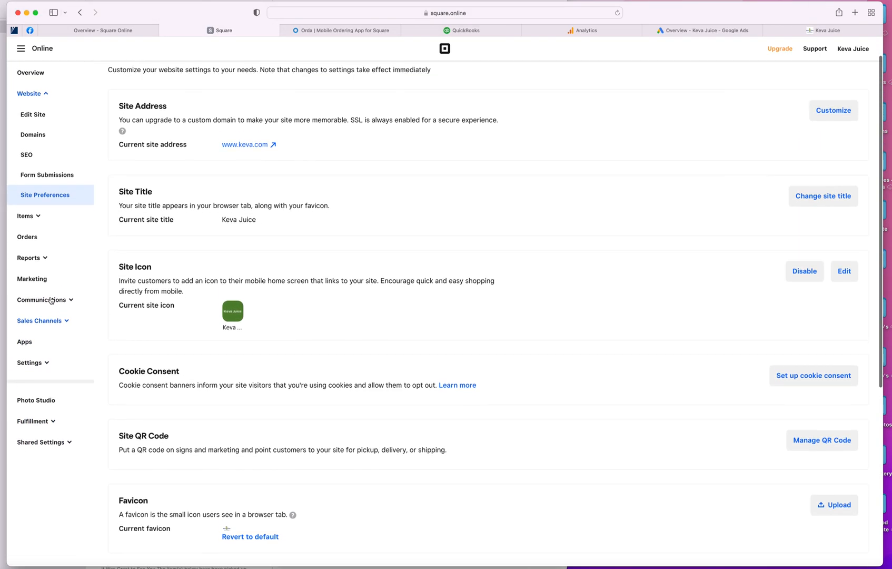
Step: Go to Fulfillment's Pickup & Delivery list of Keva locations with addresses and pickup/delivery status
{"action": "left_click", "coordinate": [29, 363]}
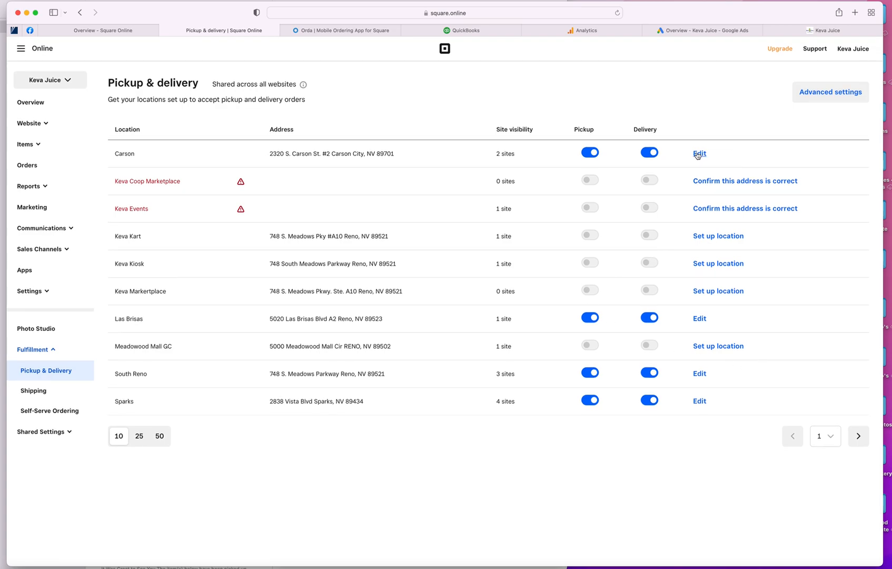
Step: Review the Carson location's pickup settings and delivery fee settings
{"action": "left_click", "coordinate": [698, 152]}
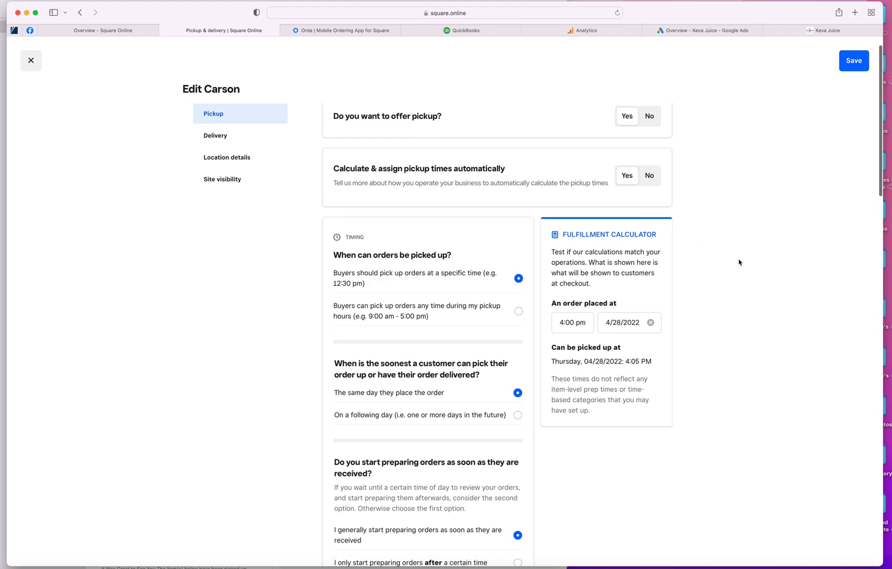
{"action": "scroll", "scroll_direction": "down", "scroll_amount": 3}
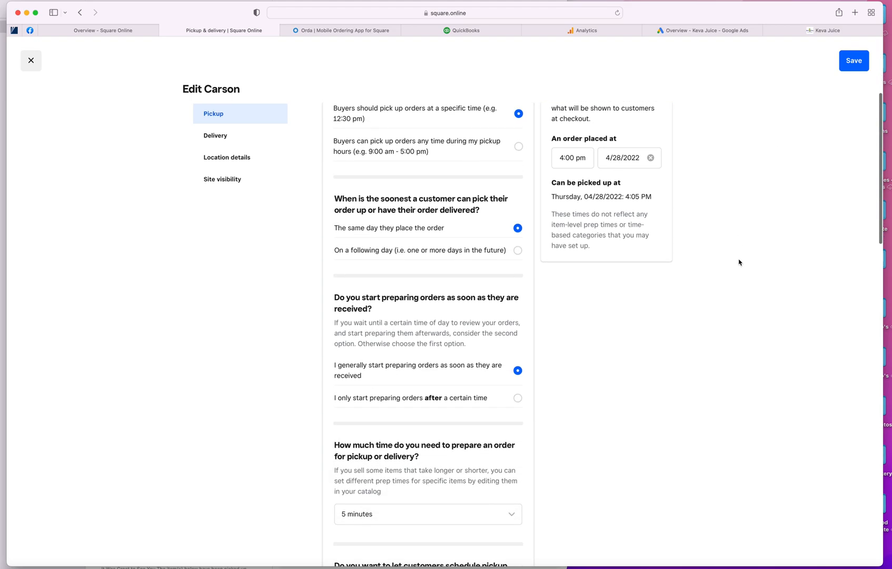
{"action": "scroll", "scroll_direction": "down", "scroll_amount": 3}
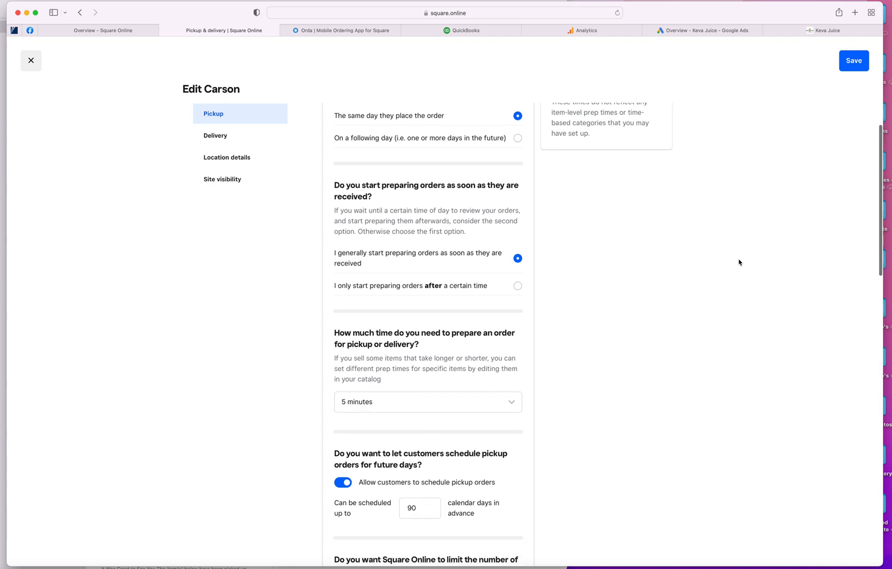
{"action": "scroll", "scroll_direction": "down", "scroll_amount": 3}
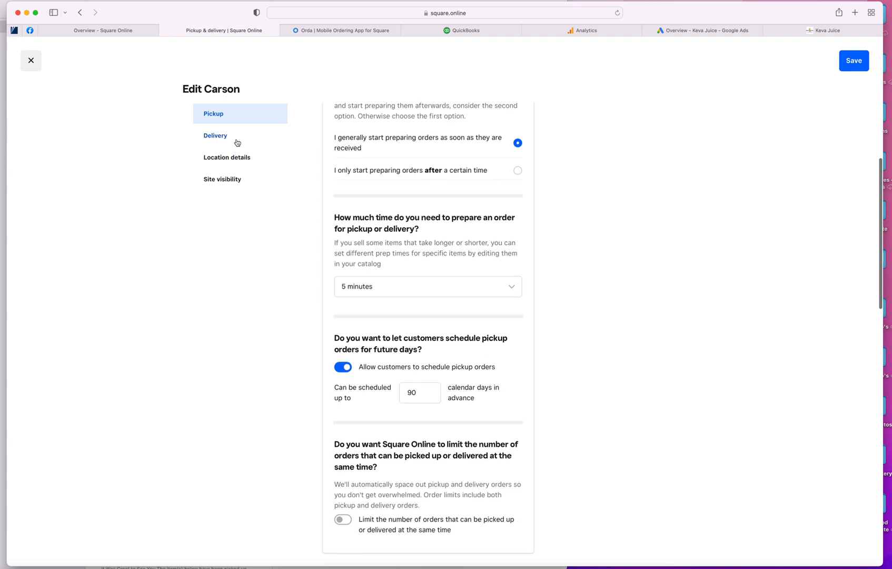
{"action": "left_click", "coordinate": [215, 135]}
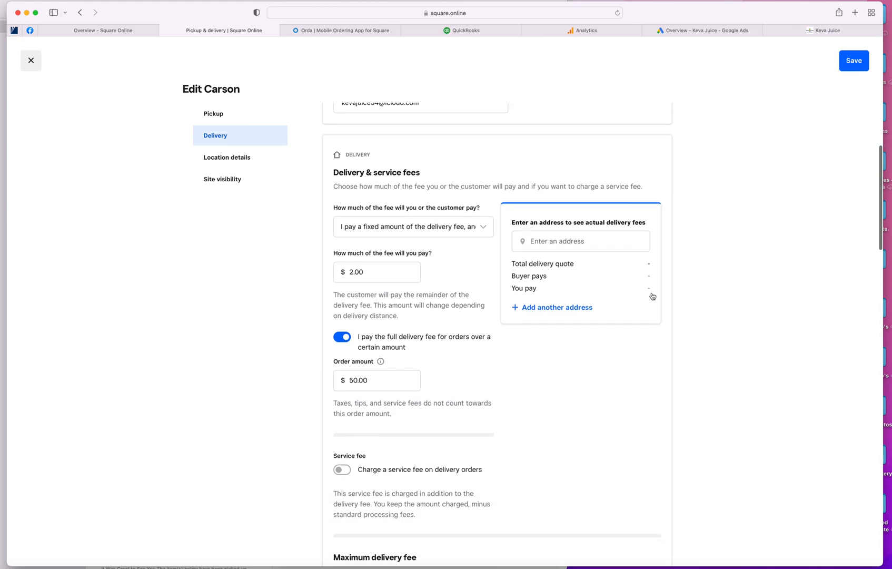
{"action": "left_click", "coordinate": [377, 272]}
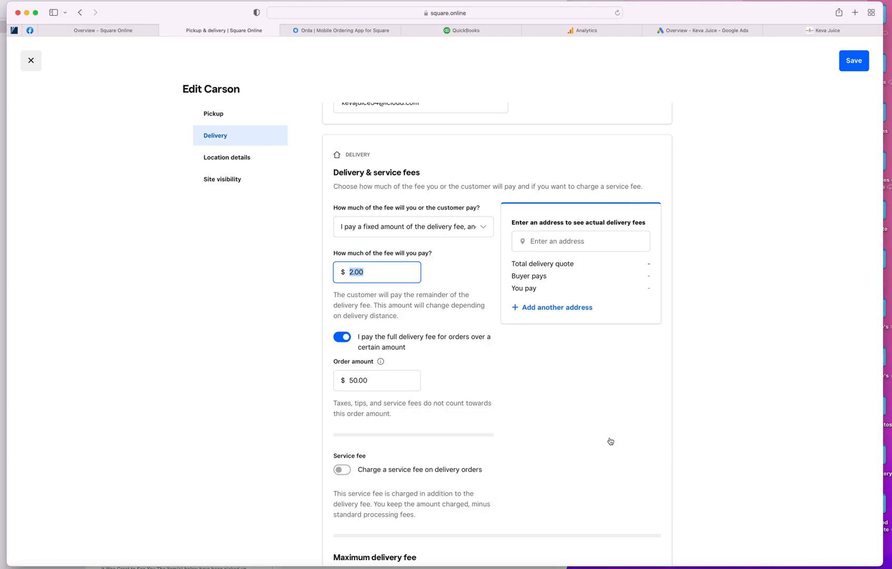
{"action": "scroll", "scroll_direction": "down", "scroll_amount": 3}
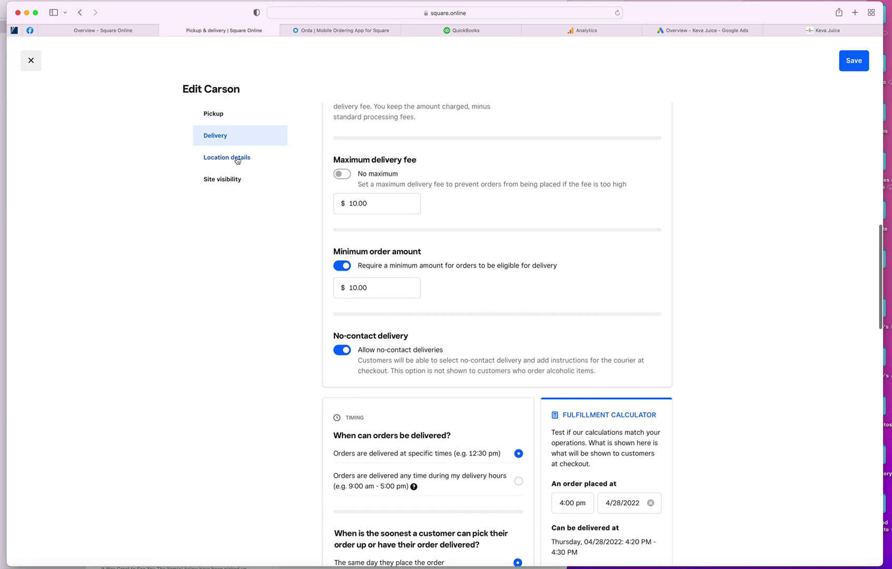
Step: View Carson's address and contact details, then return to the Pickup & delivery list
{"action": "left_click", "coordinate": [227, 157]}
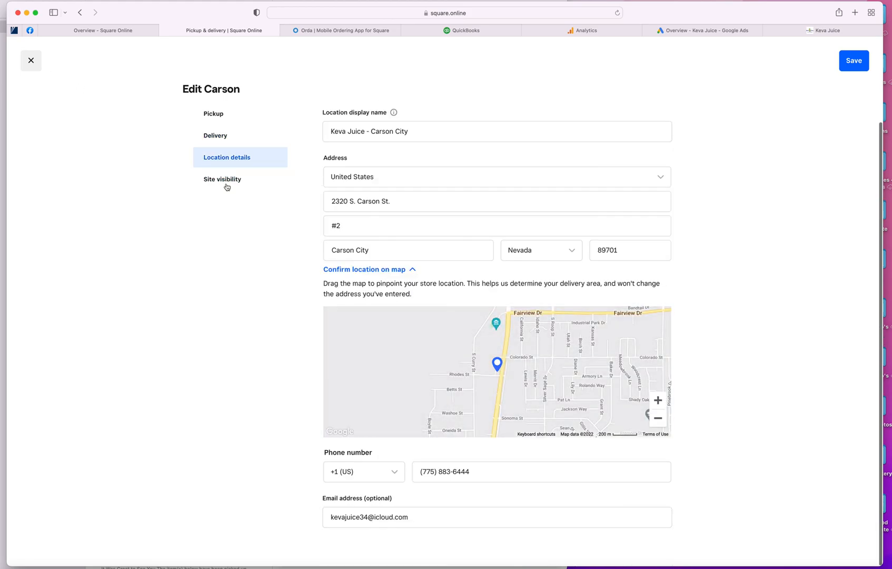
{"action": "left_click", "coordinate": [31, 60]}
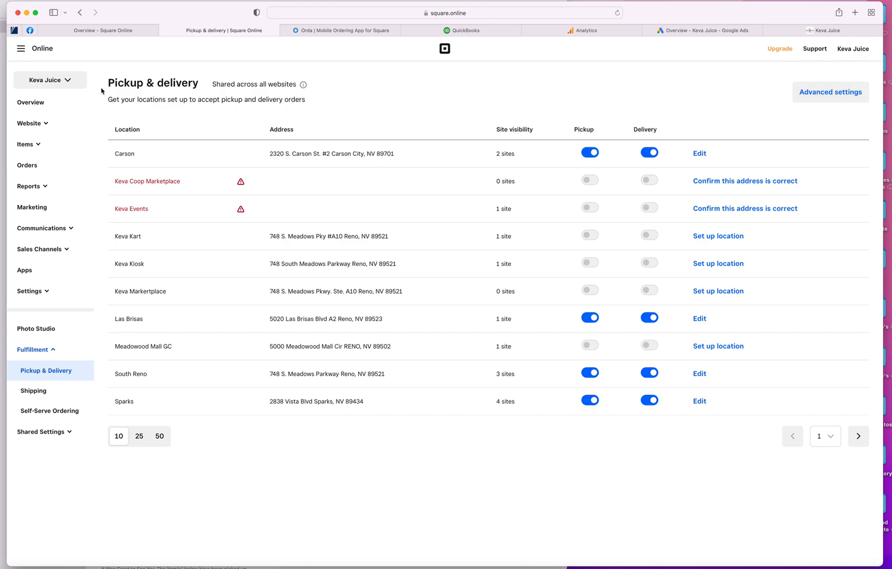
Step: Expand Website in the sidebar and start editing the site on the Home page
{"action": "left_click", "coordinate": [30, 123]}
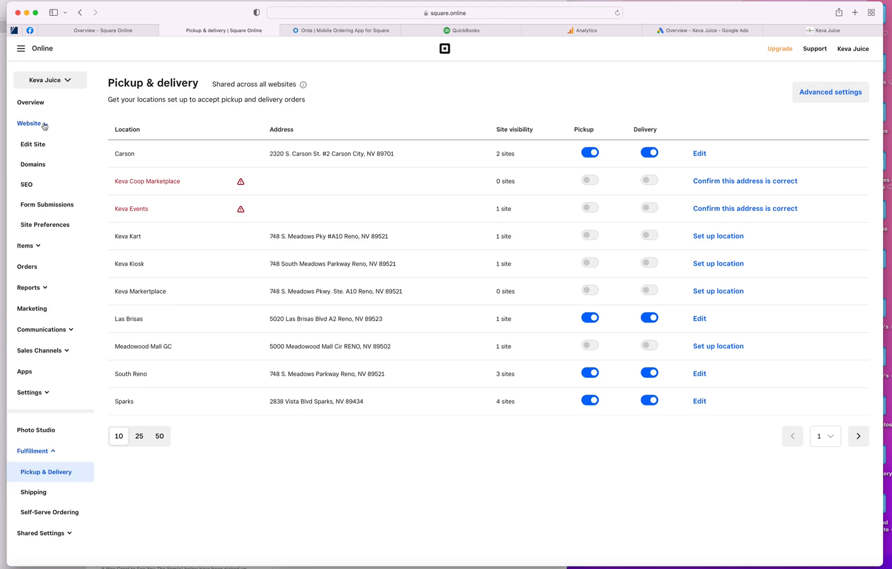
{"action": "left_click", "coordinate": [30, 123]}
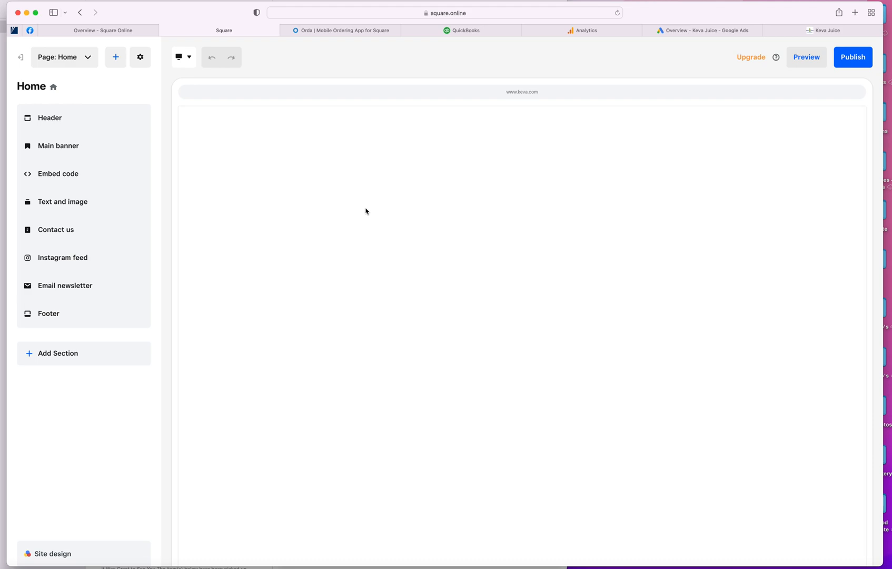
Step: Inspect the main banner's image replacement options and cancel without changing the image
{"action": "left_click", "coordinate": [58, 146]}
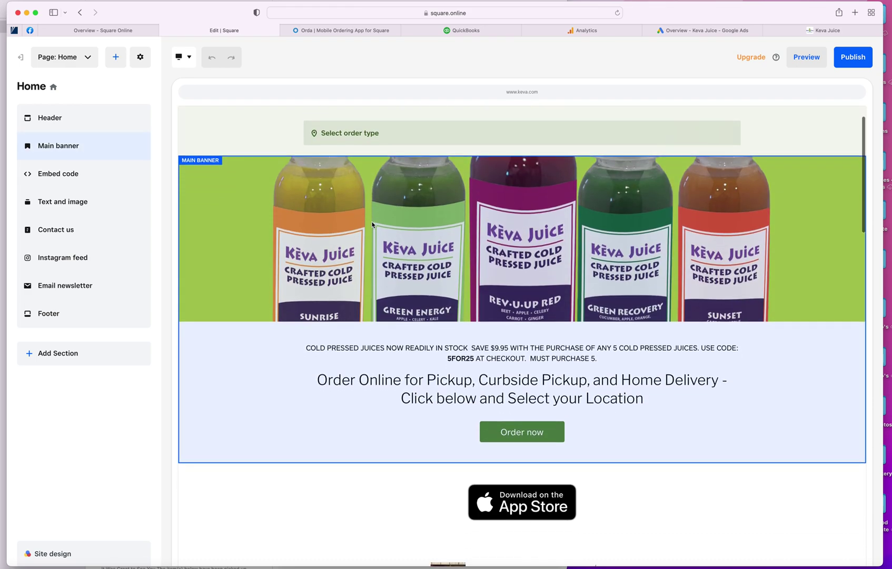
{"action": "left_click", "coordinate": [83, 146]}
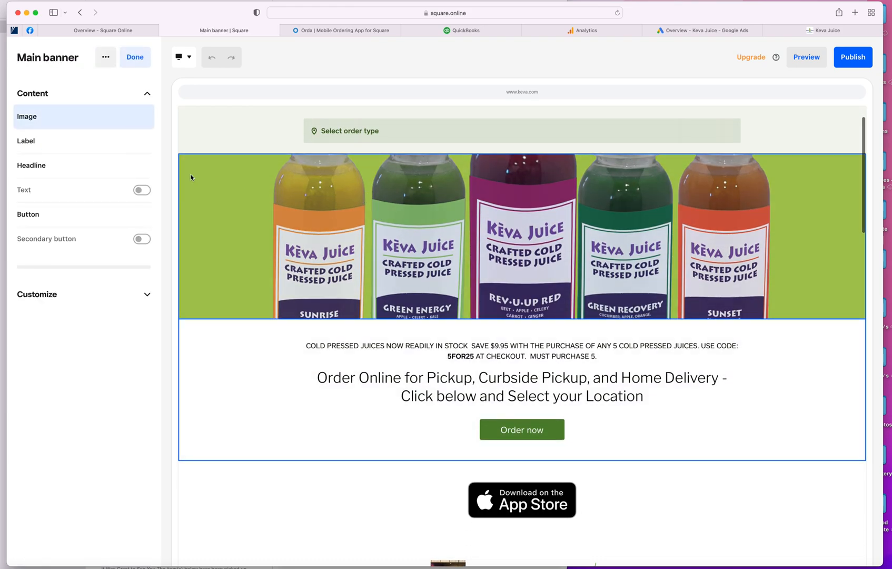
{"action": "left_click", "coordinate": [141, 117]}
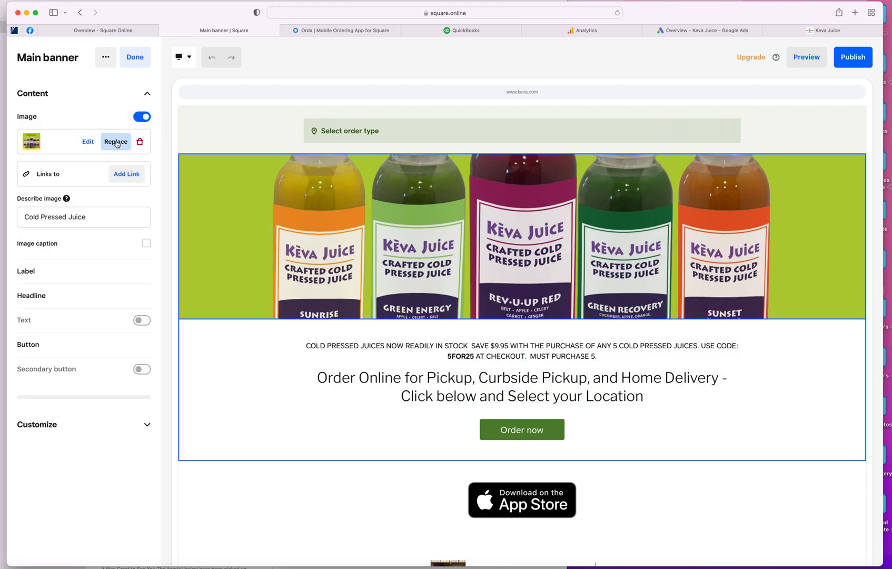
{"action": "left_click", "coordinate": [116, 141]}
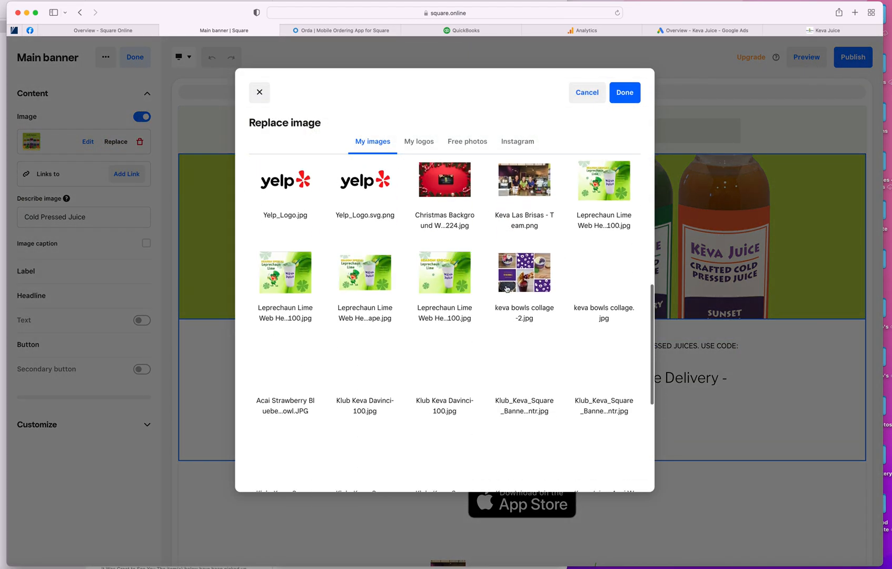
{"action": "scroll", "scroll_direction": "down", "scroll_amount": 3}
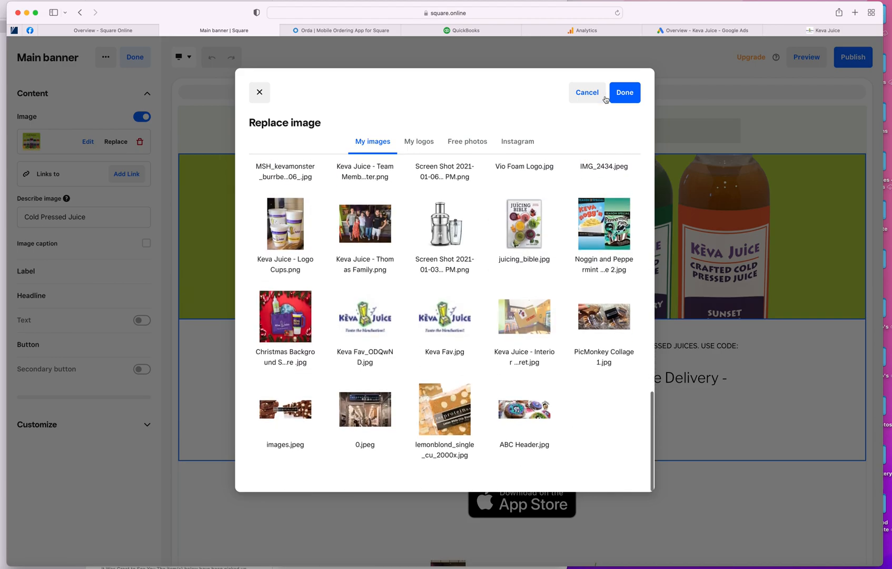
{"action": "left_click", "coordinate": [587, 92]}
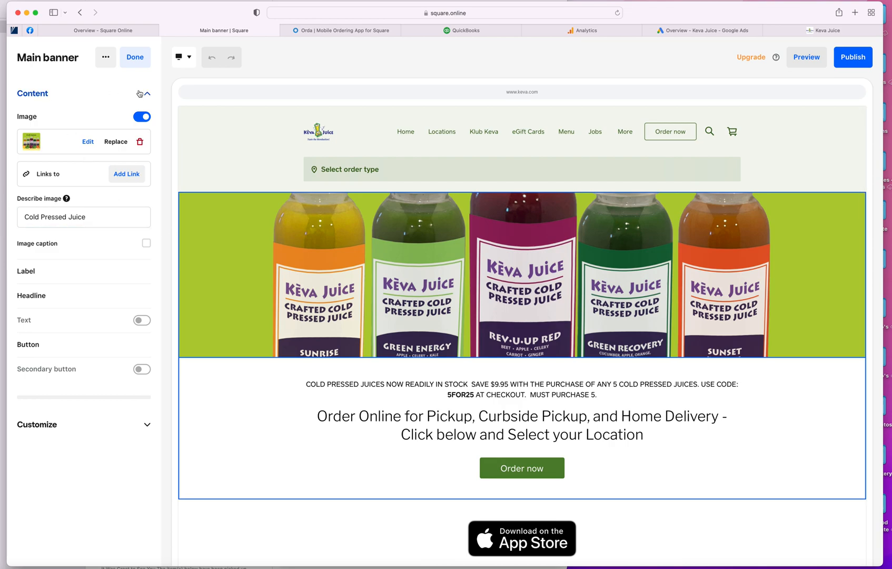
{"action": "left_click", "coordinate": [146, 93]}
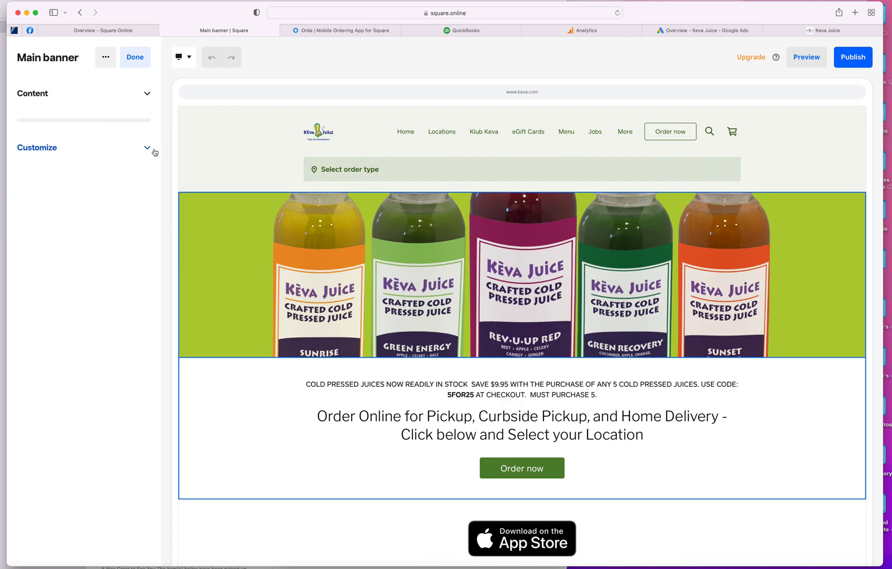
Step: Apply the light green colour style with green text to the main banner and finish editing it
{"action": "left_click", "coordinate": [146, 148]}
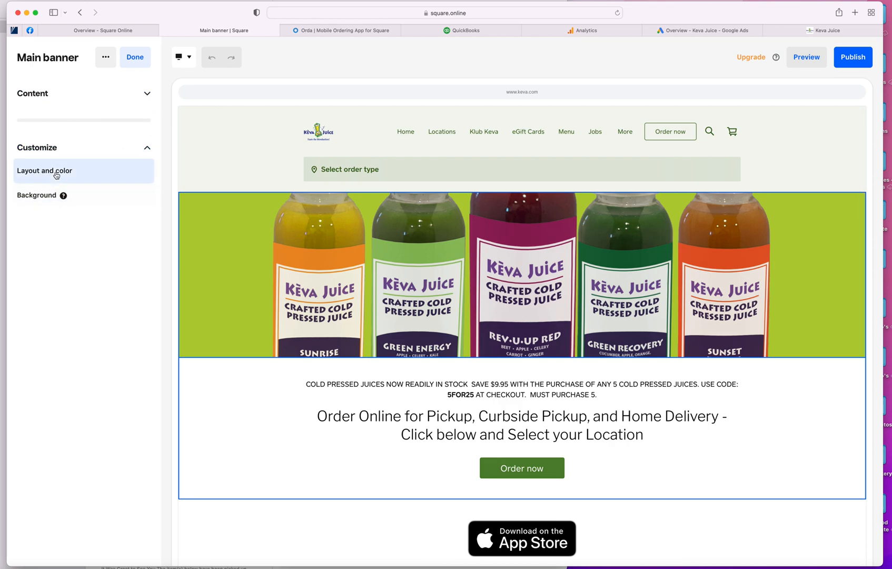
{"action": "left_click", "coordinate": [44, 170]}
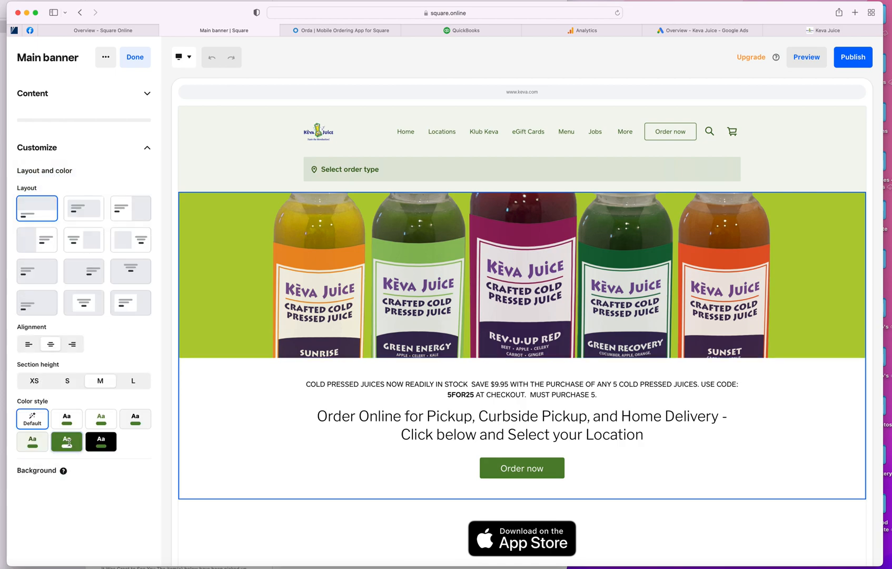
{"action": "left_click", "coordinate": [33, 441]}
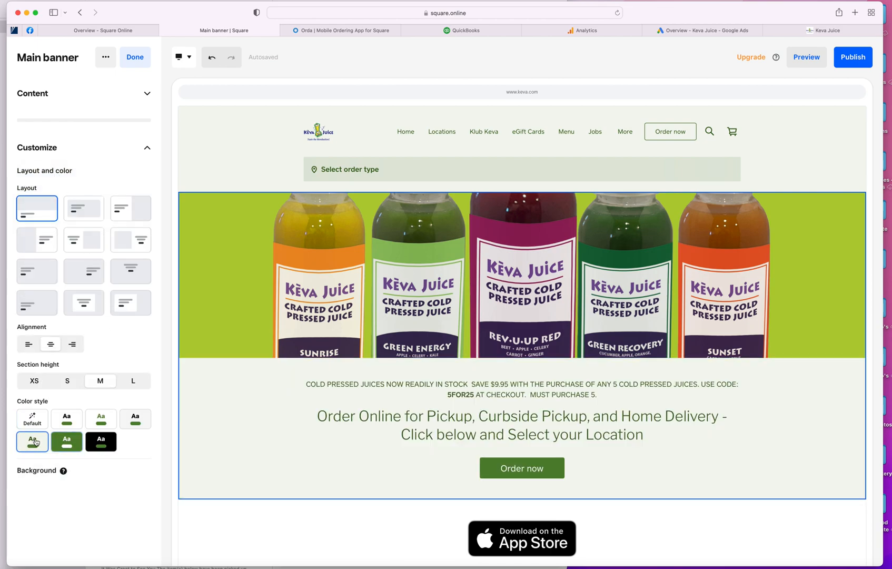
{"action": "left_click", "coordinate": [33, 441]}
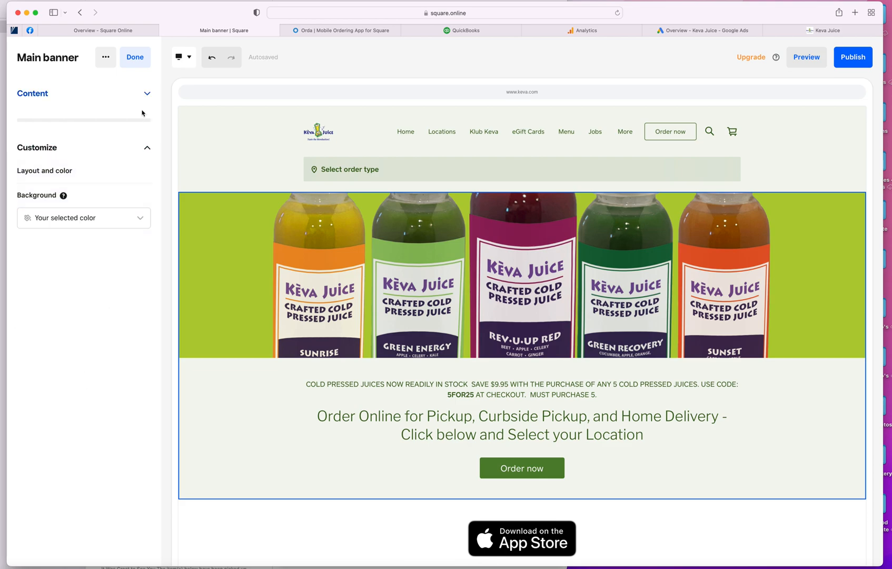
{"action": "left_click", "coordinate": [146, 94]}
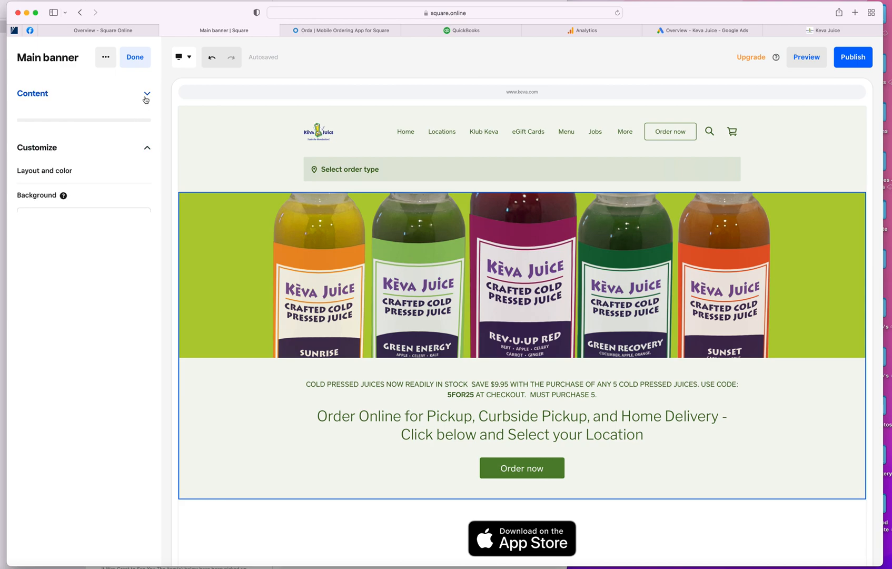
{"action": "left_click", "coordinate": [135, 57]}
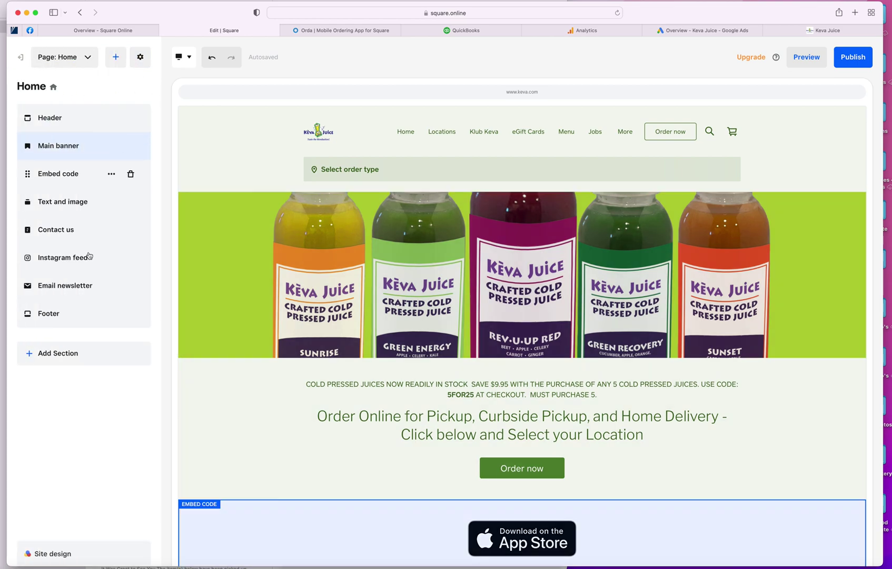
Step: In Site design, add a white secondary colour and bring up the main colour swatches
{"action": "left_click", "coordinate": [55, 553]}
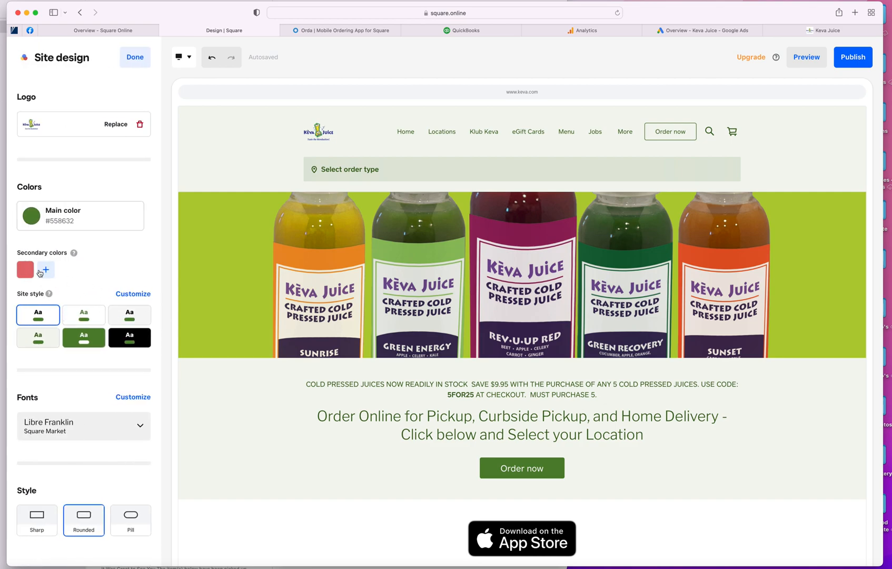
{"action": "left_click", "coordinate": [44, 270]}
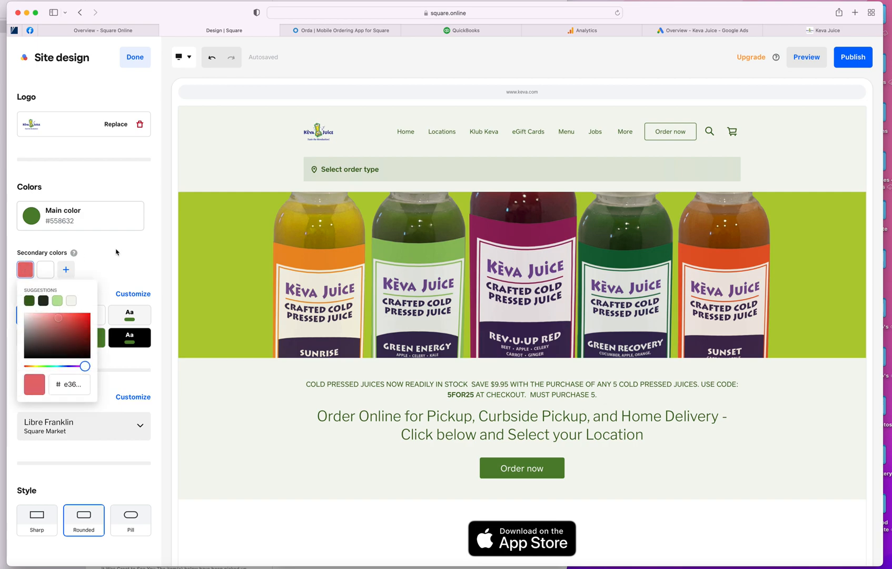
{"action": "left_click", "coordinate": [80, 216]}
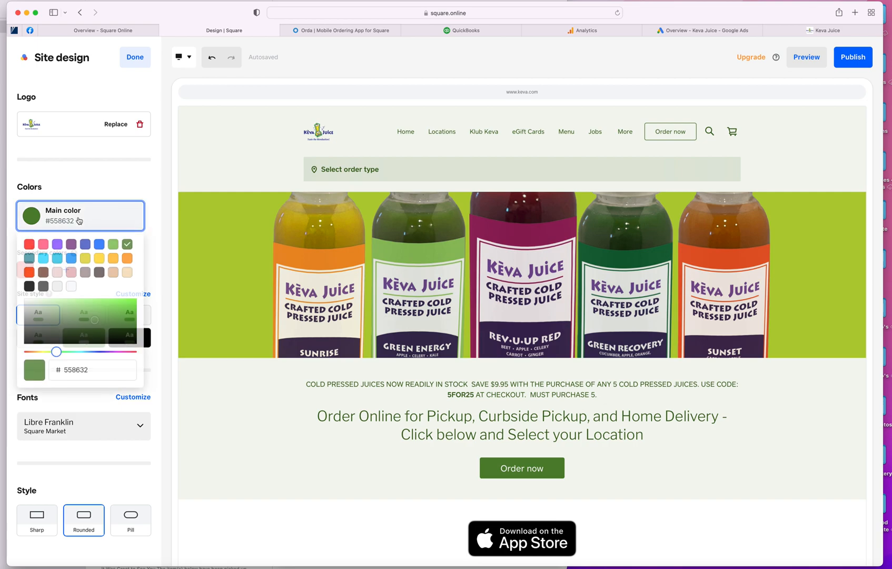
Step: Preview purple, yellow, pink and black main colours, then restore the original green #558632
{"action": "left_click", "coordinate": [56, 245]}
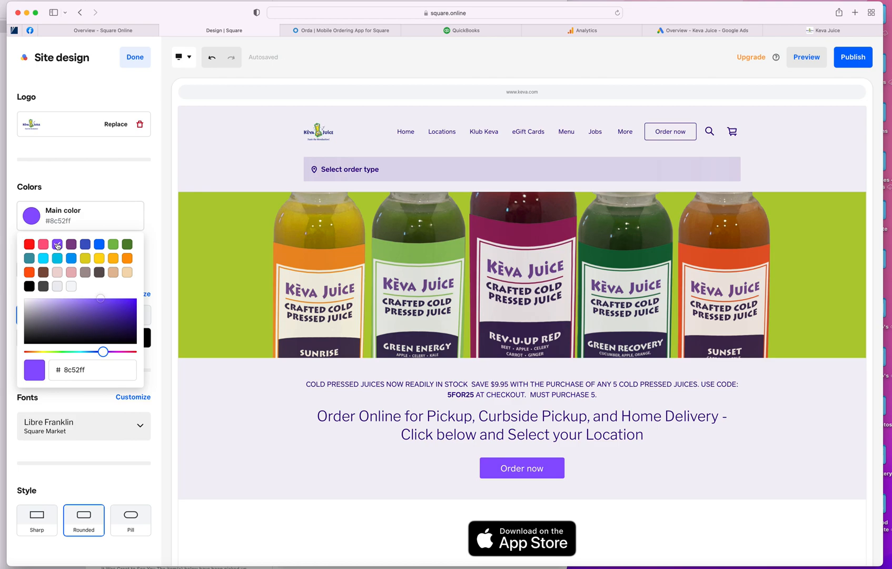
{"action": "left_click", "coordinate": [100, 258]}
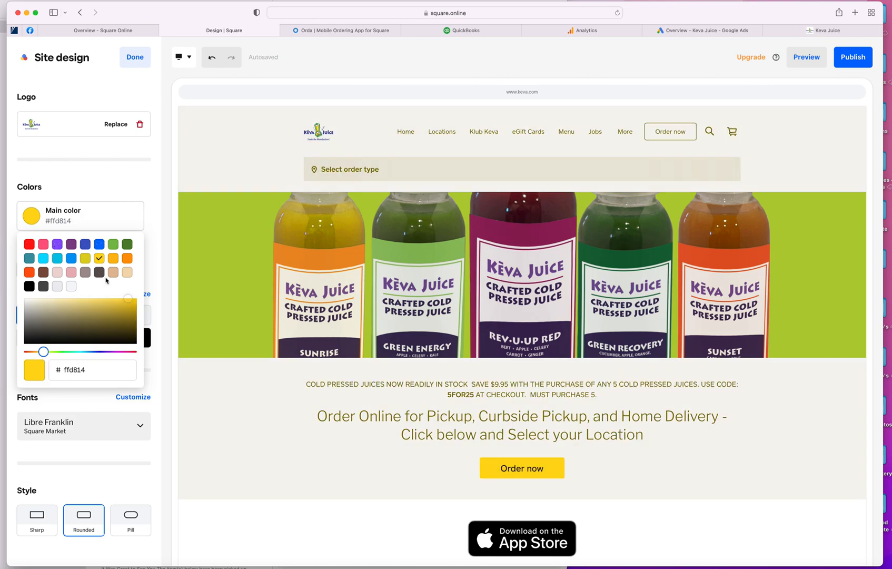
{"action": "left_click", "coordinate": [44, 258]}
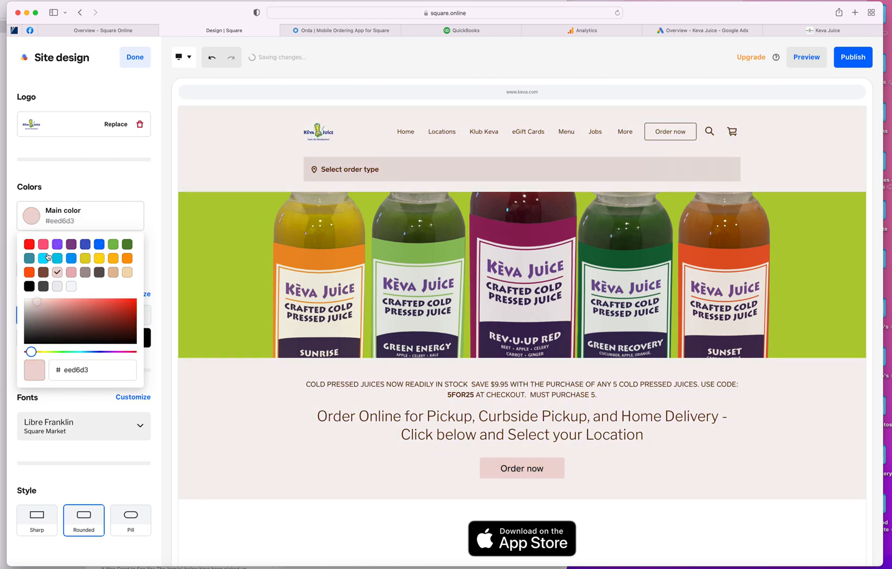
{"action": "left_click", "coordinate": [30, 243]}
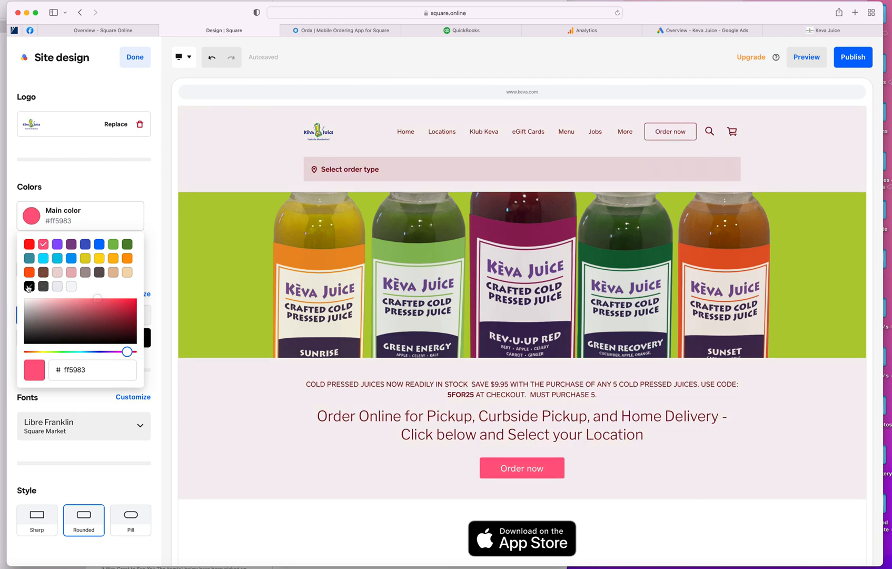
{"action": "left_click", "coordinate": [29, 287]}
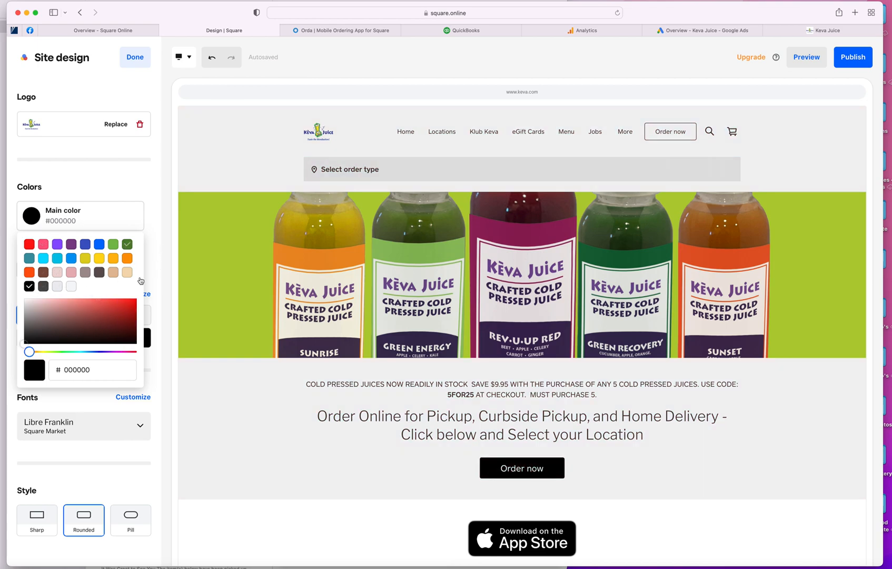
{"action": "left_click", "coordinate": [126, 259]}
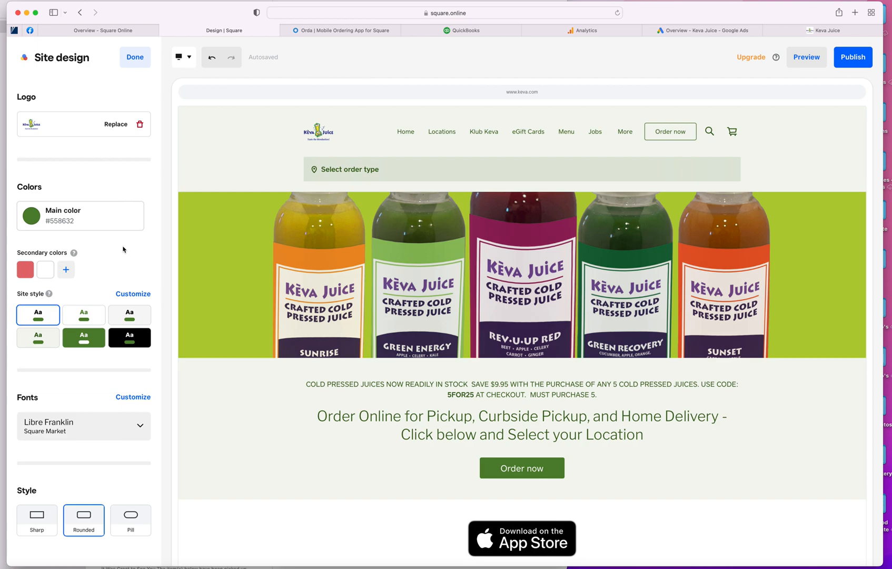
Step: Leave Site design and navigate through the pages list to the Application page
{"action": "left_click", "coordinate": [135, 57]}
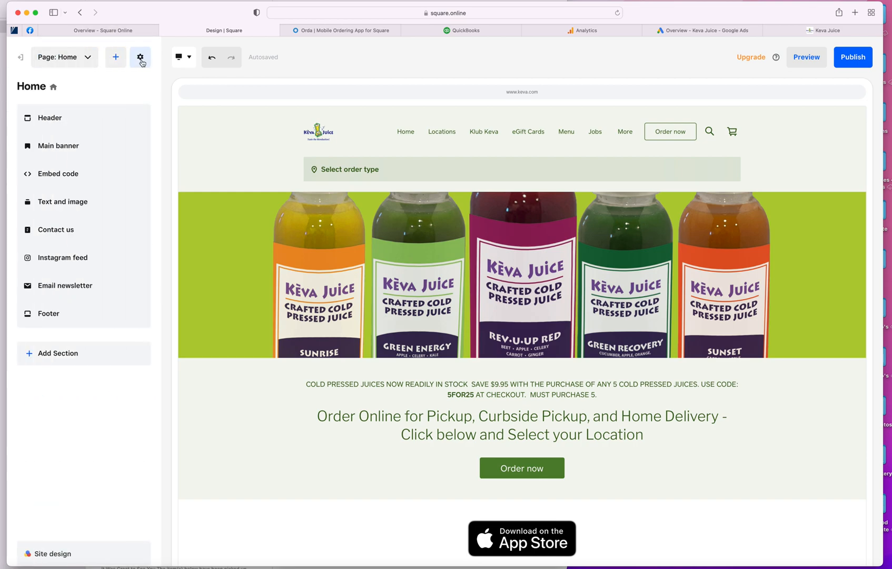
{"action": "left_click", "coordinate": [64, 57]}
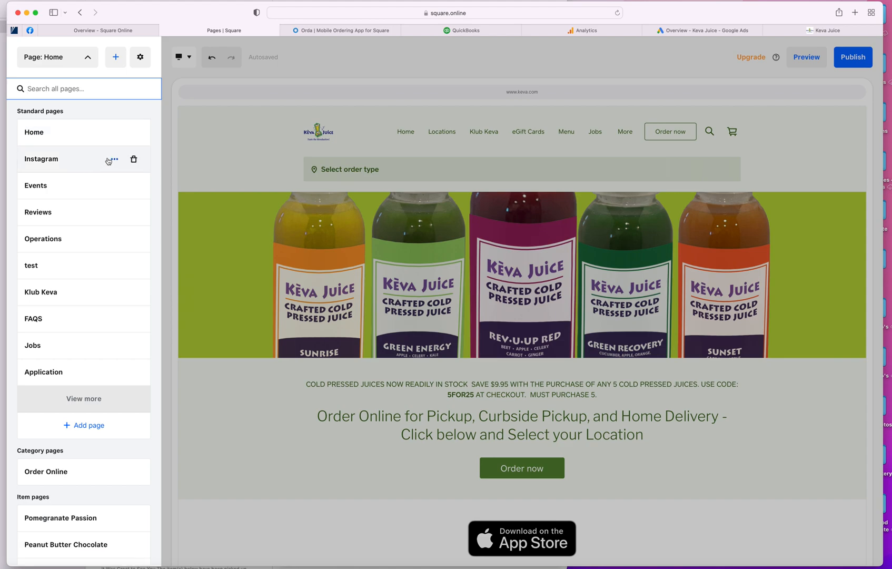
{"action": "left_click", "coordinate": [33, 346]}
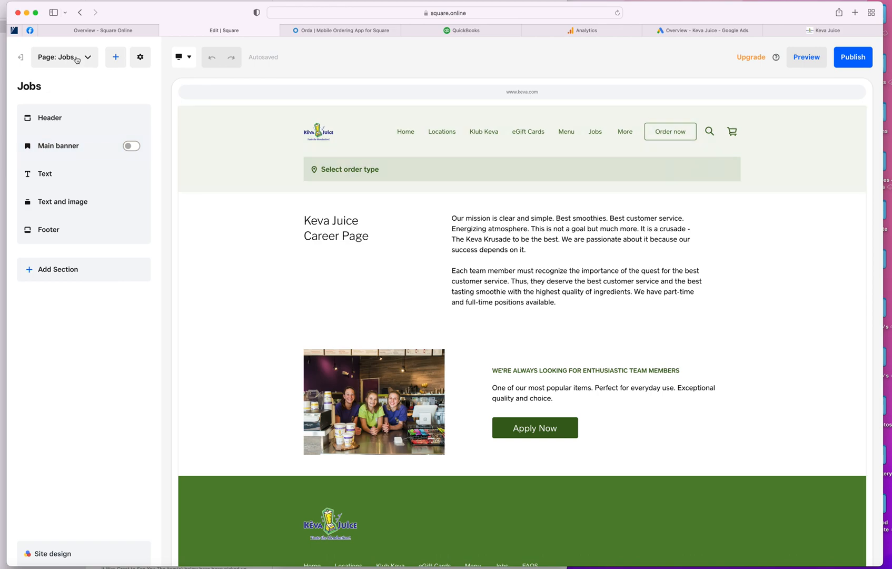
{"action": "left_click", "coordinate": [64, 57]}
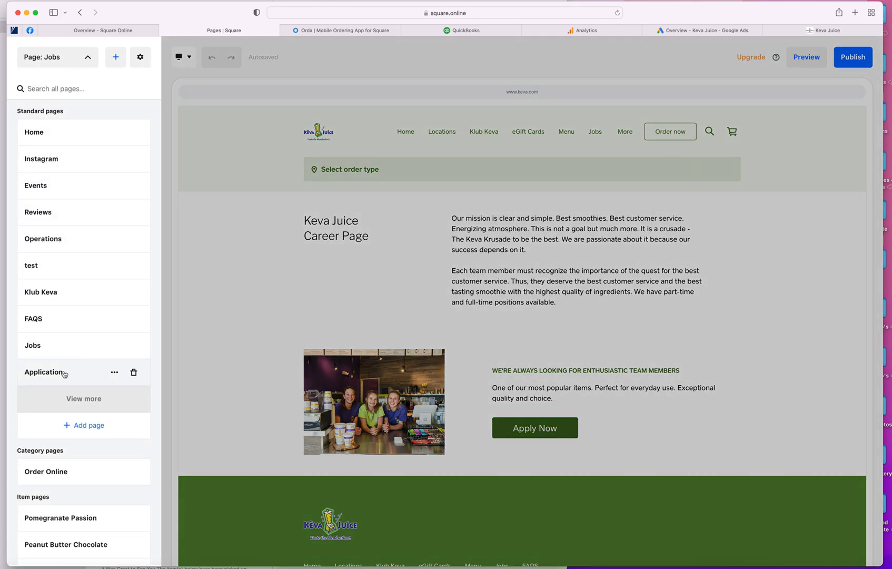
Step: View the 123formbuilder embed code behind the job application form, then return to sections
{"action": "left_click", "coordinate": [44, 372]}
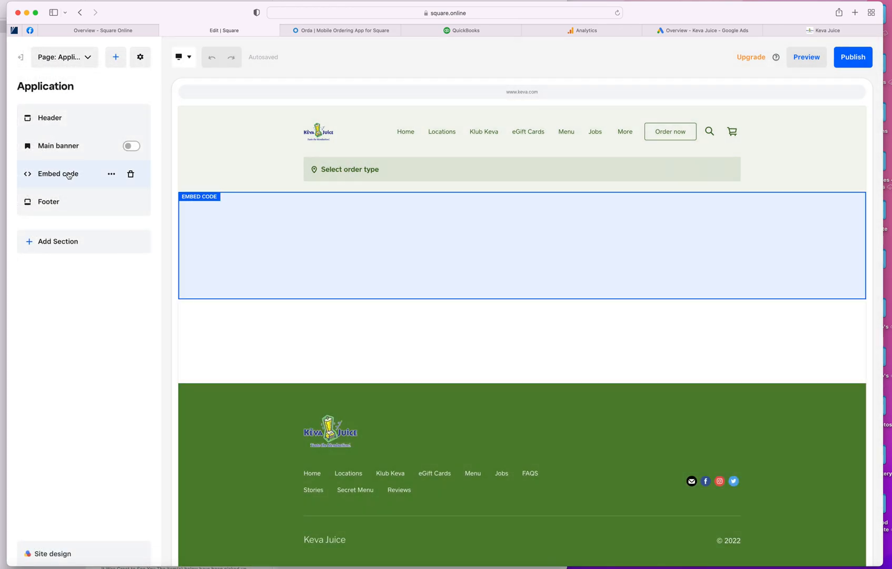
{"action": "left_click", "coordinate": [58, 173]}
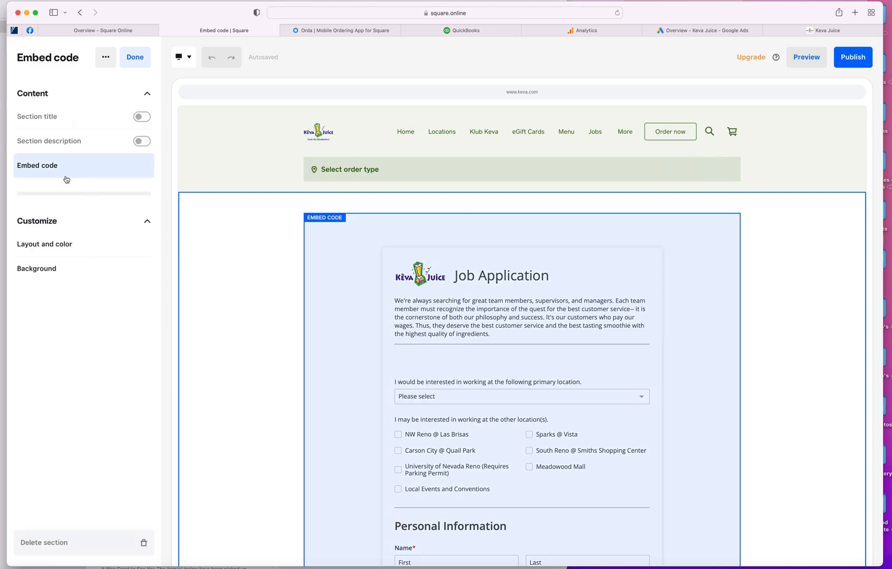
{"action": "left_click", "coordinate": [38, 165]}
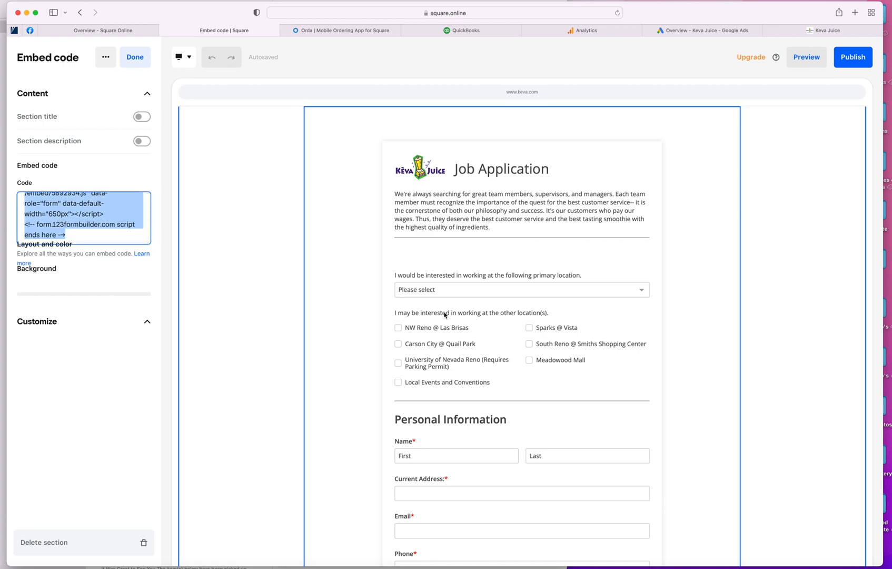
{"action": "left_click", "coordinate": [134, 57]}
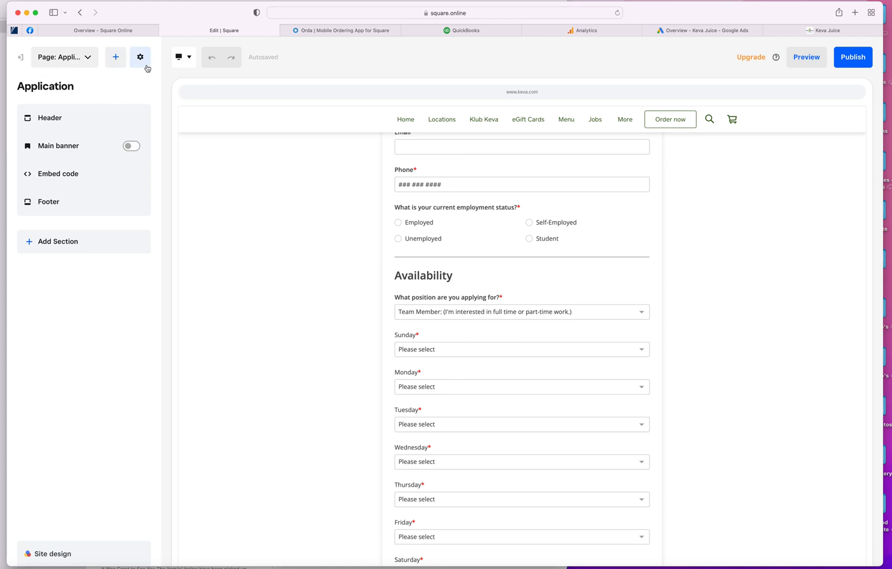
{"action": "mouse_move", "coordinate": [21, 57]}
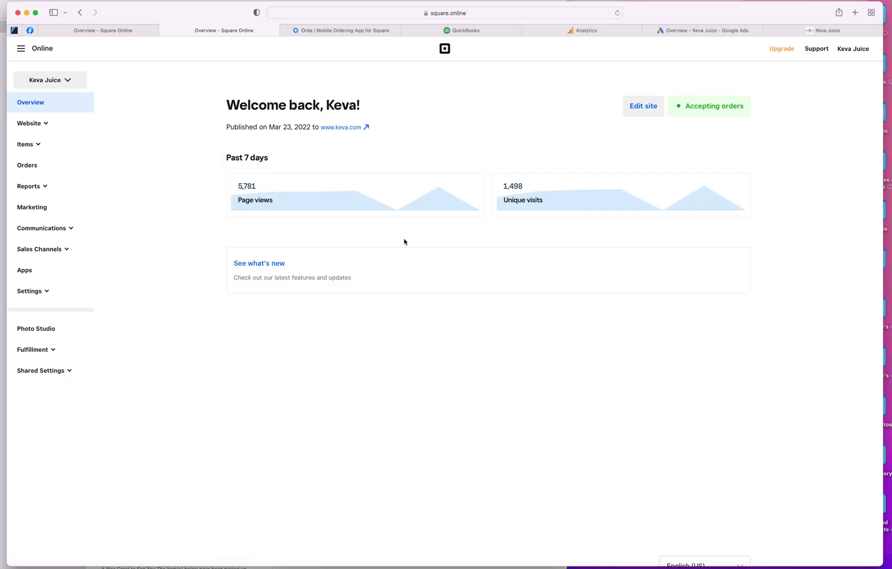
{"action": "mouse_move", "coordinate": [259, 189]}
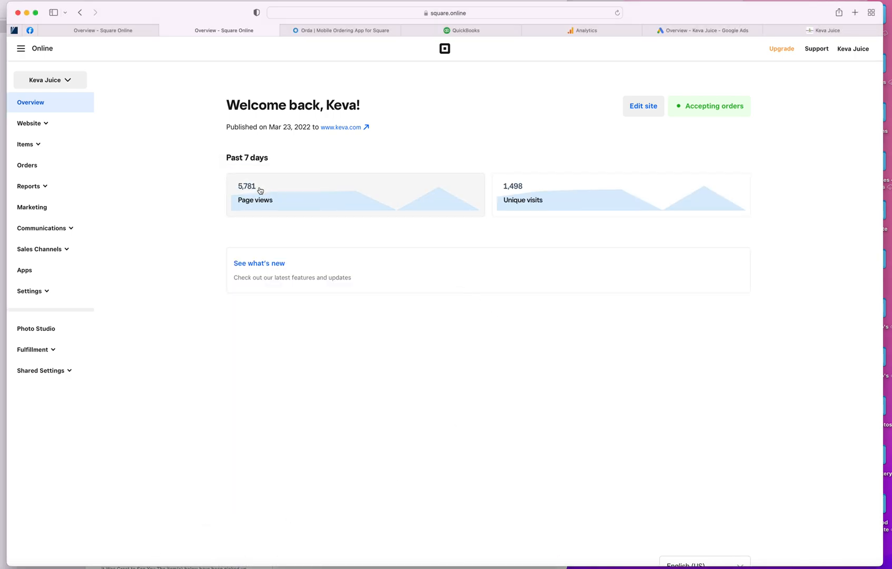
{"action": "mouse_move", "coordinate": [275, 189]}
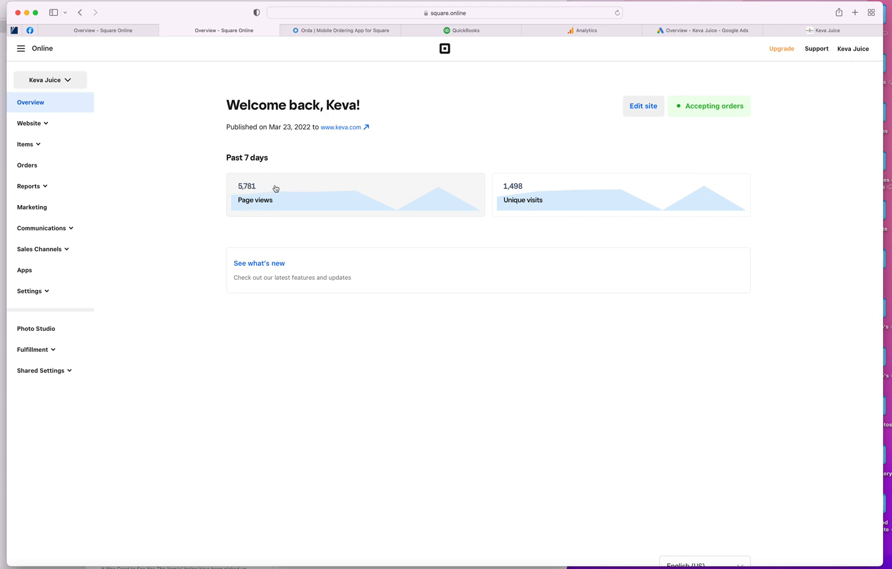
{"action": "mouse_move", "coordinate": [519, 210]}
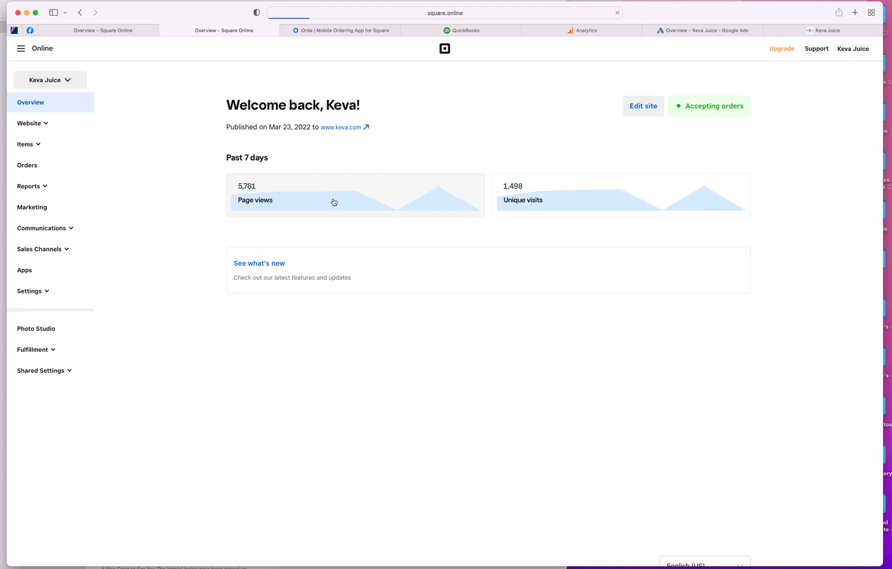
Step: View the 30-day traffic overview and check the reporting date range
{"action": "left_click", "coordinate": [31, 102]}
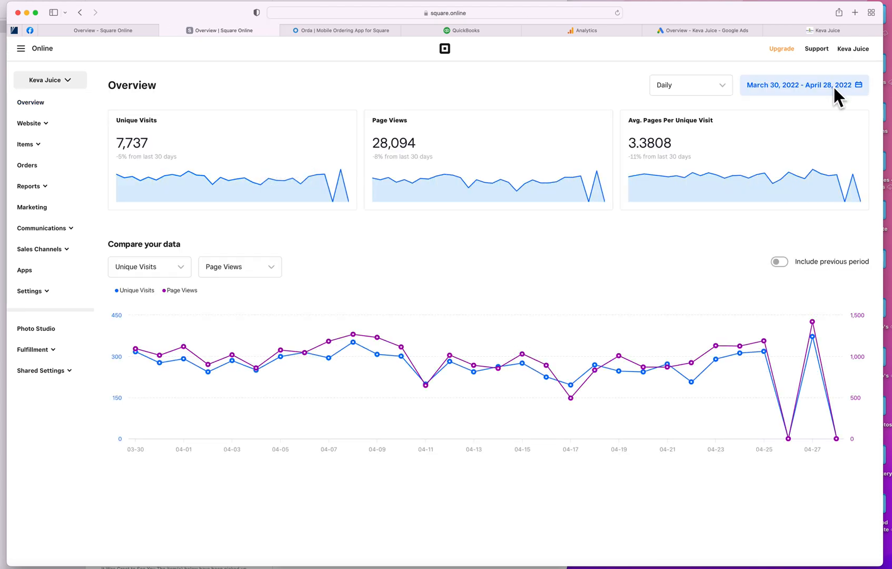
{"action": "left_click", "coordinate": [799, 84]}
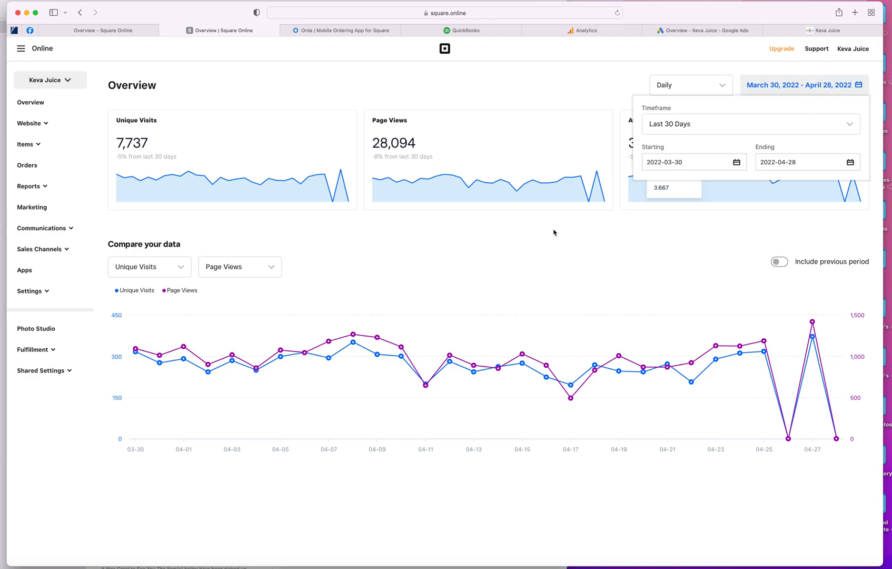
{"action": "left_click", "coordinate": [384, 246]}
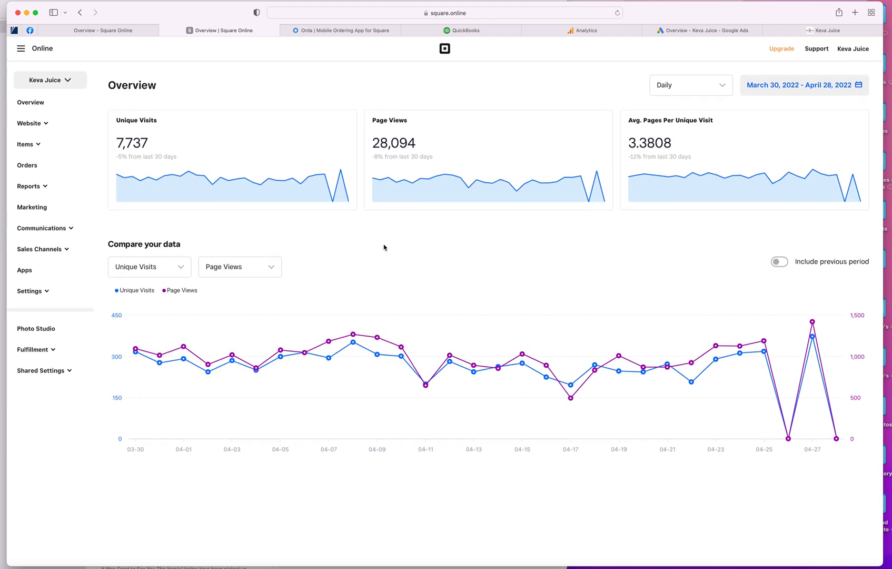
{"action": "mouse_move", "coordinate": [451, 248]}
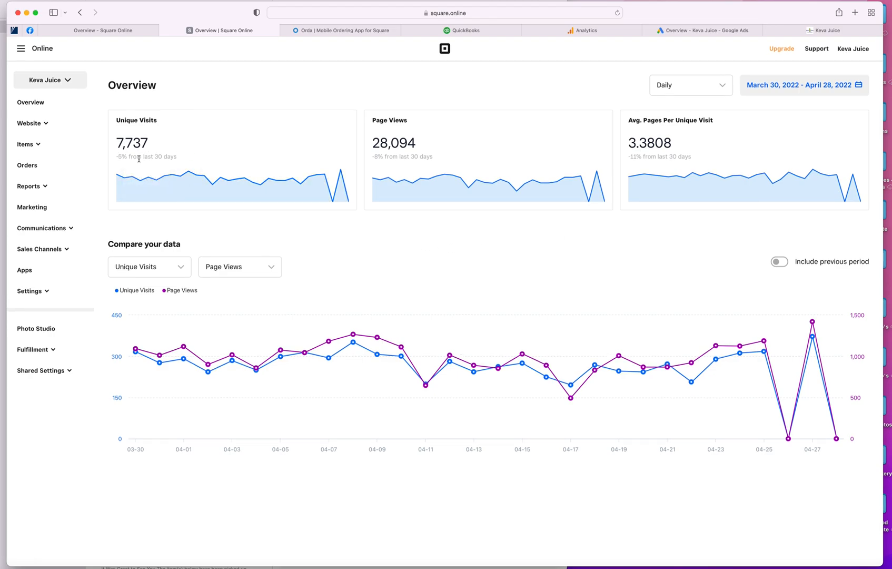
{"action": "mouse_move", "coordinate": [25, 144]}
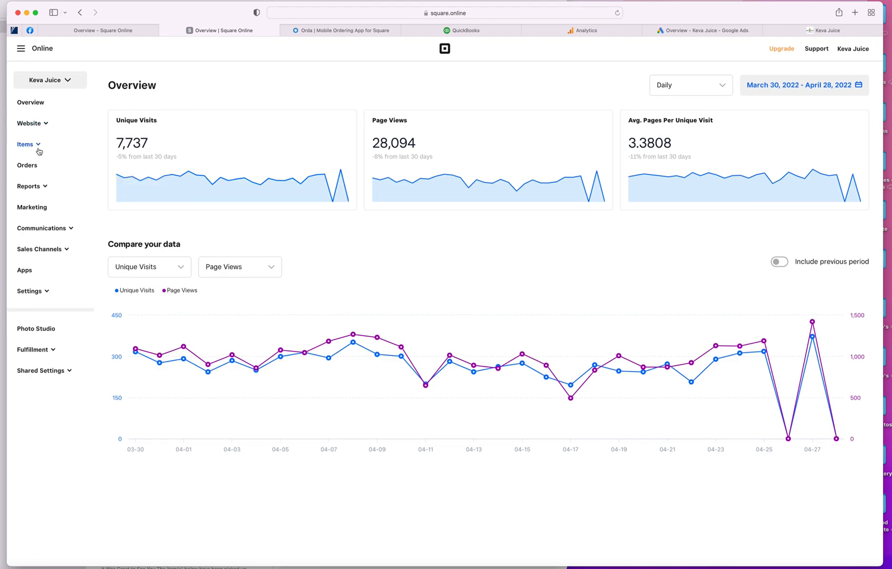
Step: Move on to the online Orders list
{"action": "left_click", "coordinate": [26, 166]}
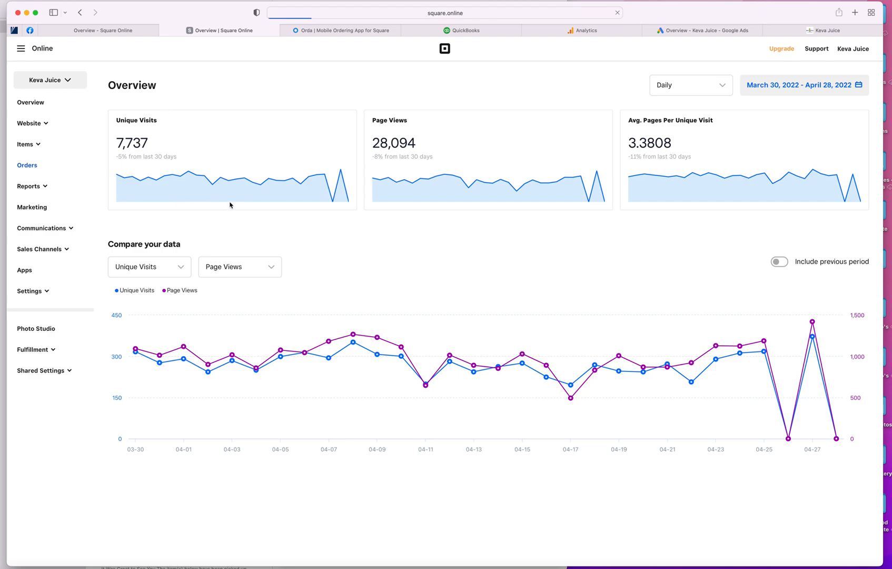
{"action": "left_click", "coordinate": [222, 31]}
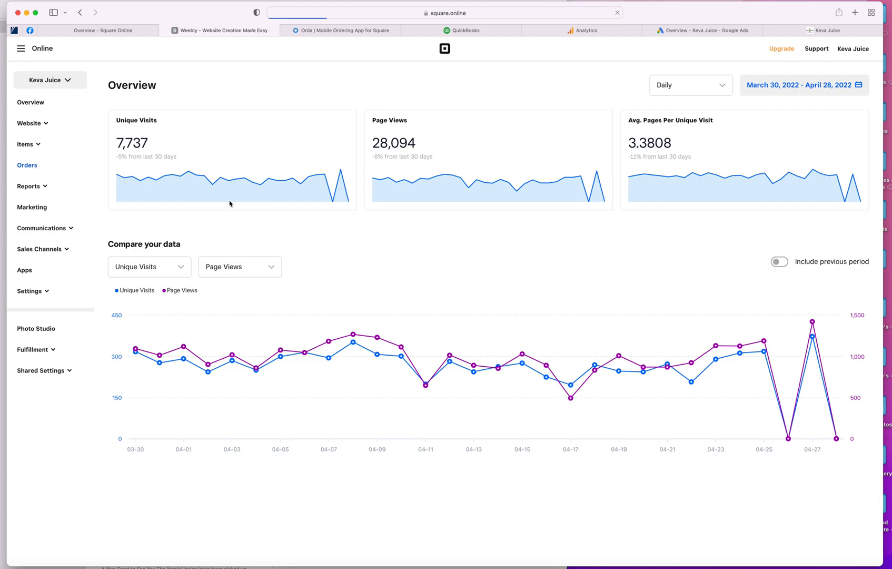
{"action": "left_click", "coordinate": [26, 165]}
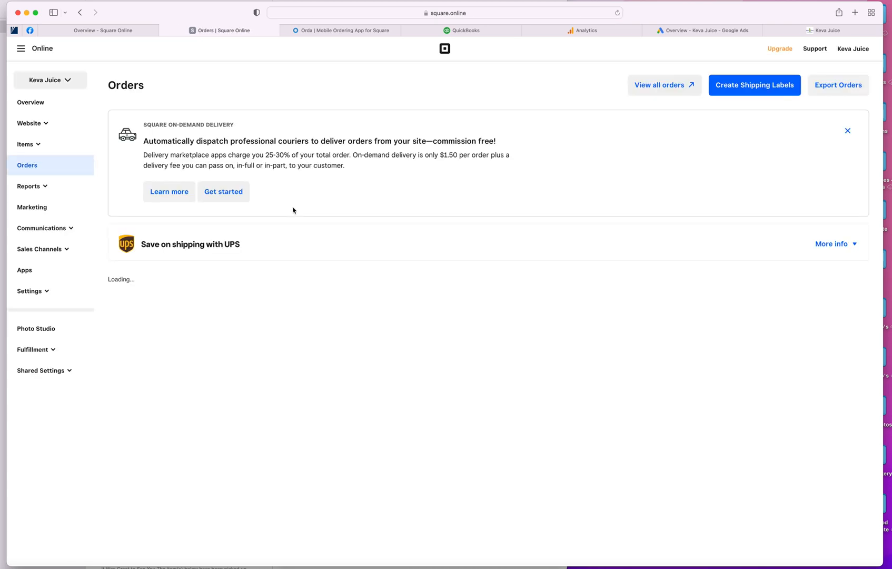
Step: Scroll the recent pickup orders, then open the Online Sales report under Reports
{"action": "left_click", "coordinate": [28, 187]}
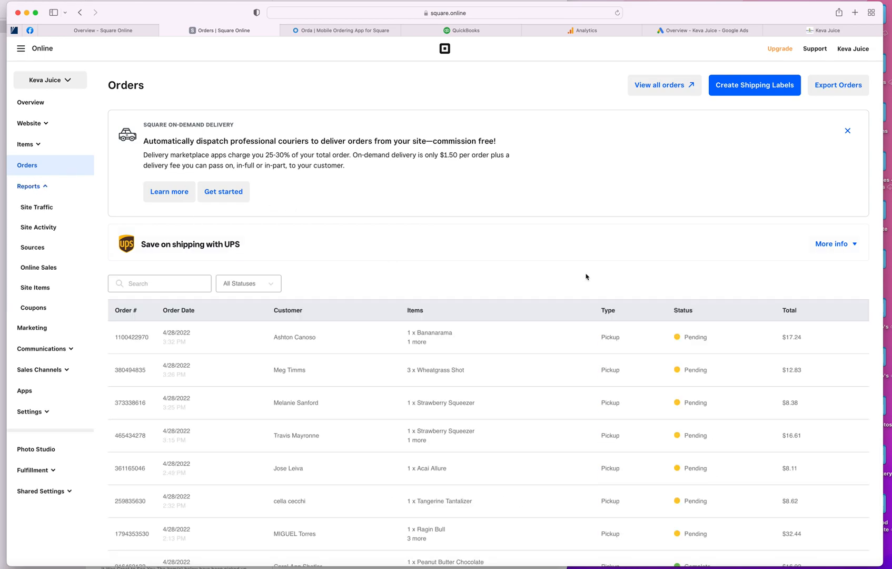
{"action": "scroll", "scroll_direction": "down", "scroll_amount": 3}
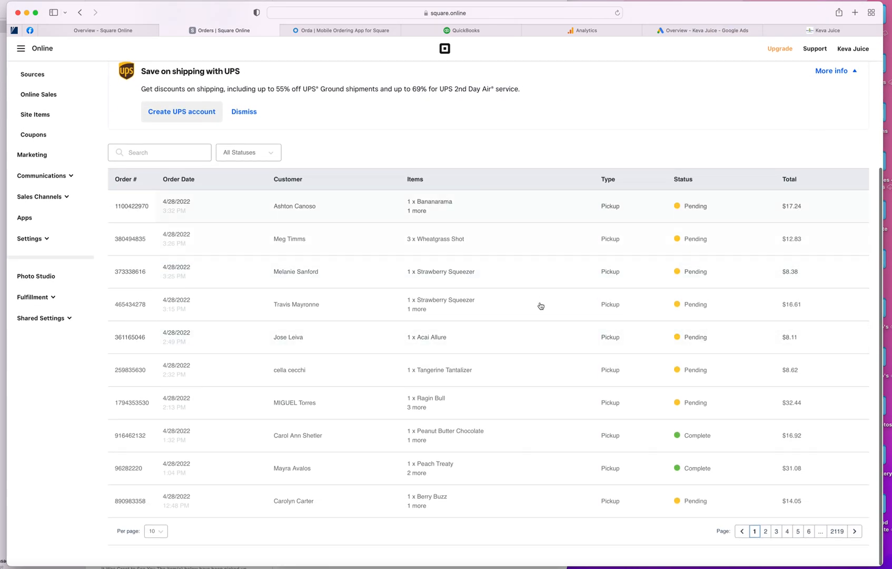
{"action": "mouse_move", "coordinate": [860, 548]}
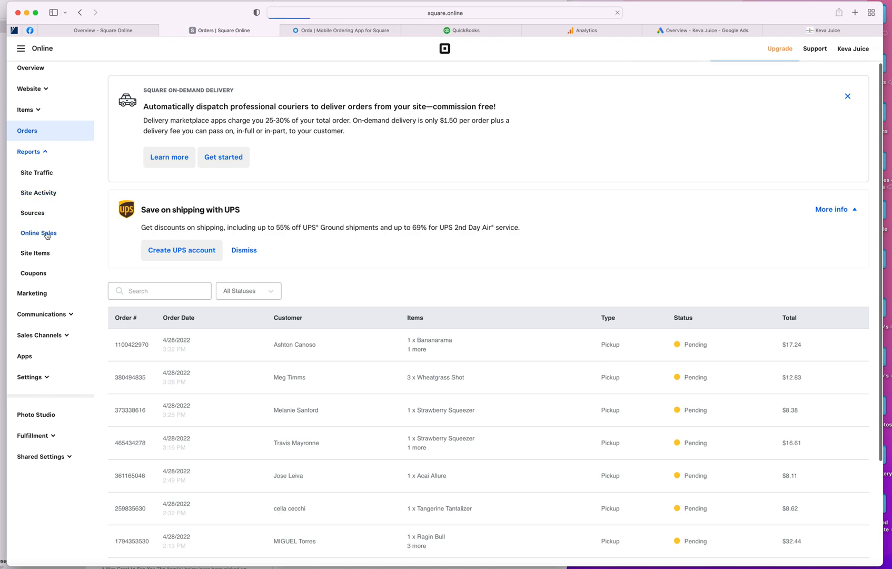
{"action": "left_click", "coordinate": [38, 233]}
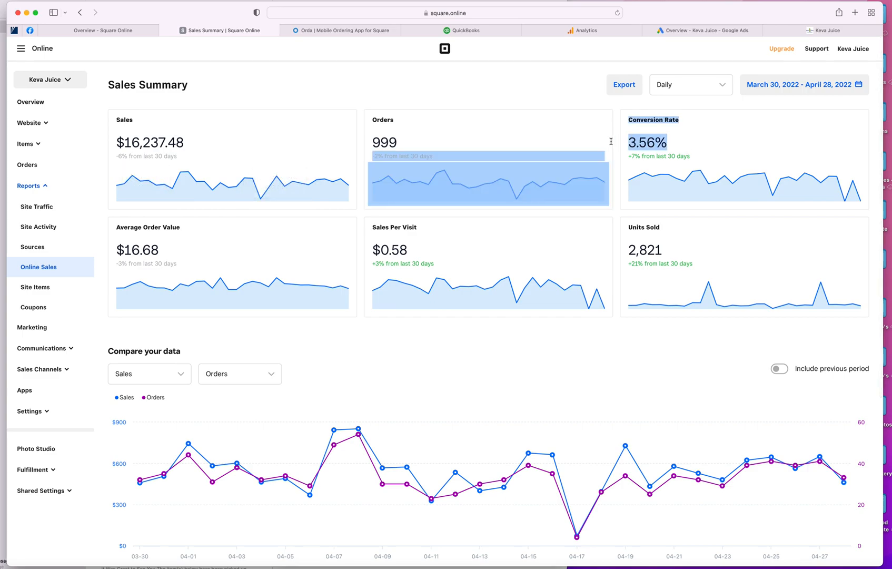
{"action": "mouse_move", "coordinate": [469, 188]}
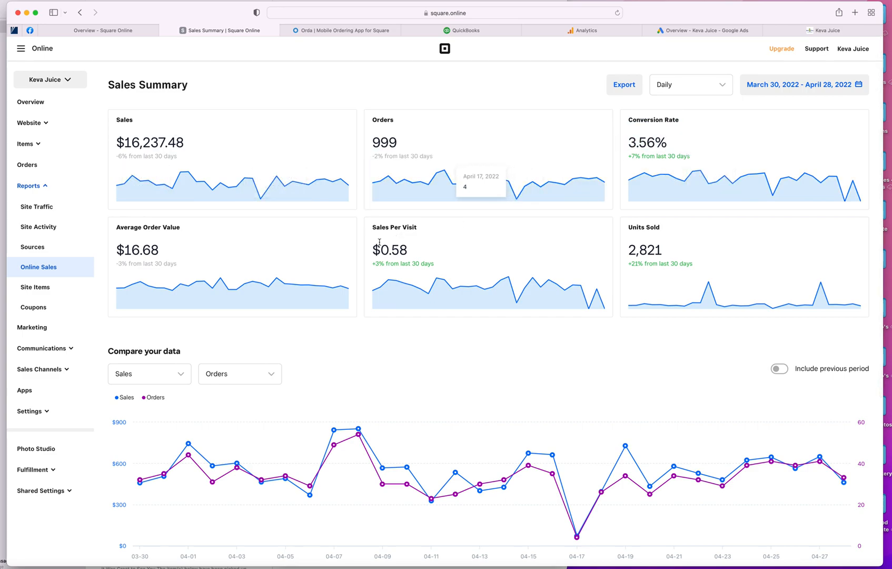
{"action": "mouse_move", "coordinate": [222, 245]}
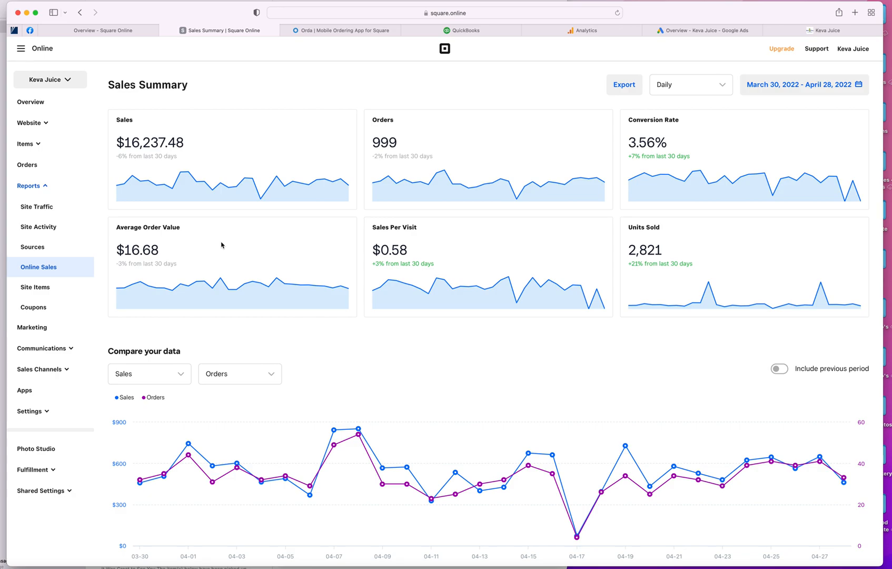
Step: Highlight the Average Order Value figure, then open the Coupons report
{"action": "double_click", "coordinate": [137, 250]}
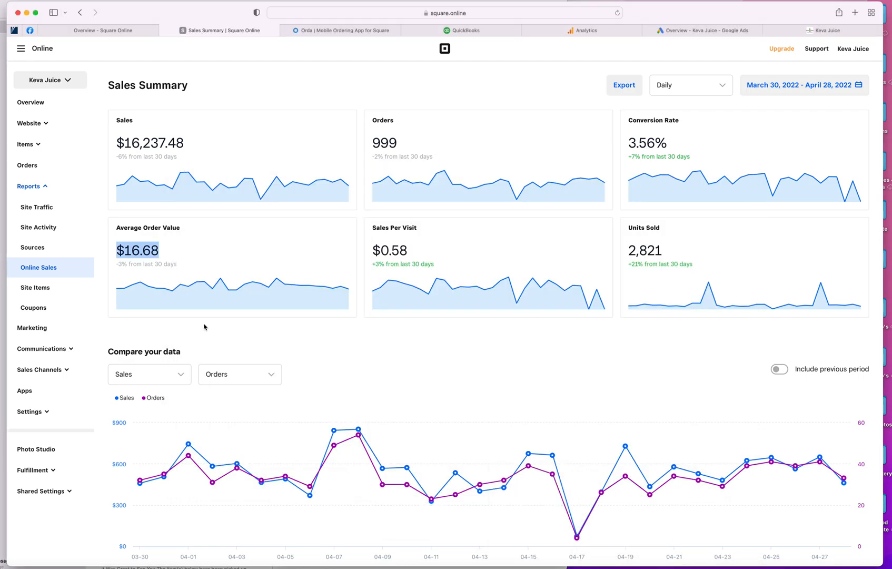
{"action": "mouse_move", "coordinate": [33, 308]}
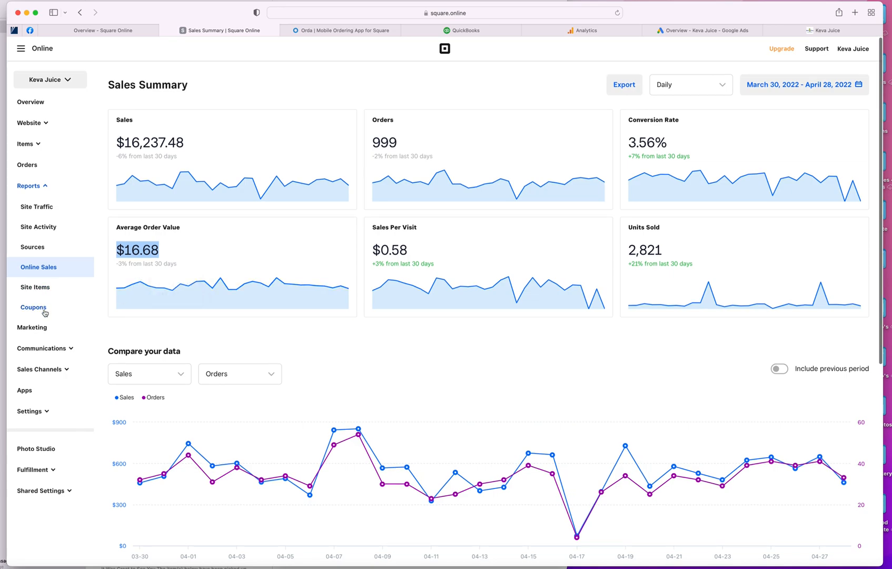
{"action": "left_click", "coordinate": [32, 307]}
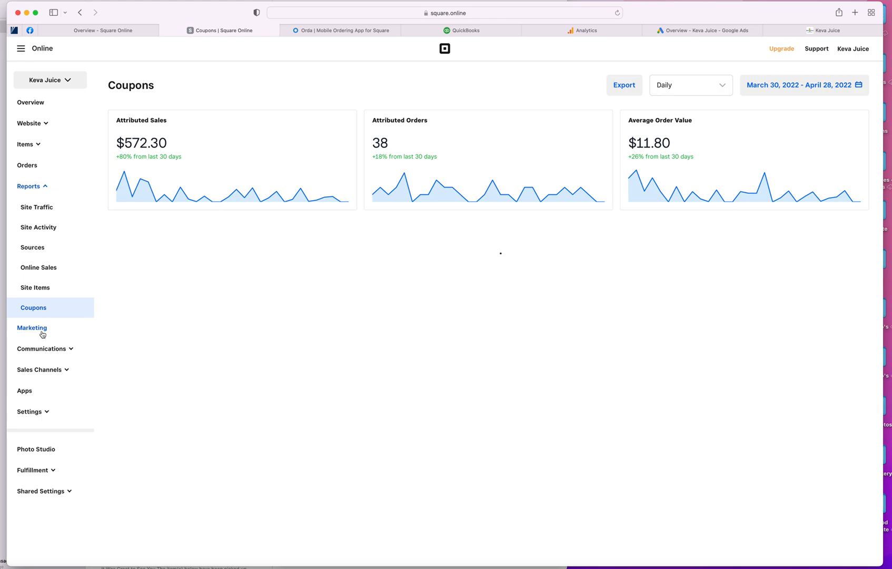
Step: Open the Marketing page with its Square Marketing prompt
{"action": "left_click", "coordinate": [32, 327]}
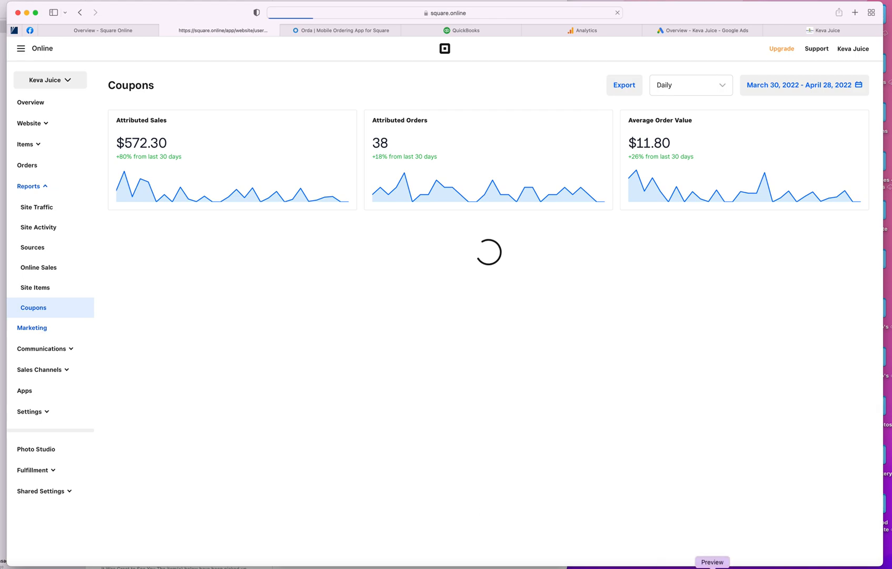
{"action": "left_click", "coordinate": [32, 327]}
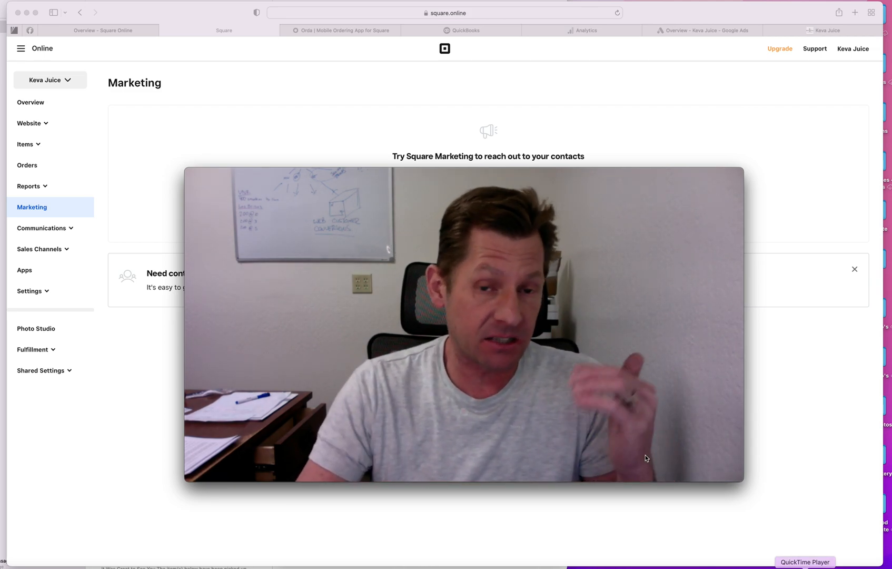
Step: From the Orda product website, continue into Keva Juice's Orda dashboard
{"action": "left_click", "coordinate": [341, 31]}
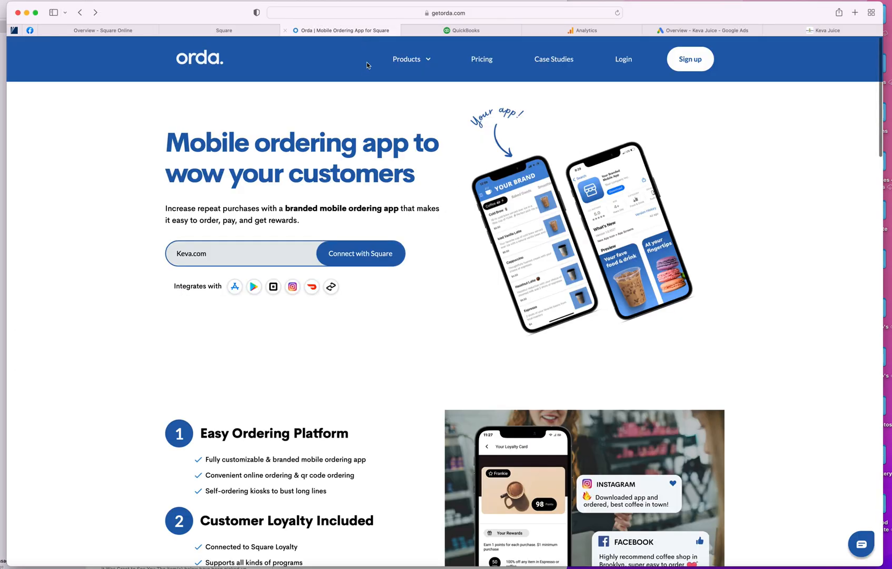
{"action": "scroll", "scroll_direction": "down", "scroll_amount": 3}
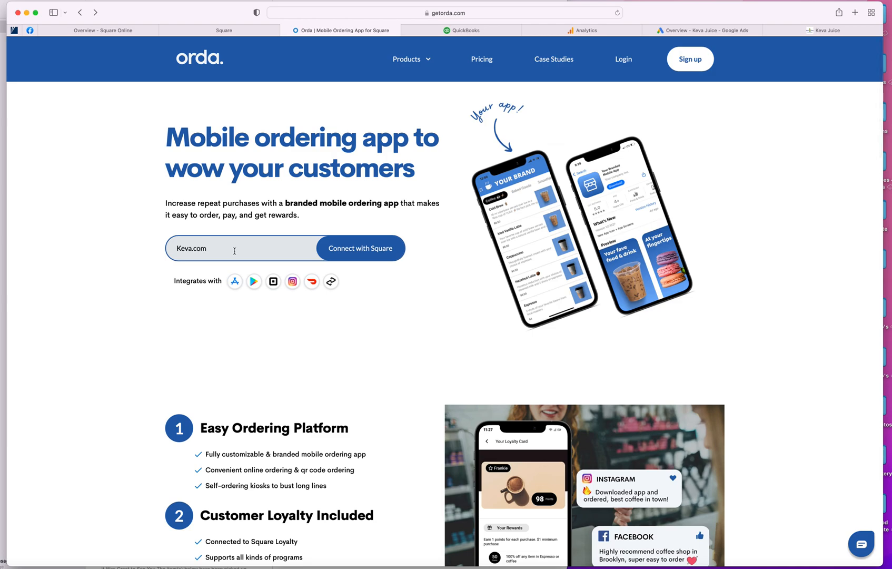
{"action": "left_click", "coordinate": [359, 248]}
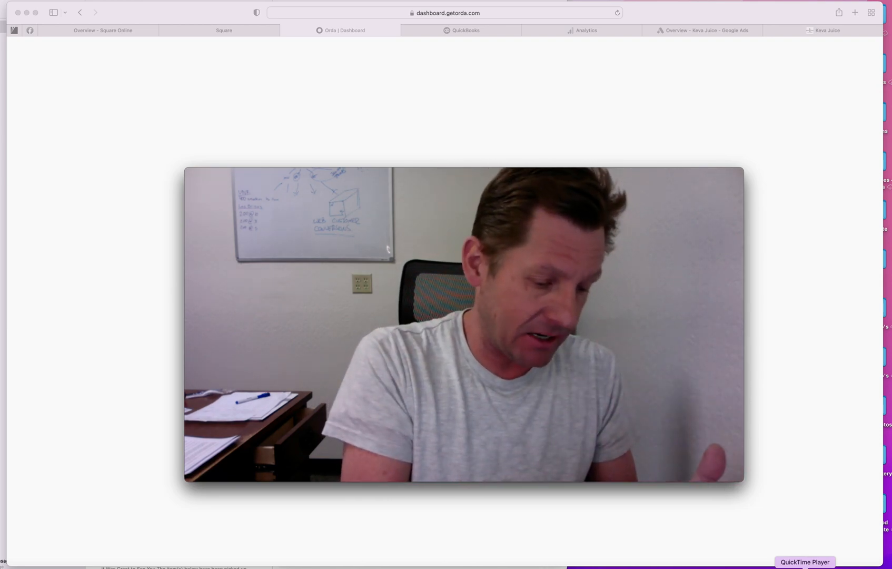
Step: Step through Locations and Theme to the Catalog of enabled and disabled menu categories
{"action": "left_click", "coordinate": [447, 13]}
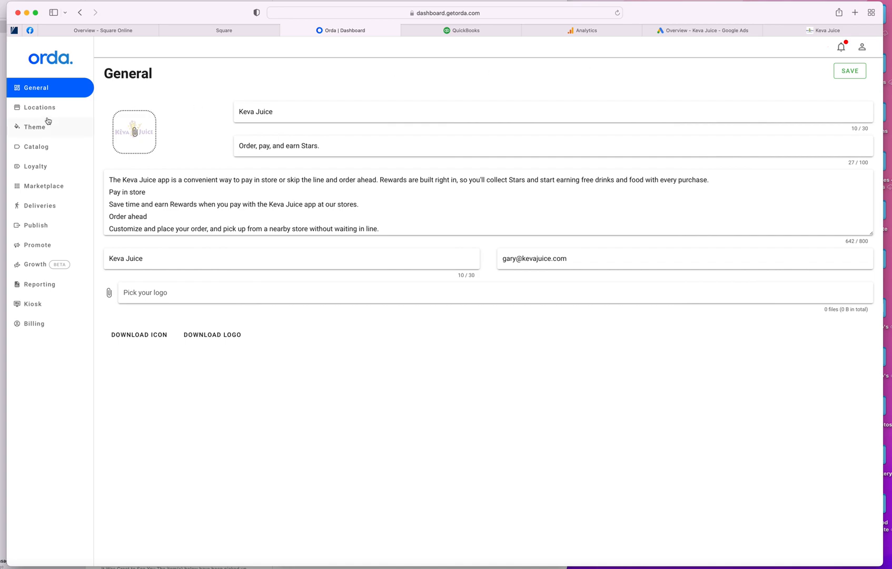
{"action": "left_click", "coordinate": [39, 105]}
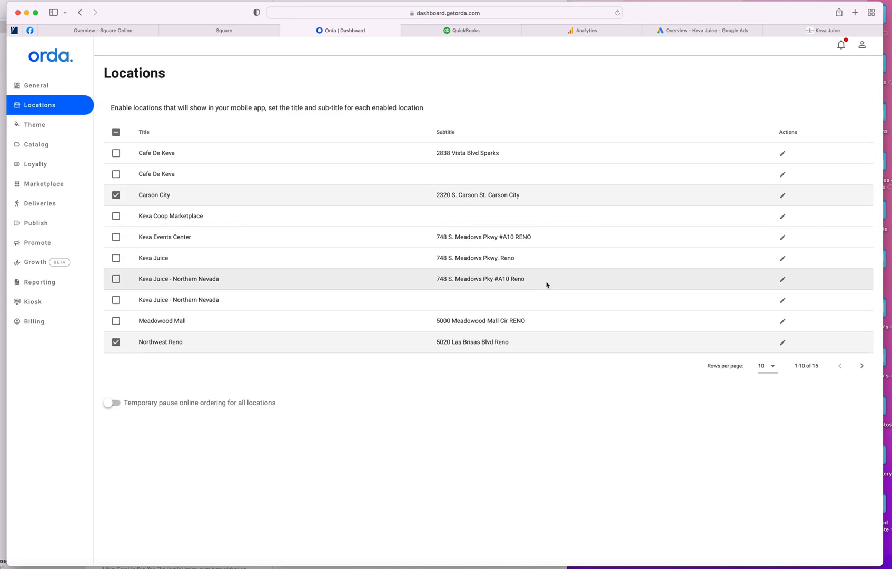
{"action": "mouse_move", "coordinate": [217, 326]}
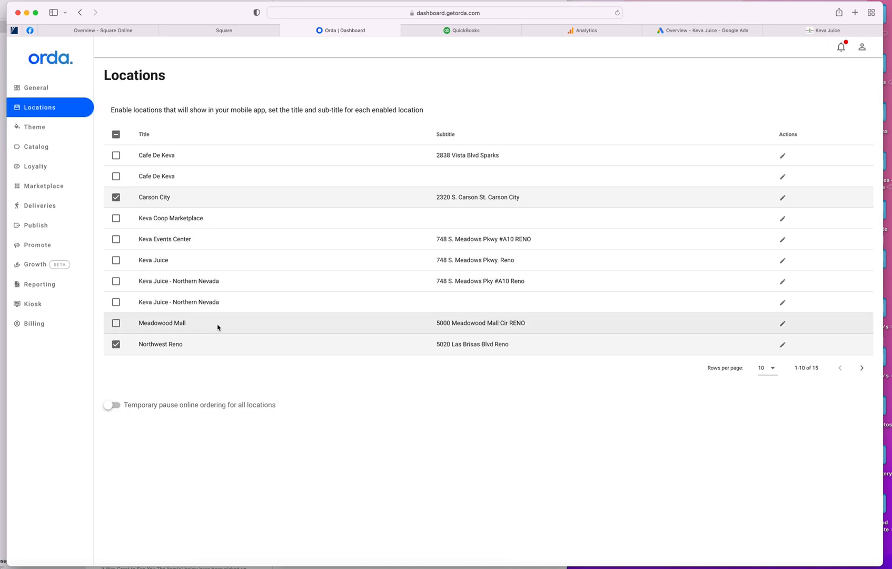
{"action": "left_click", "coordinate": [34, 126]}
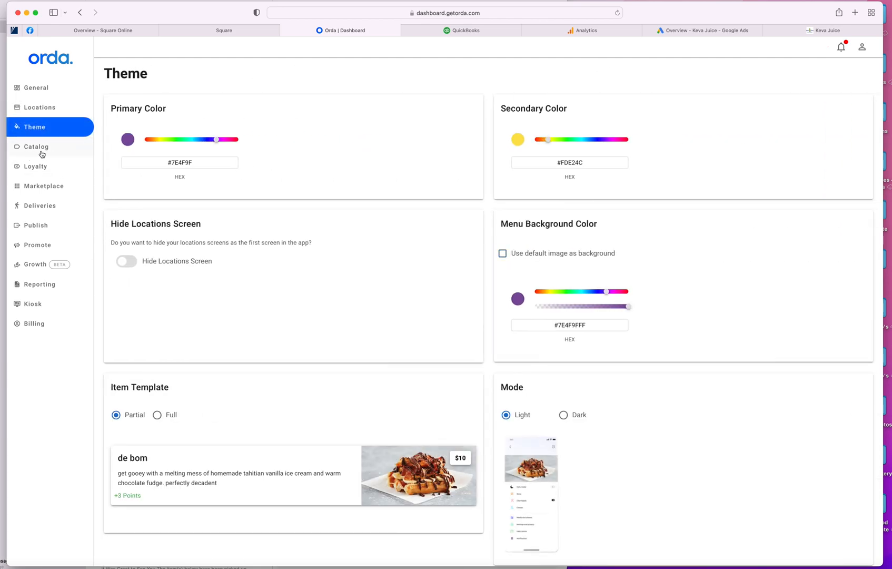
{"action": "left_click", "coordinate": [37, 147]}
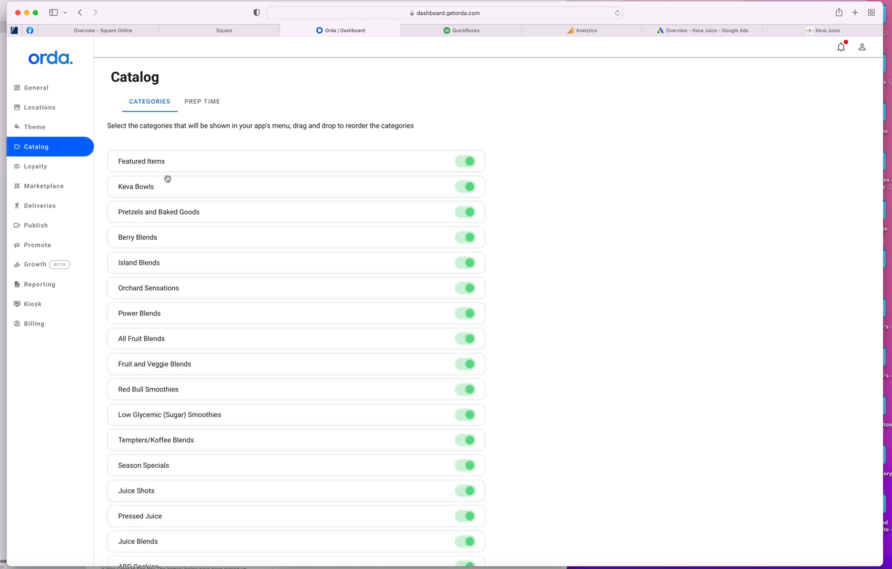
{"action": "scroll", "scroll_direction": "down", "scroll_amount": 3}
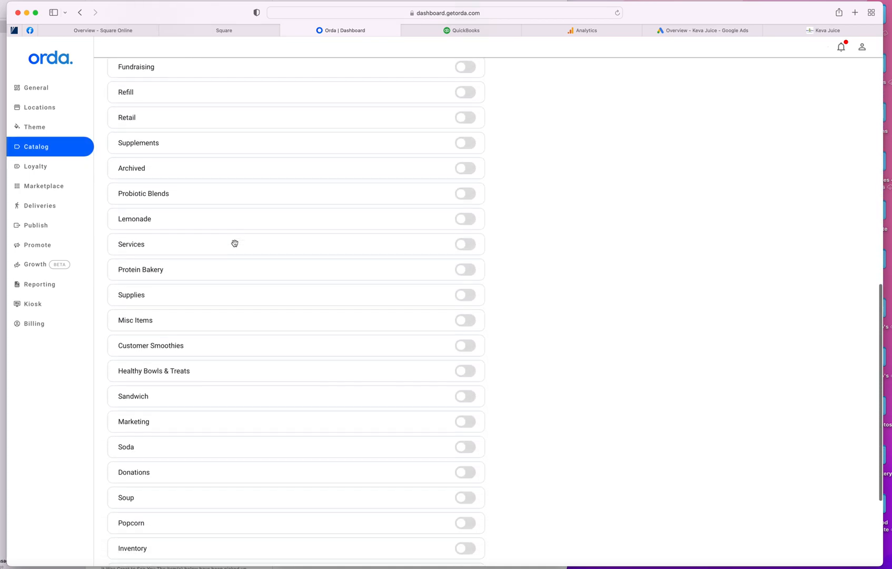
Step: Bring up the App Marketplace and browse its list of add-on apps
{"action": "scroll", "scroll_direction": "up", "scroll_amount": 3}
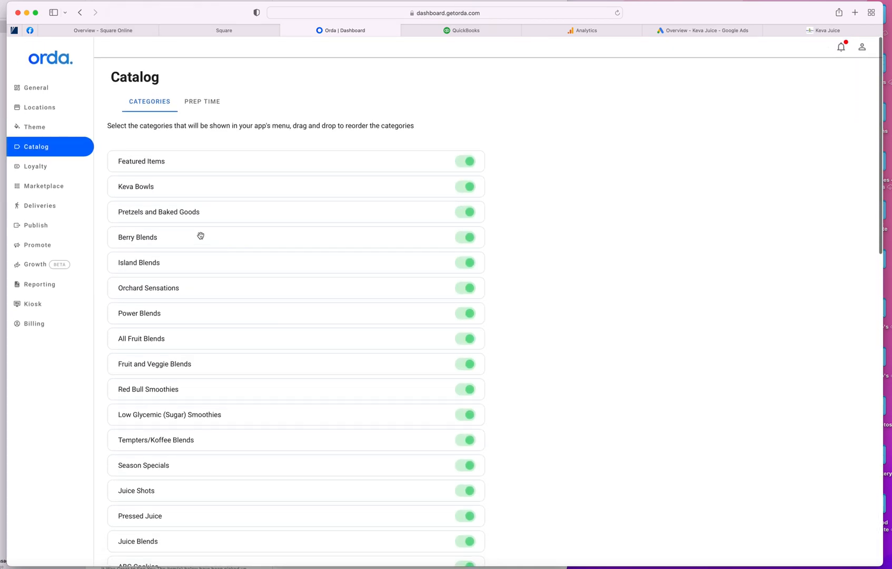
{"action": "left_click", "coordinate": [45, 187]}
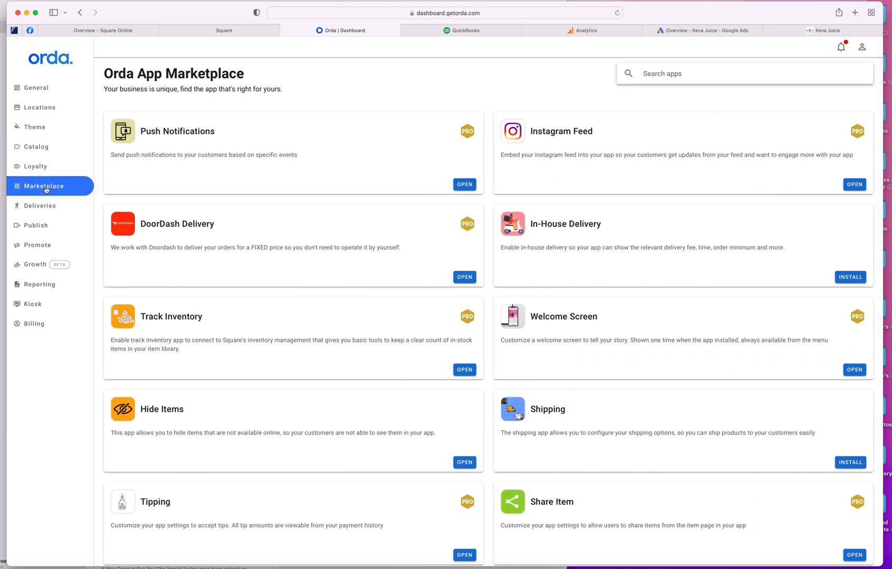
{"action": "scroll", "scroll_direction": "down", "scroll_amount": 3}
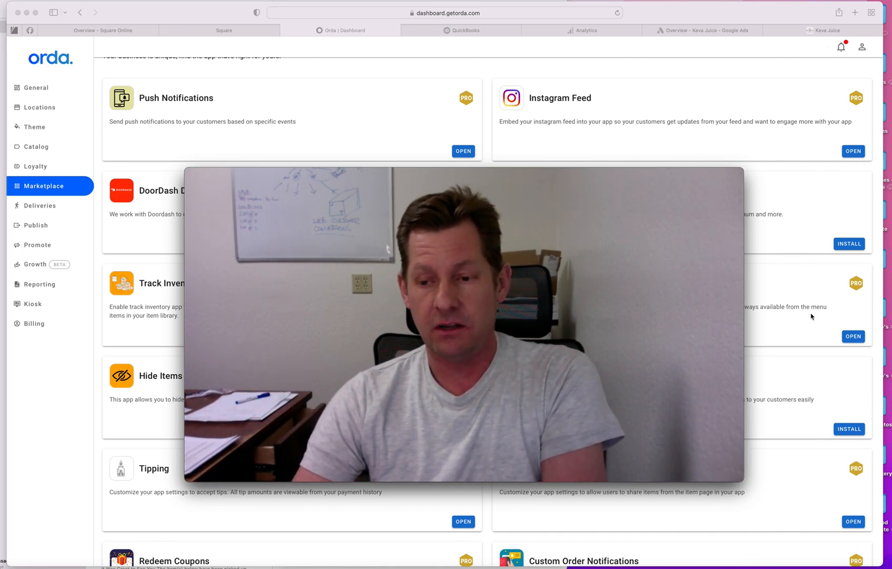
{"action": "scroll", "scroll_direction": "down", "scroll_amount": 3}
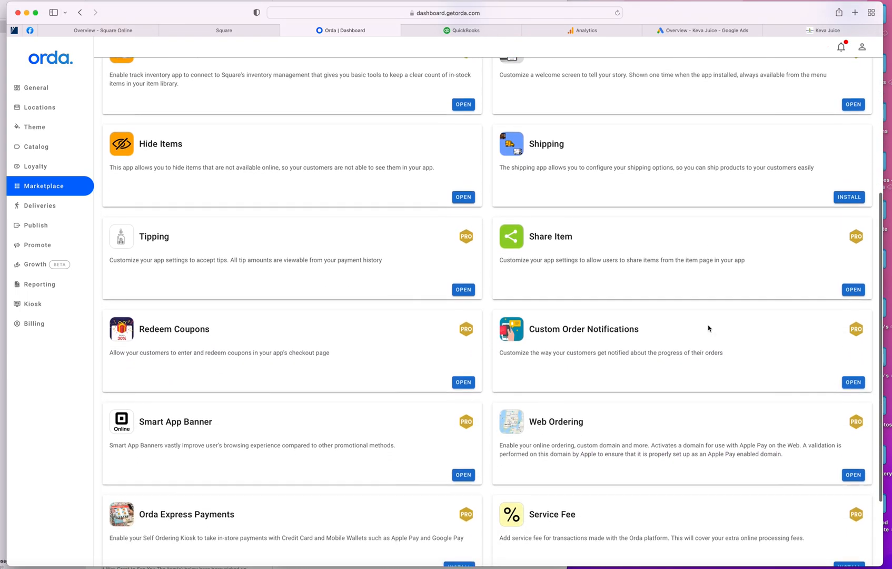
{"action": "scroll", "scroll_direction": "up", "scroll_amount": 3}
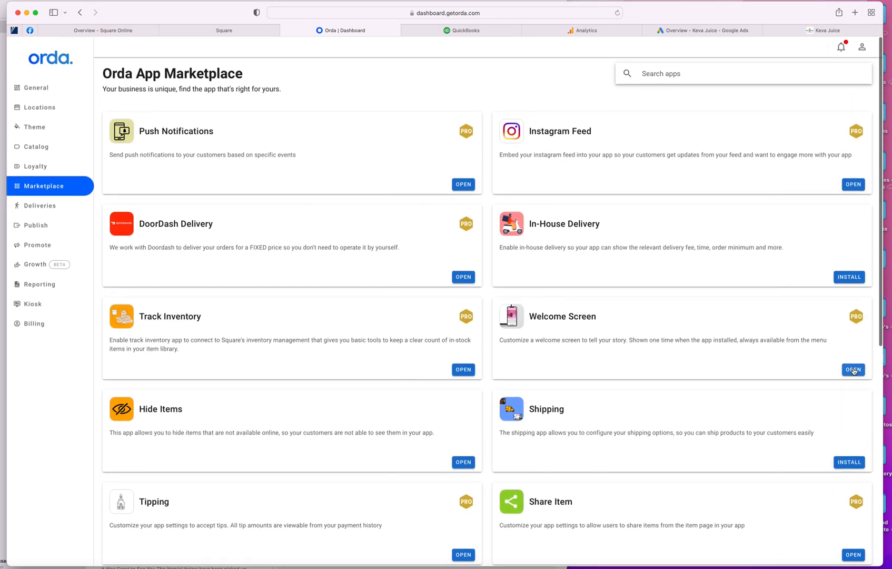
Step: View the installed Welcome Screen app's Keva welcome message, then close it without saving
{"action": "left_click", "coordinate": [853, 370]}
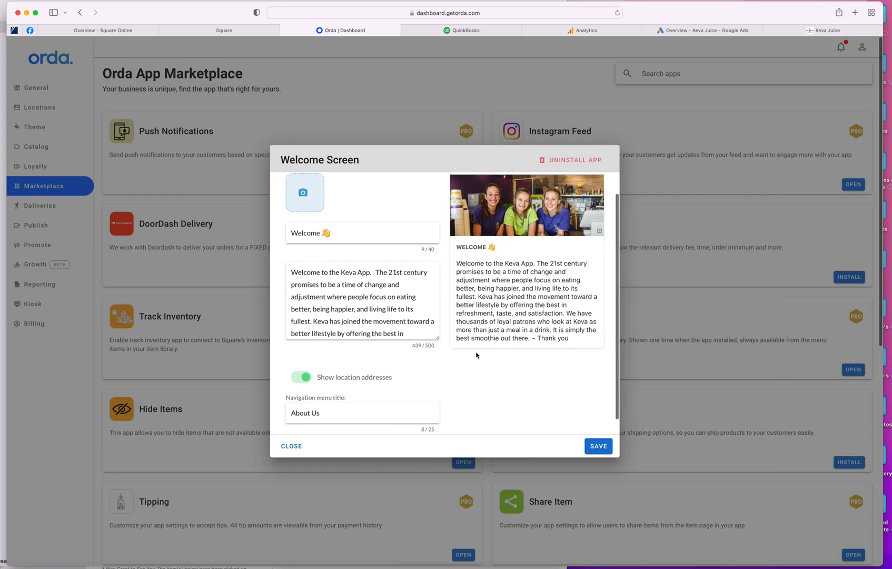
{"action": "left_click", "coordinate": [291, 446]}
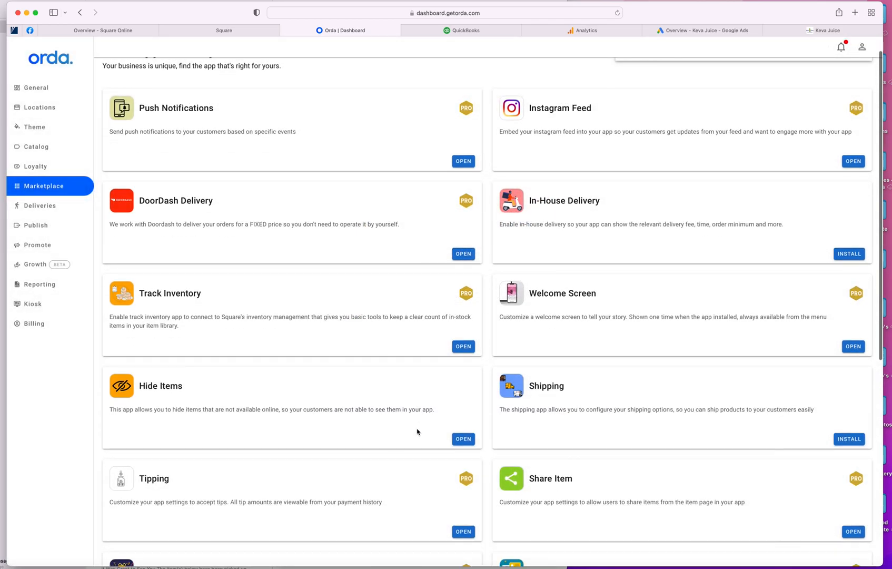
{"action": "scroll", "scroll_direction": "down", "scroll_amount": 3}
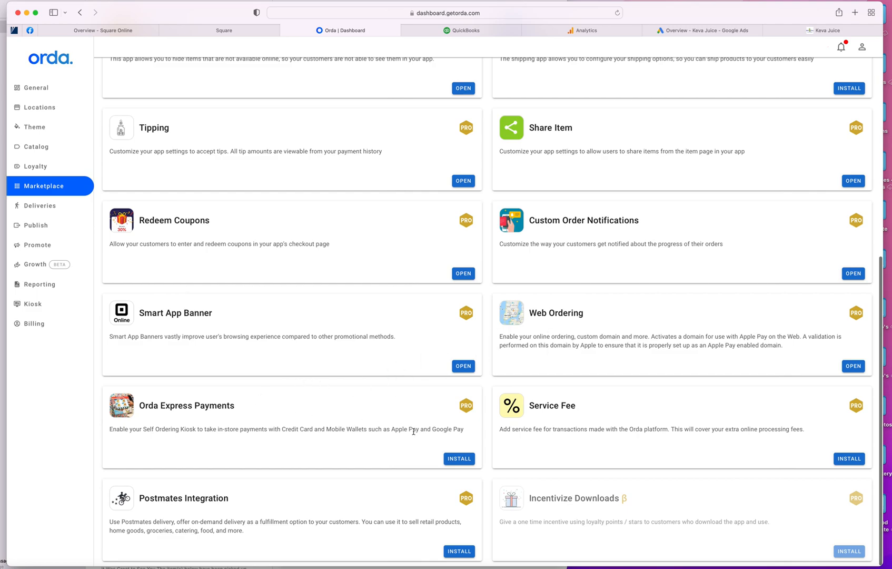
{"action": "mouse_move", "coordinate": [222, 349]}
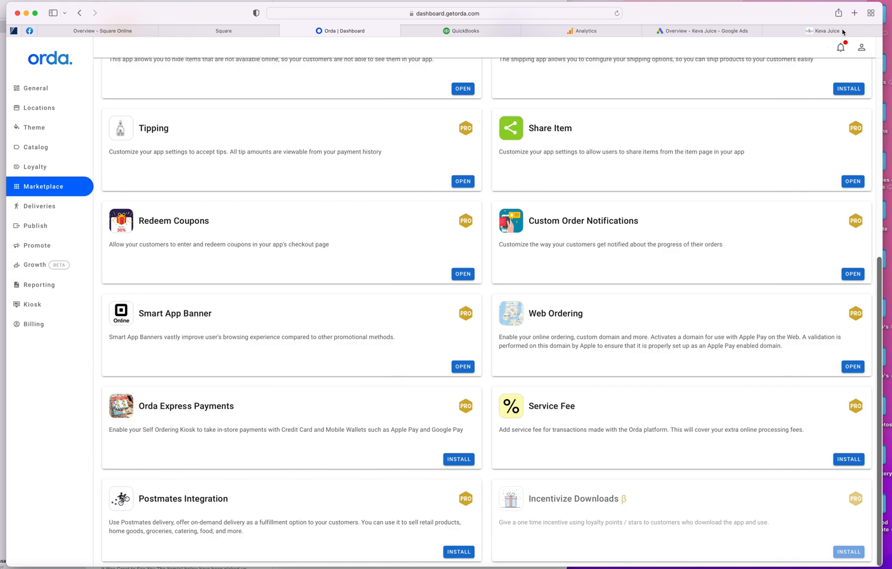
Step: Dismiss the Keva Juice site's delivery address prompt, then back in Orda bring up the Reporting page
{"action": "left_click", "coordinate": [825, 31]}
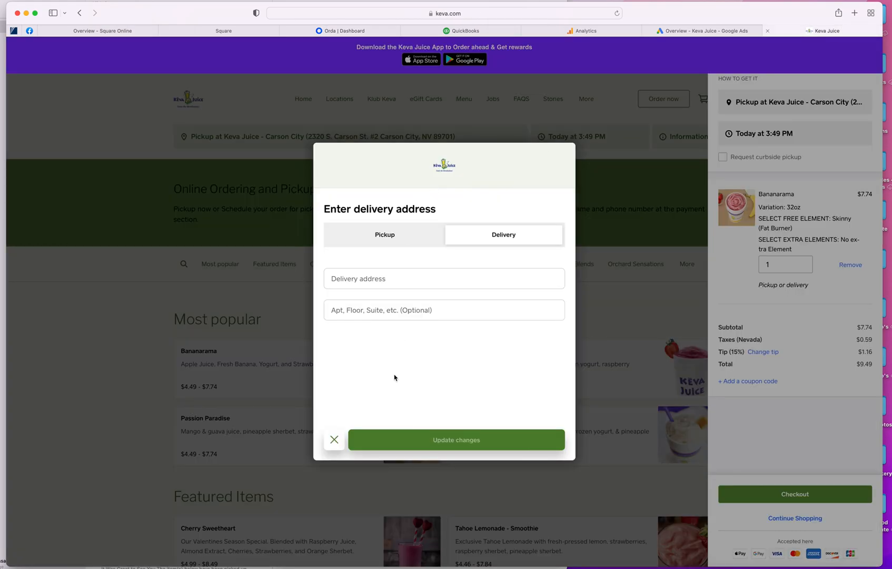
{"action": "left_click", "coordinate": [334, 440]}
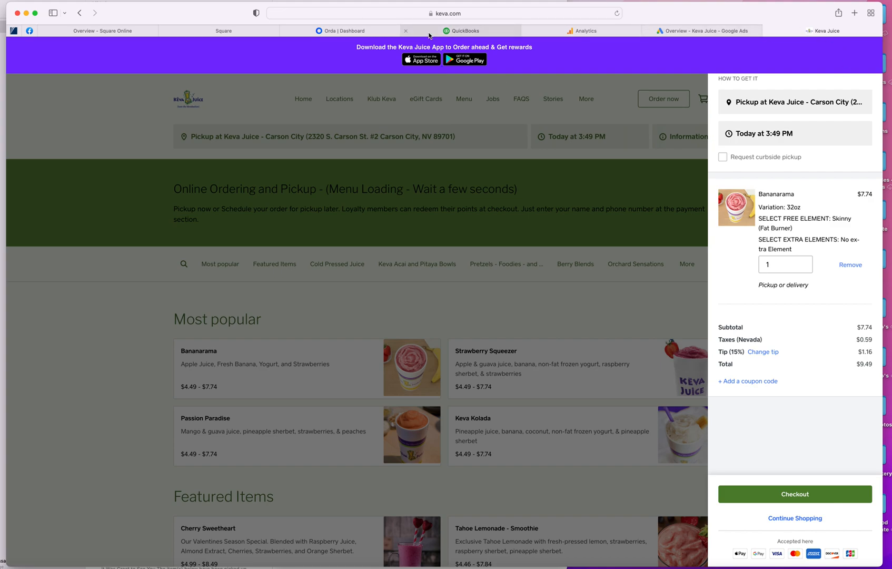
{"action": "left_click", "coordinate": [341, 31]}
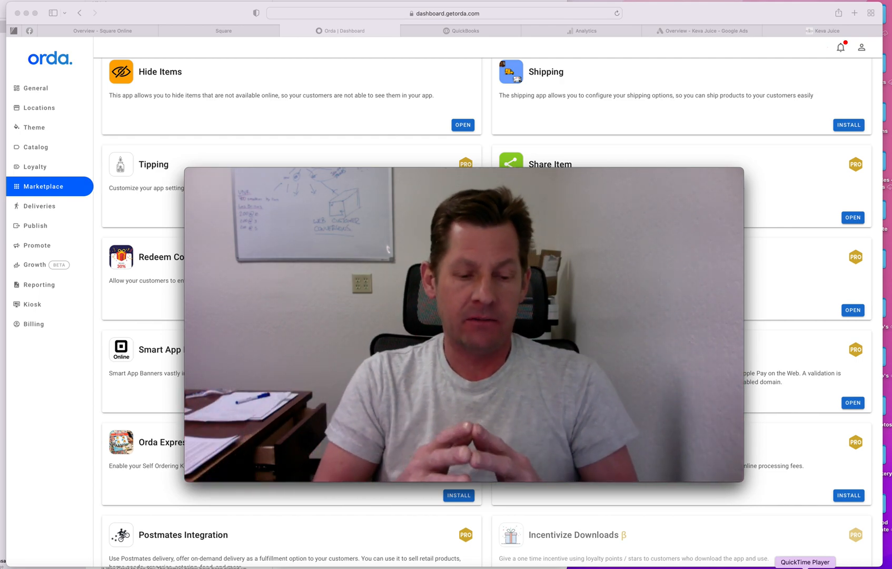
{"action": "scroll", "scroll_direction": "down", "scroll_amount": 3}
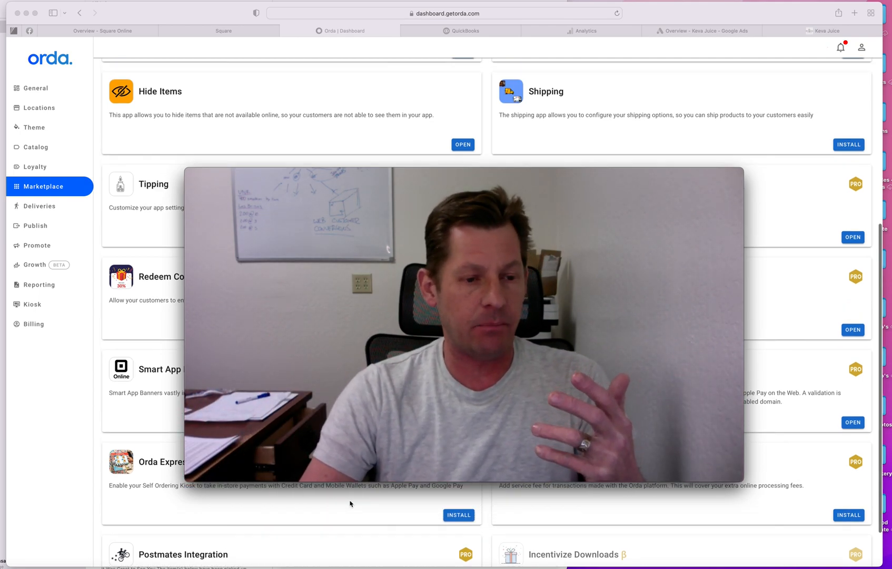
{"action": "left_click", "coordinate": [39, 284]}
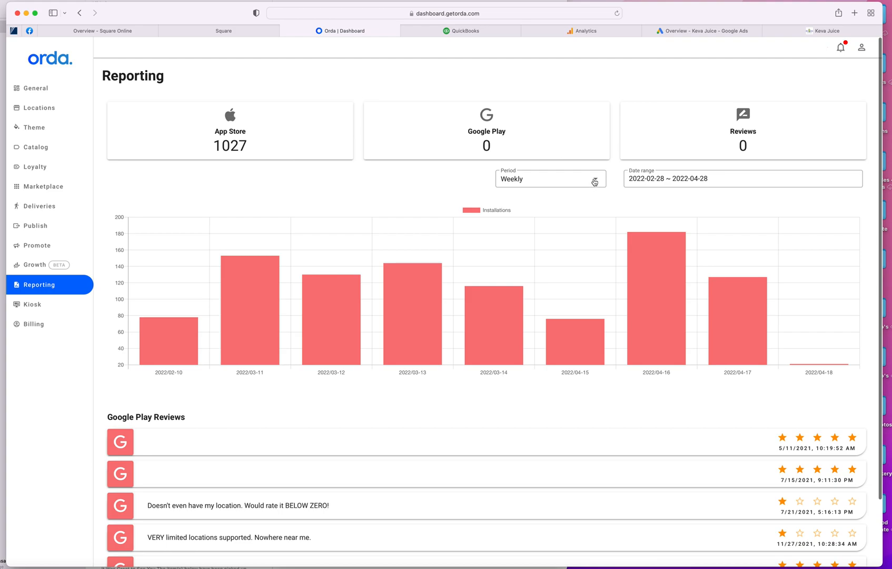
Step: Start a date range at January 1, 2022 and group the installations chart by month
{"action": "left_click", "coordinate": [550, 179]}
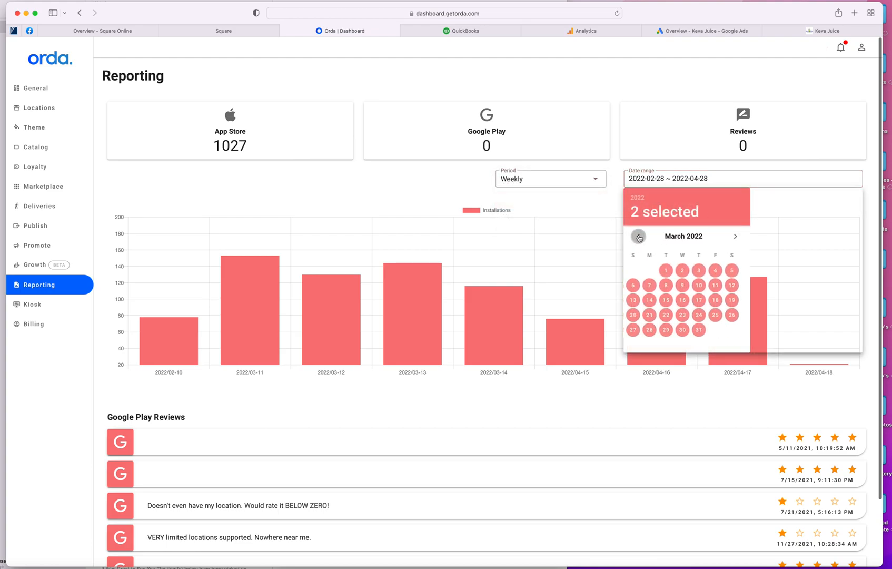
{"action": "left_click", "coordinate": [638, 236]}
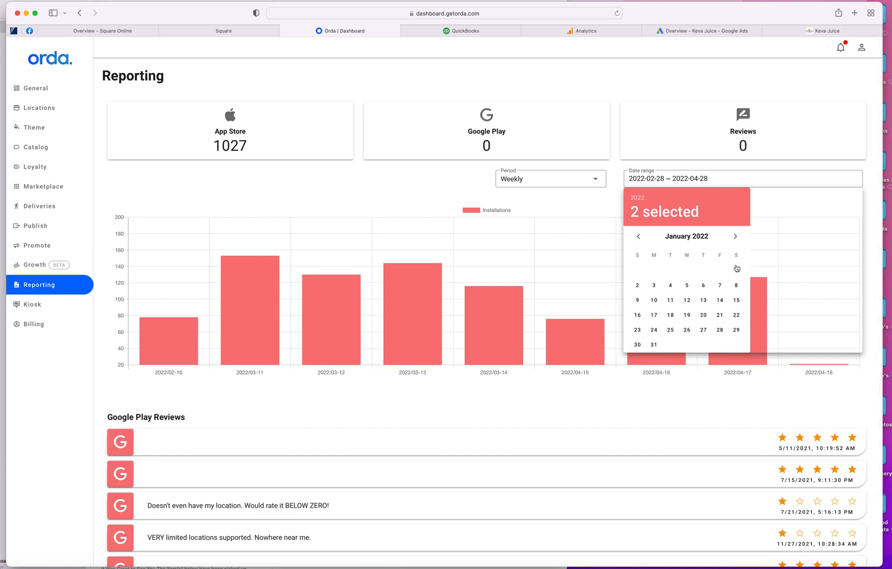
{"action": "left_click", "coordinate": [735, 236]}
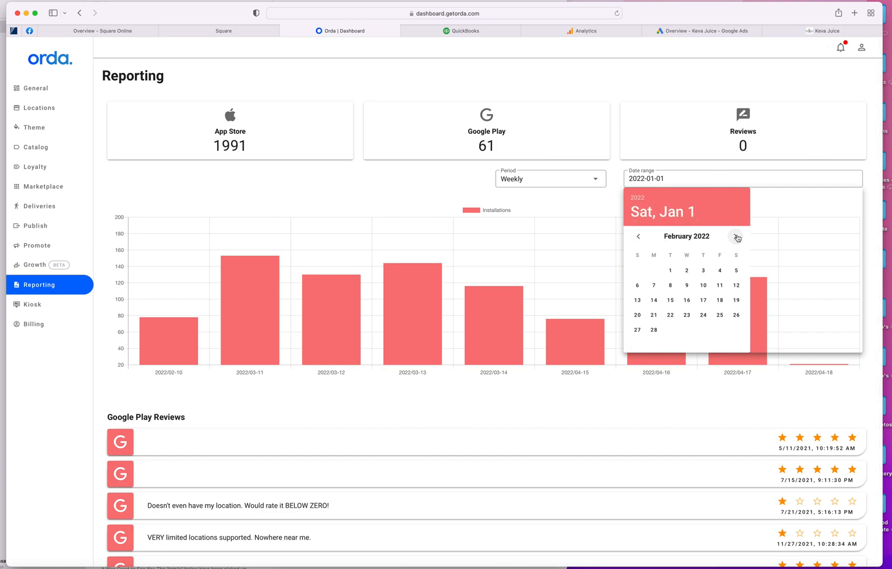
{"action": "left_click", "coordinate": [734, 236]}
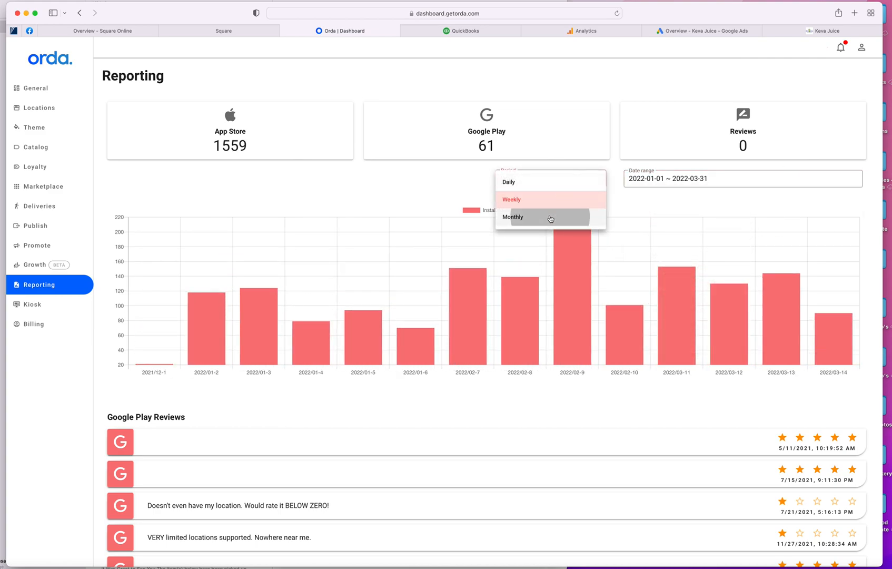
{"action": "left_click", "coordinate": [513, 217]}
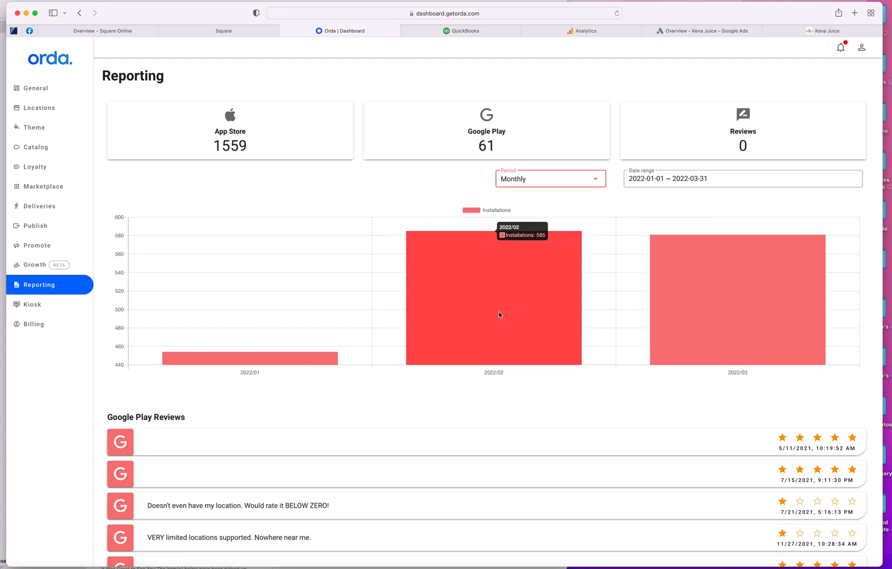
{"action": "mouse_move", "coordinate": [592, 179]}
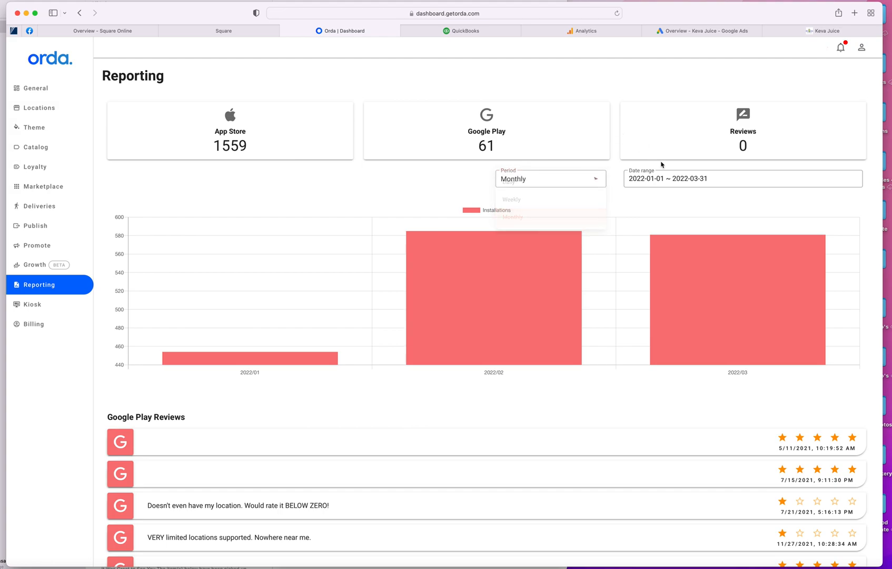
Step: Set the date range to 2021-01-01 ~ 2022-02-28 and apply it to the report
{"action": "left_click", "coordinate": [742, 178]}
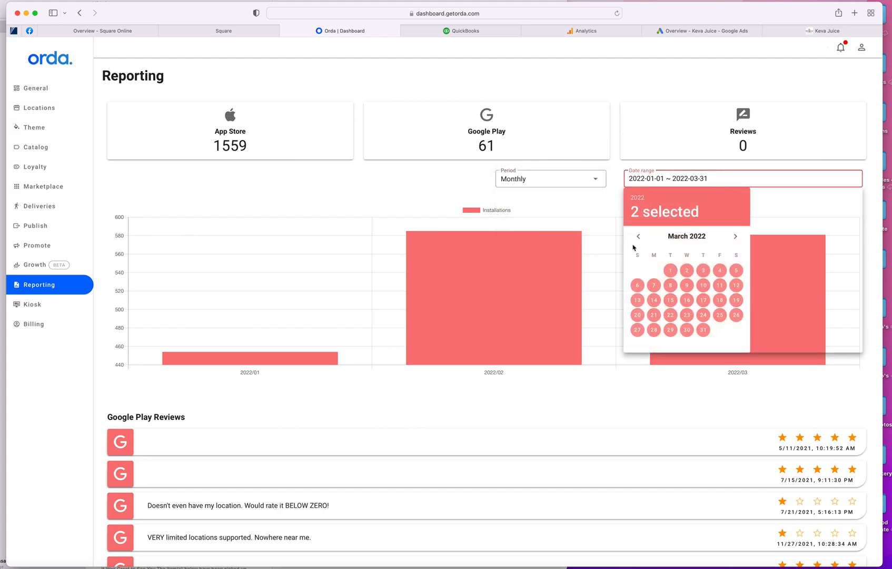
{"action": "left_click", "coordinate": [638, 236]}
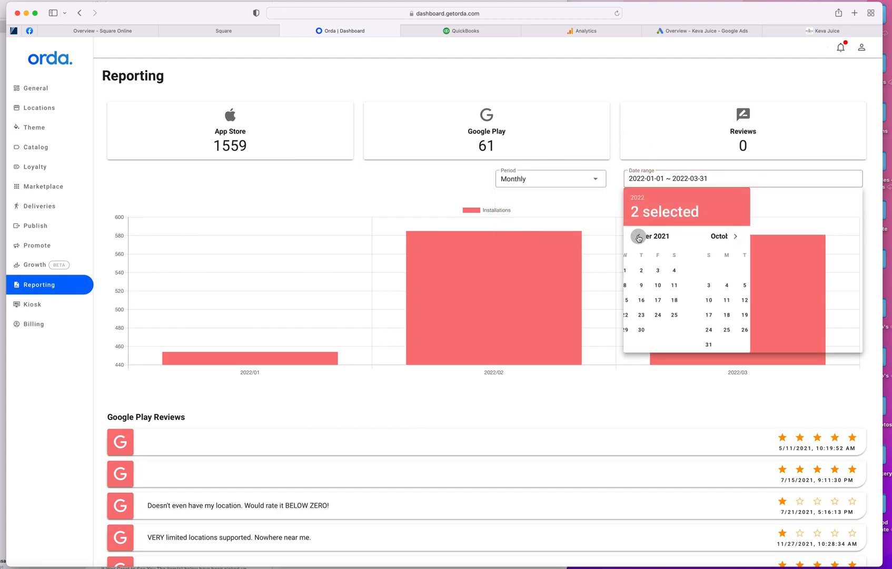
{"action": "left_click", "coordinate": [638, 237]}
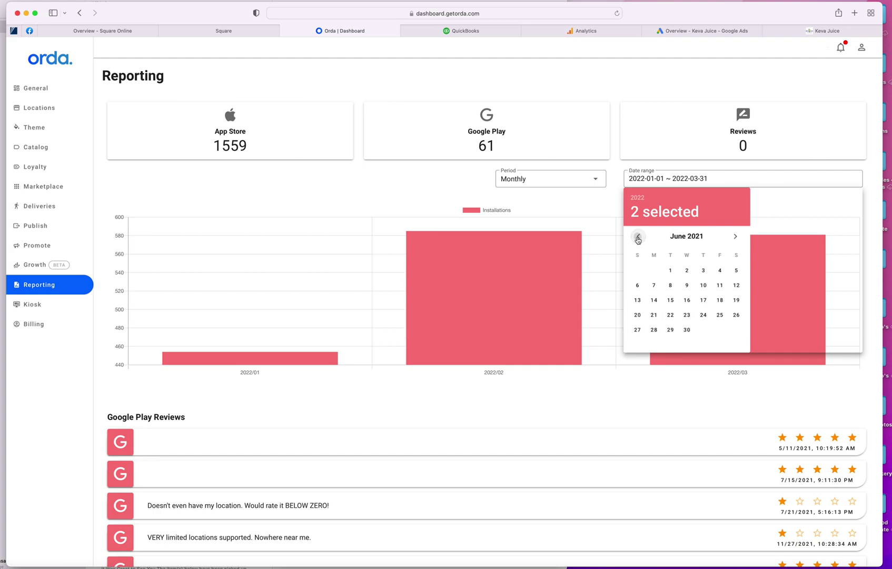
{"action": "left_click", "coordinate": [637, 236]}
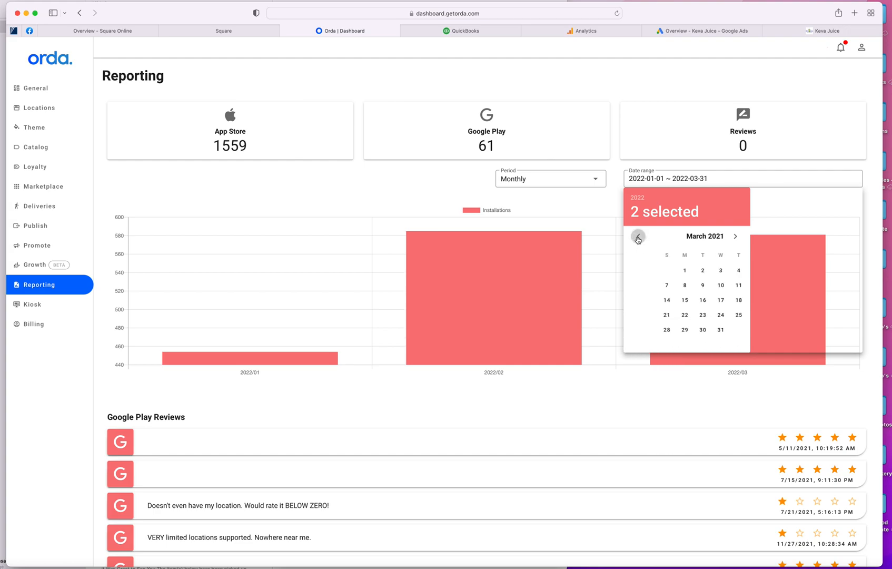
{"action": "left_click", "coordinate": [638, 237]}
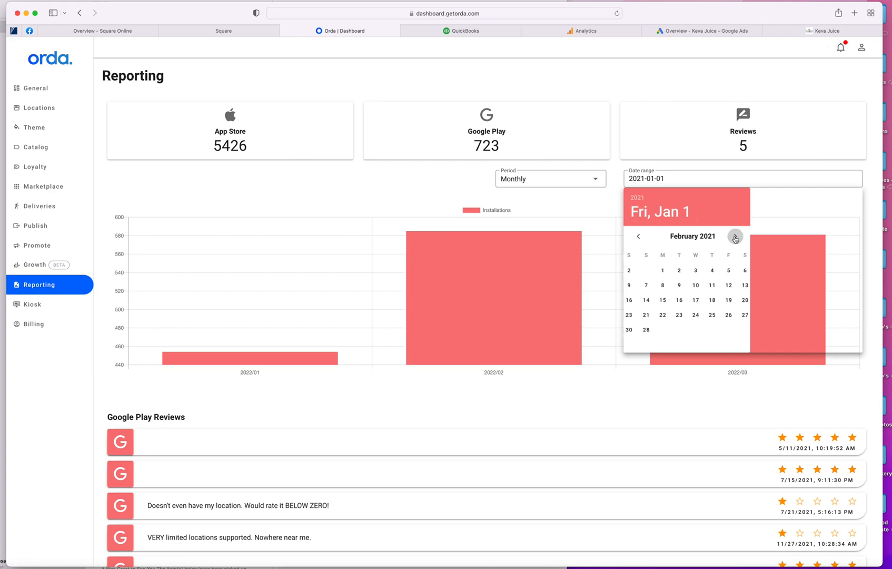
{"action": "left_click", "coordinate": [734, 236]}
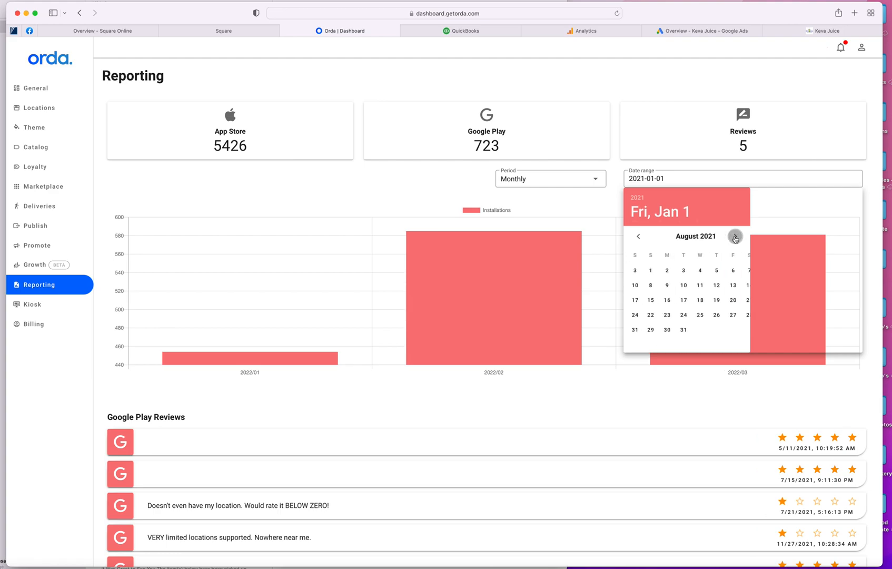
{"action": "left_click", "coordinate": [735, 236]}
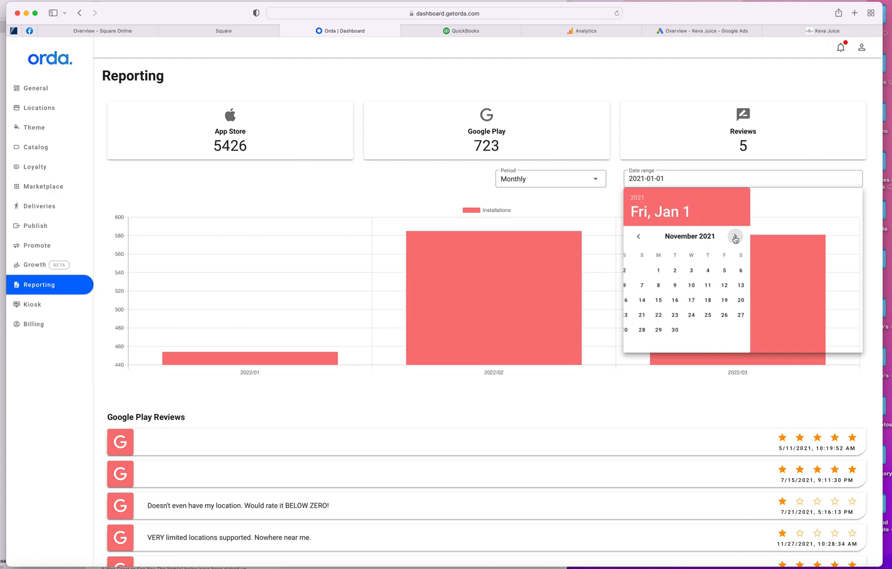
{"action": "left_click", "coordinate": [735, 236]}
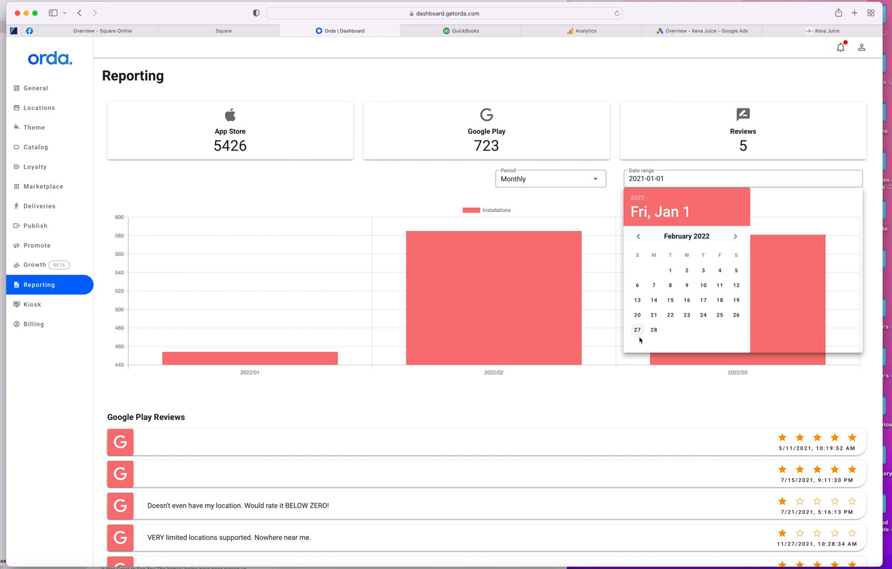
{"action": "left_click", "coordinate": [653, 330]}
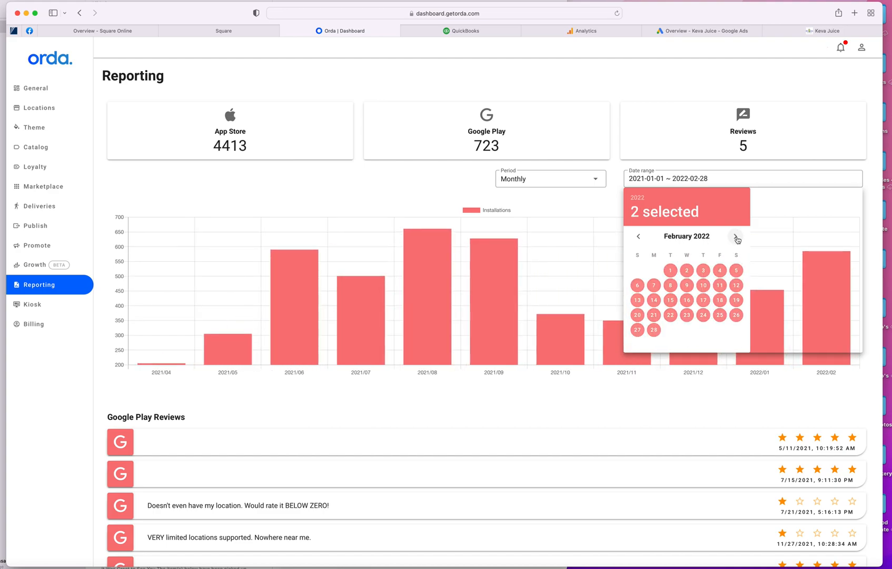
{"action": "left_click", "coordinate": [606, 172]}
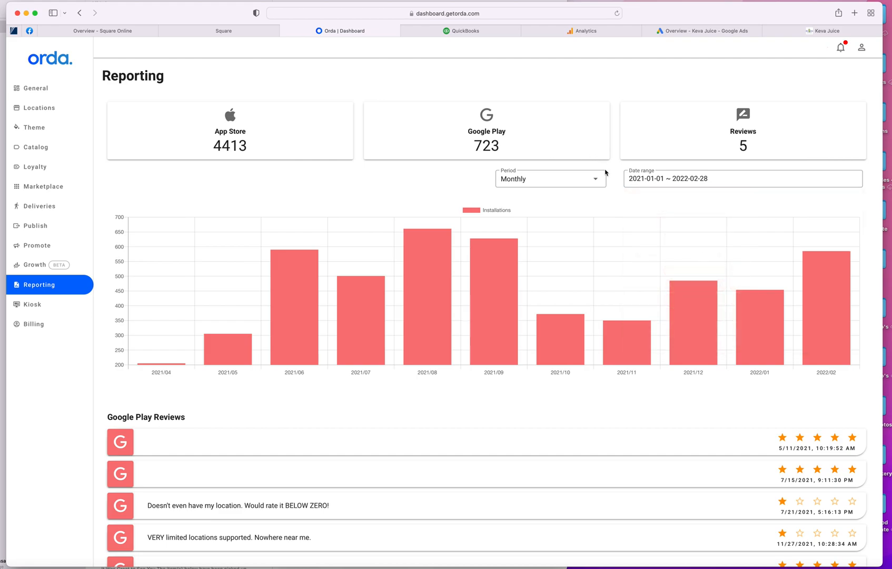
{"action": "mouse_move", "coordinate": [828, 306]}
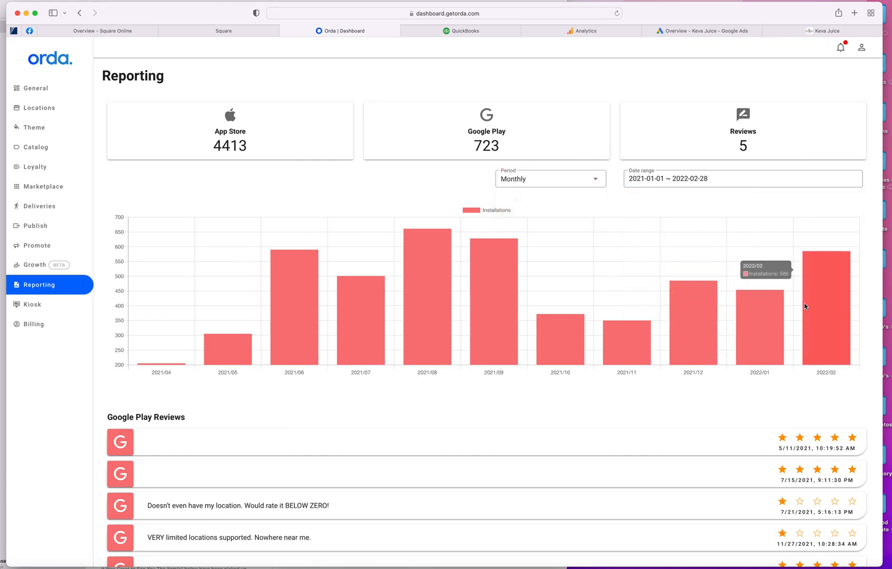
{"action": "mouse_move", "coordinate": [342, 302]}
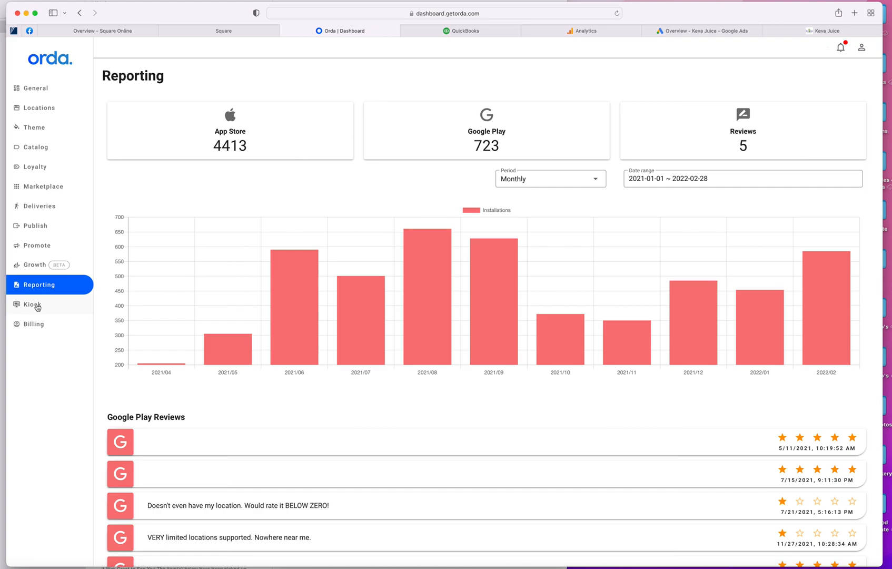
Step: Enter the Kiosk Designer and load the Build Your Own bezel template
{"action": "left_click", "coordinate": [33, 304]}
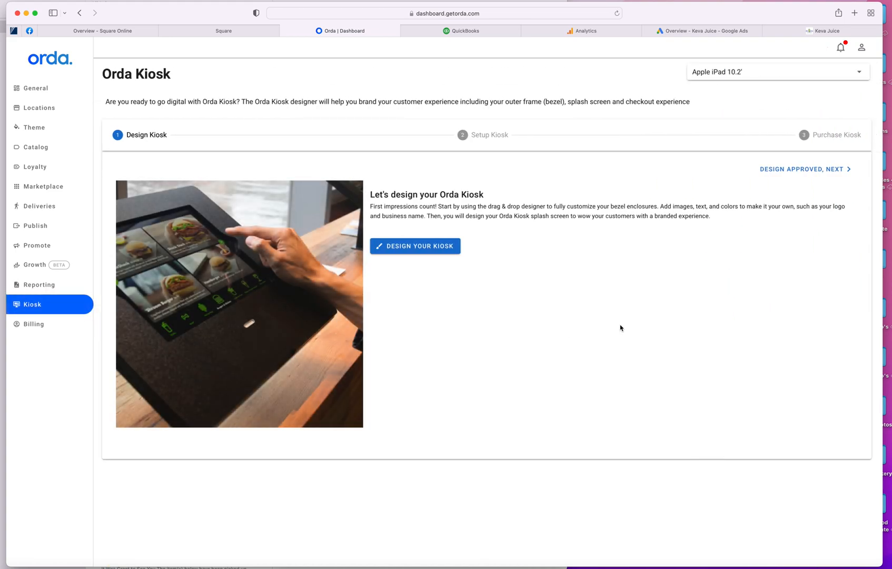
{"action": "left_click", "coordinate": [415, 245]}
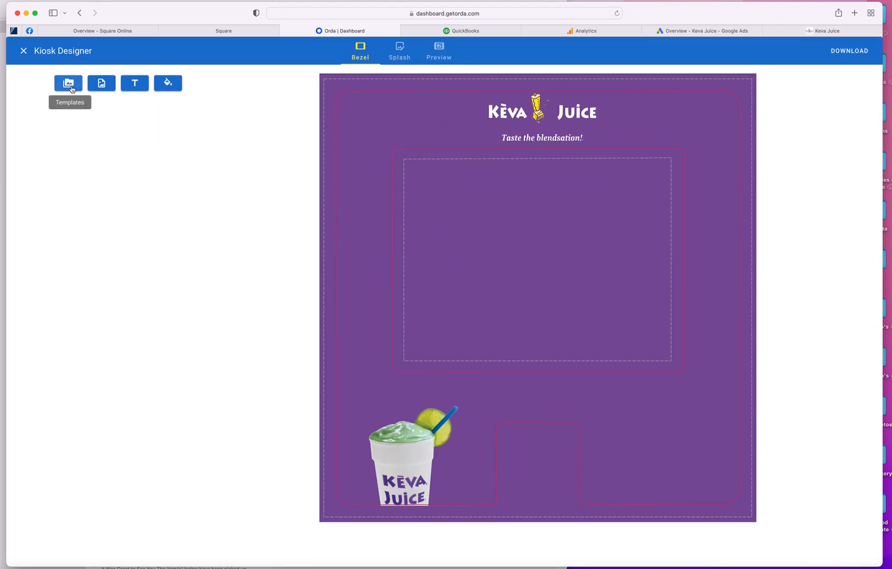
{"action": "left_click", "coordinate": [68, 83]}
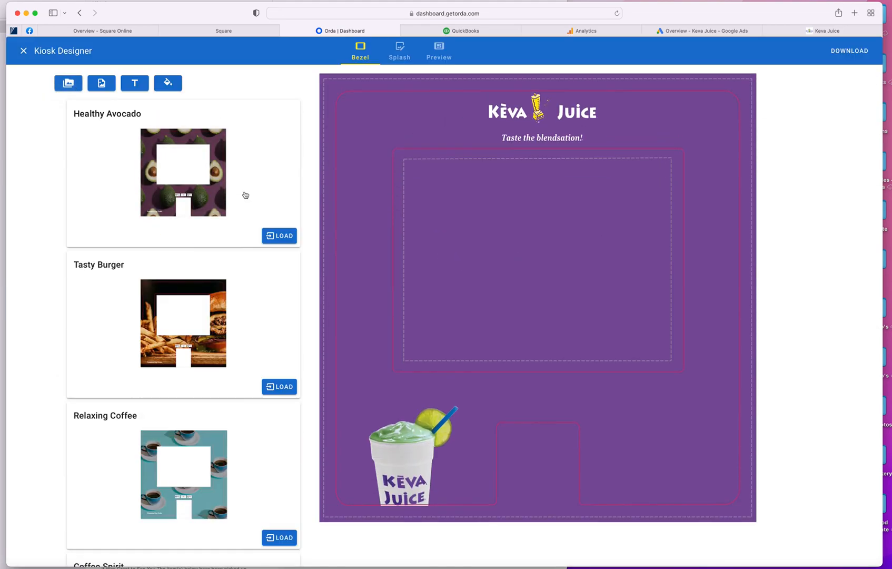
{"action": "left_click", "coordinate": [279, 236]}
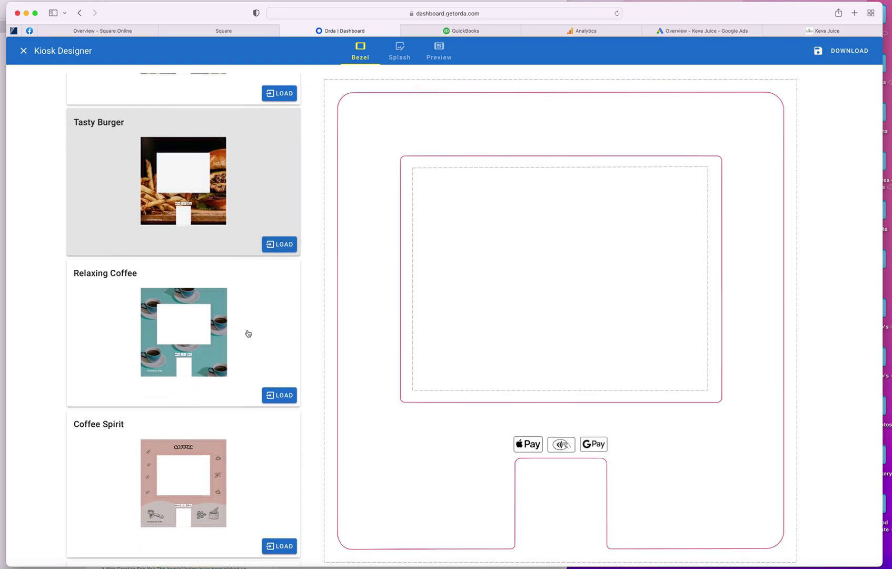
{"action": "scroll", "scroll_direction": "down", "scroll_amount": 3}
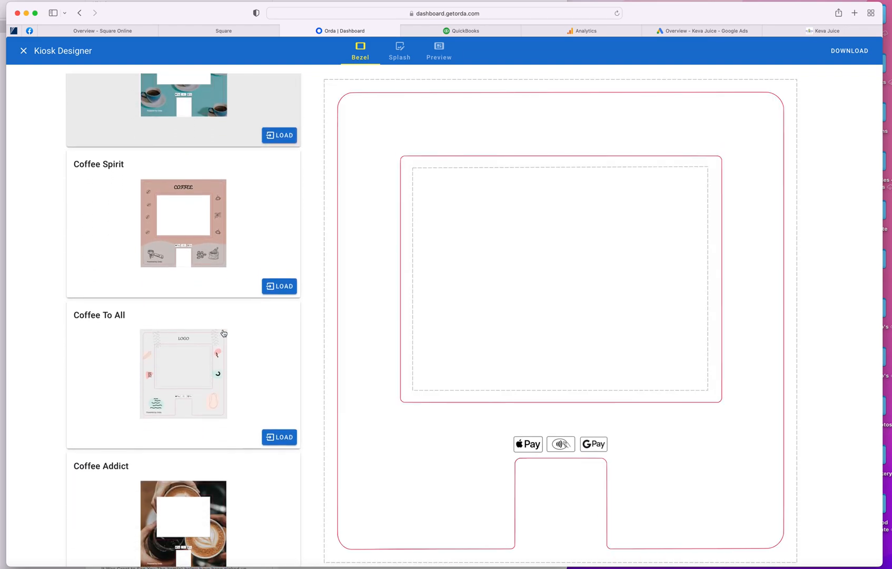
{"action": "scroll", "scroll_direction": "down", "scroll_amount": 3}
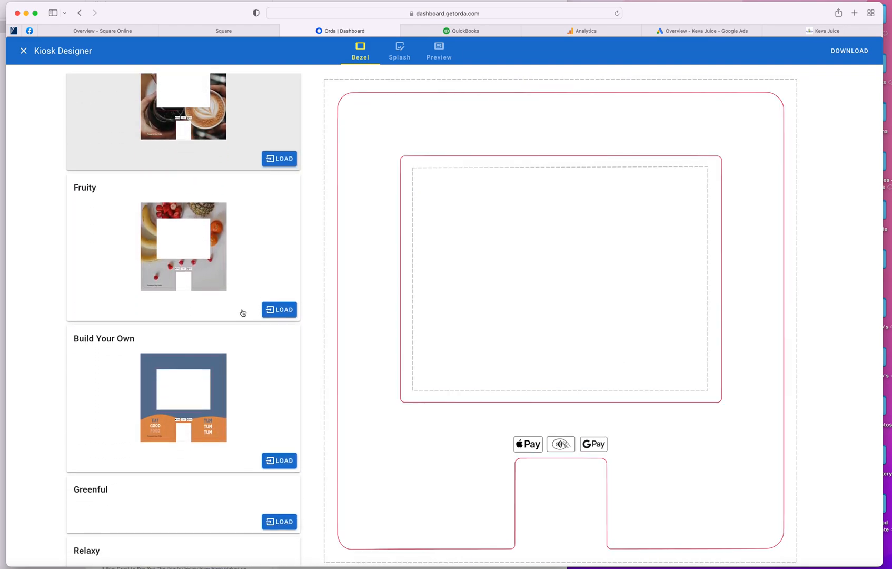
{"action": "left_click", "coordinate": [285, 460]}
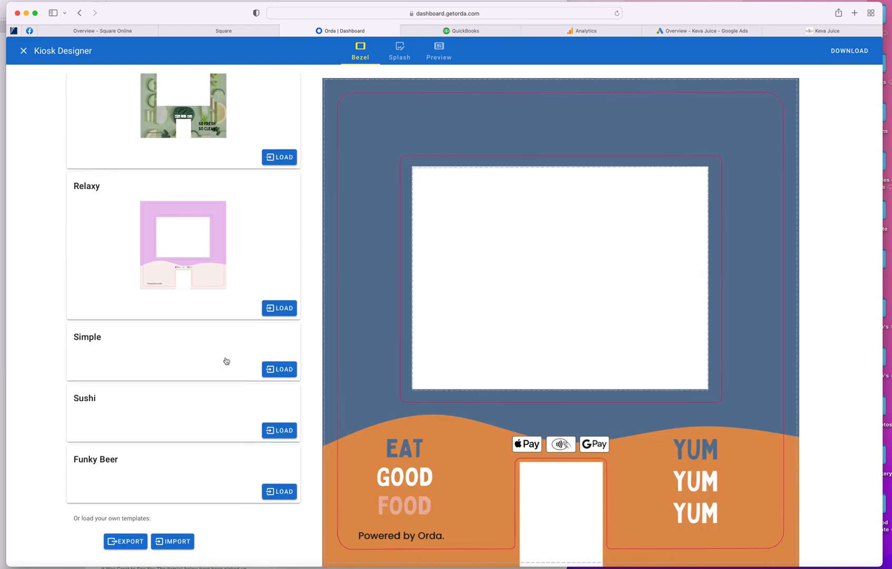
Step: Cancel adding an image to the bezel and leave the Kiosk Designer for the Kiosk page
{"action": "scroll", "scroll_direction": "down", "scroll_amount": 3}
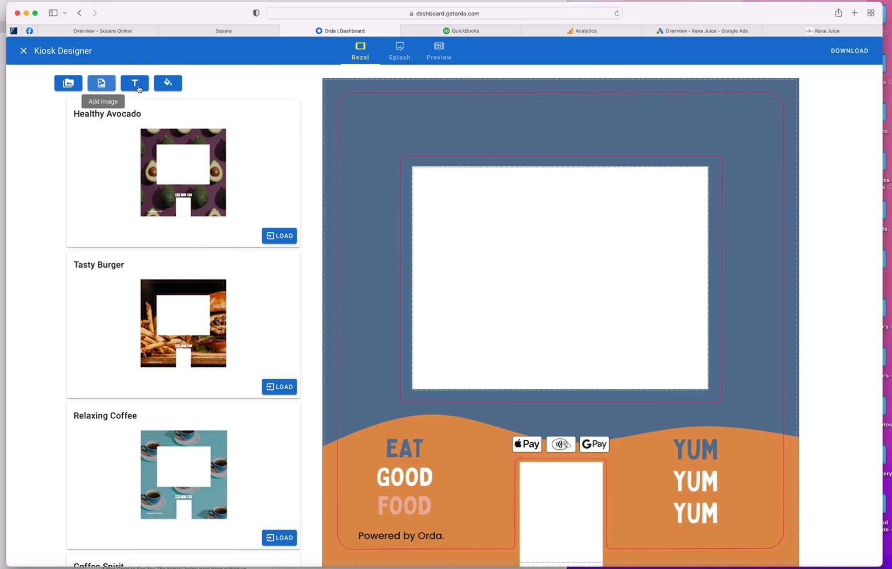
{"action": "left_click", "coordinate": [68, 83]}
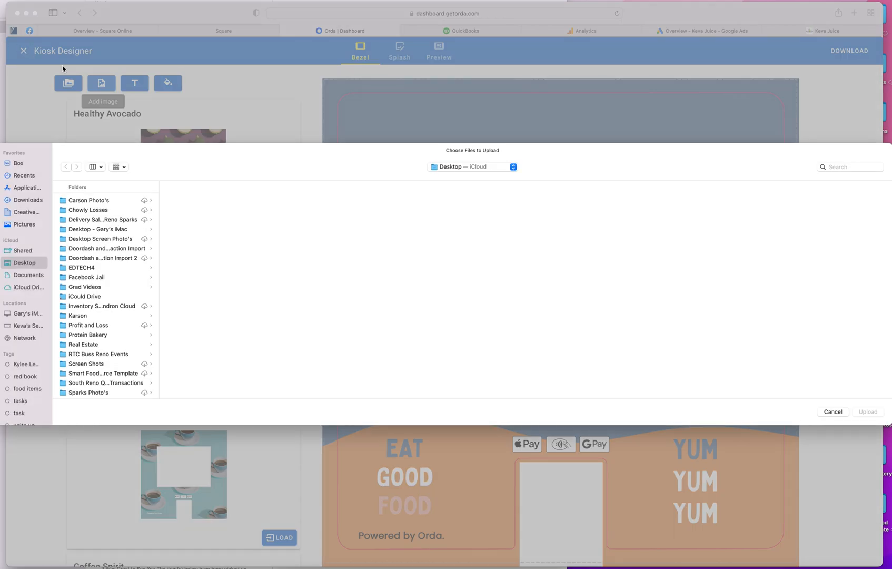
{"action": "left_click", "coordinate": [832, 411]}
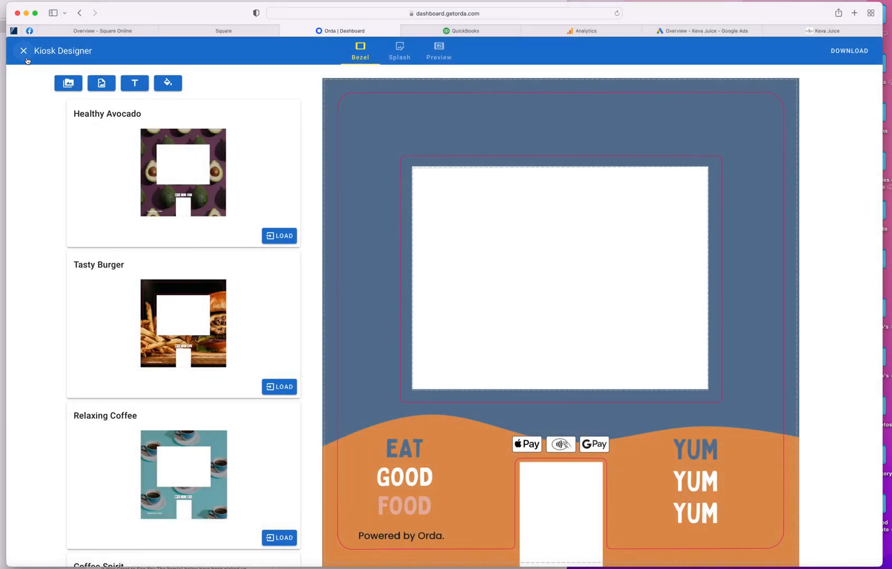
{"action": "left_click", "coordinate": [23, 51]}
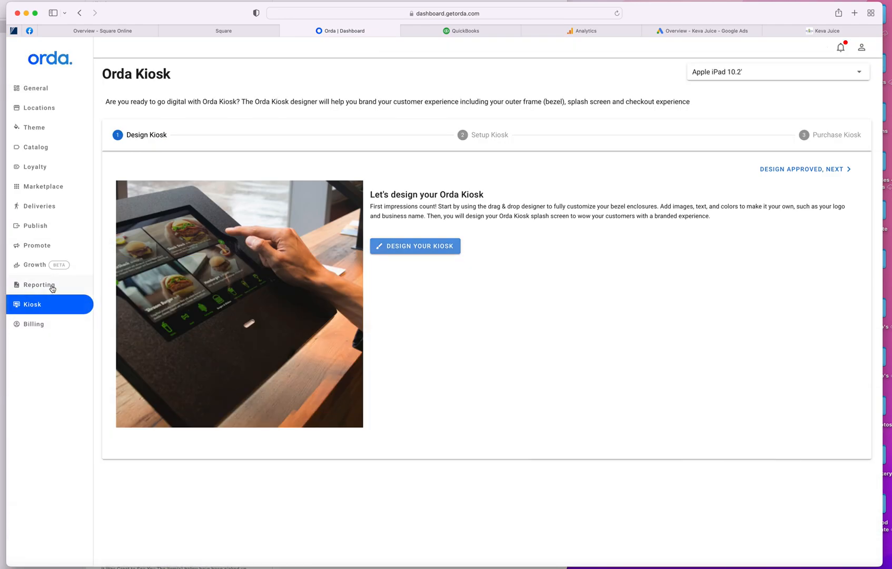
Step: Review the Thank you for your purchase touchpoint's details on Growth Tools, then close them unsaved
{"action": "left_click", "coordinate": [34, 264]}
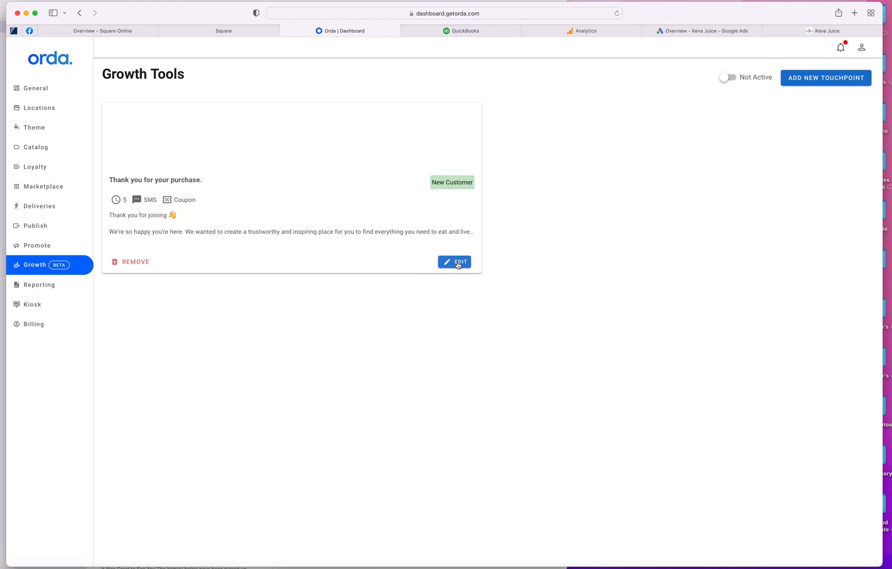
{"action": "mouse_move", "coordinate": [467, 282]}
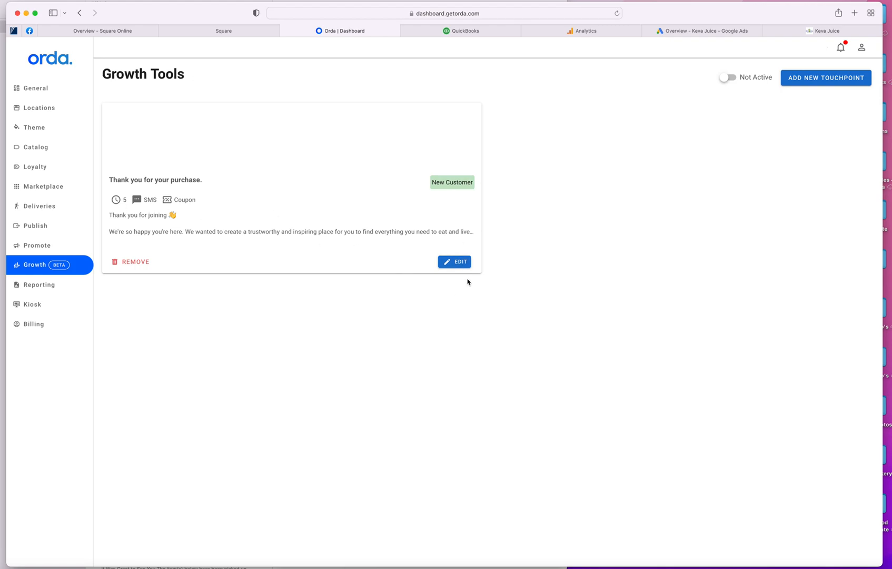
{"action": "mouse_move", "coordinate": [458, 262]}
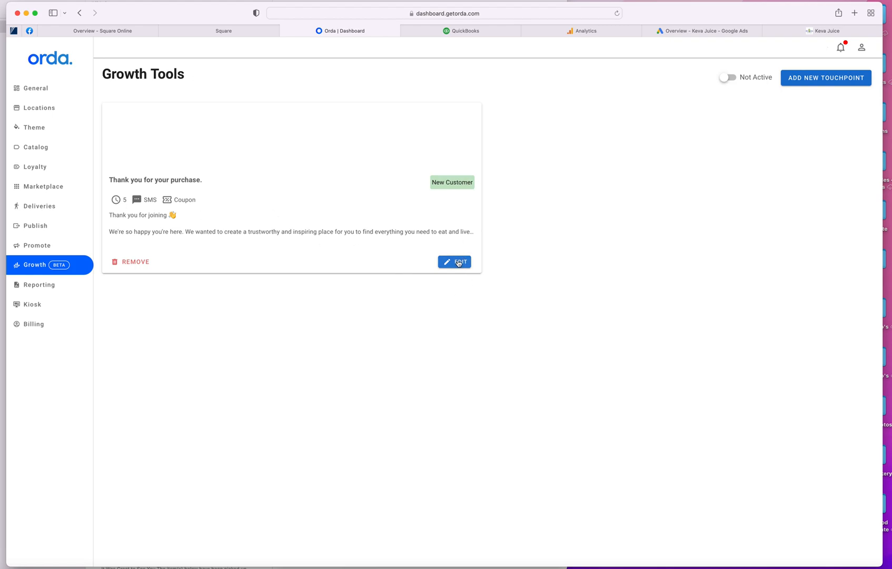
{"action": "left_click", "coordinate": [455, 261]}
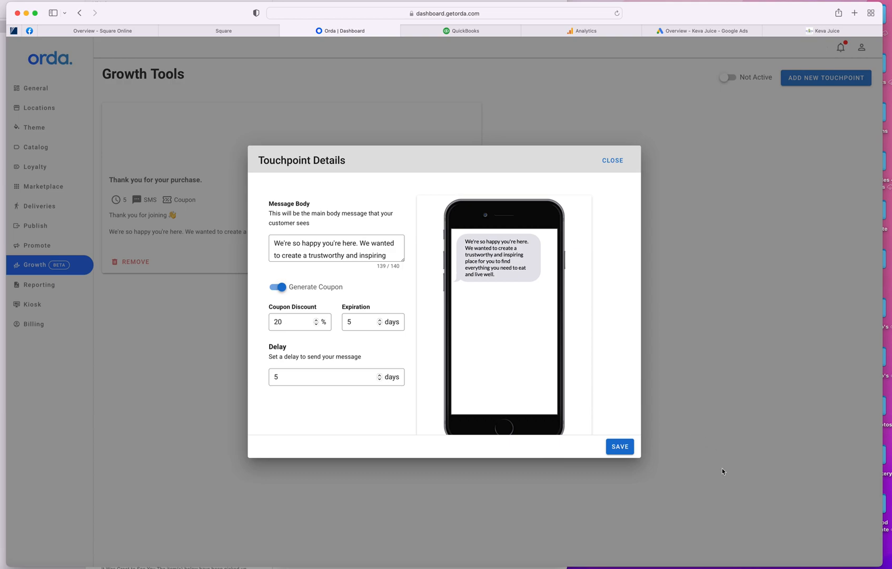
{"action": "mouse_move", "coordinate": [613, 160]}
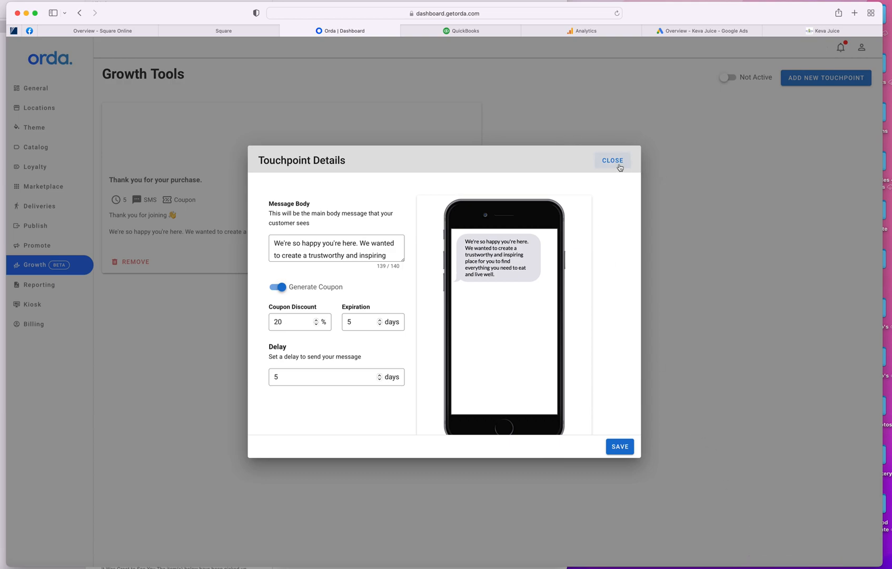
{"action": "left_click", "coordinate": [463, 31]}
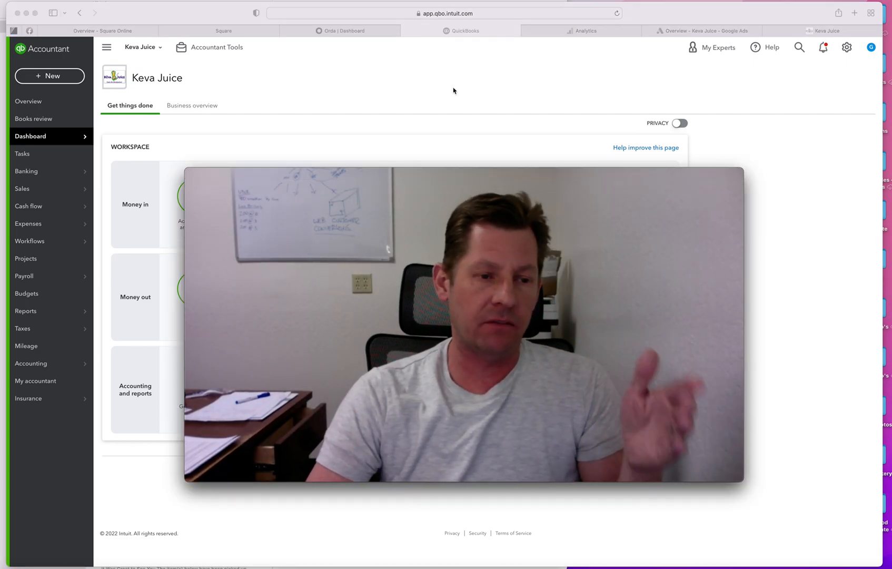
Step: Switch to the QuickBooks tab showing the Keva Juice dashboard
{"action": "left_click", "coordinate": [583, 30]}
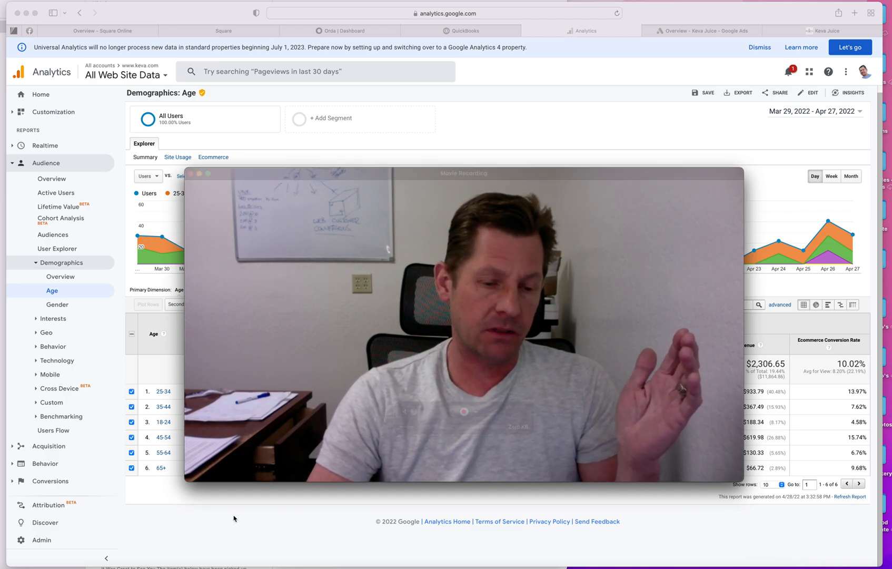
{"action": "mouse_move", "coordinate": [250, 530]}
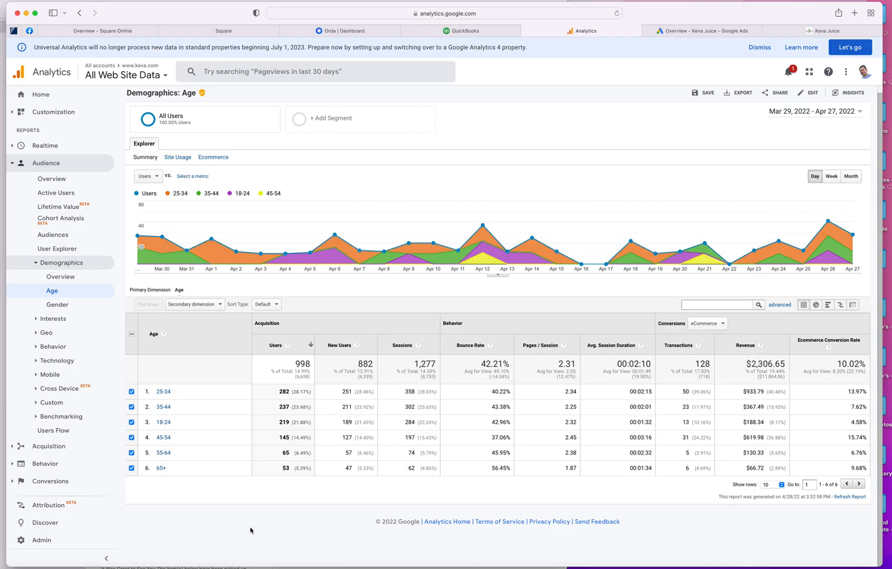
{"action": "mouse_move", "coordinate": [265, 400]}
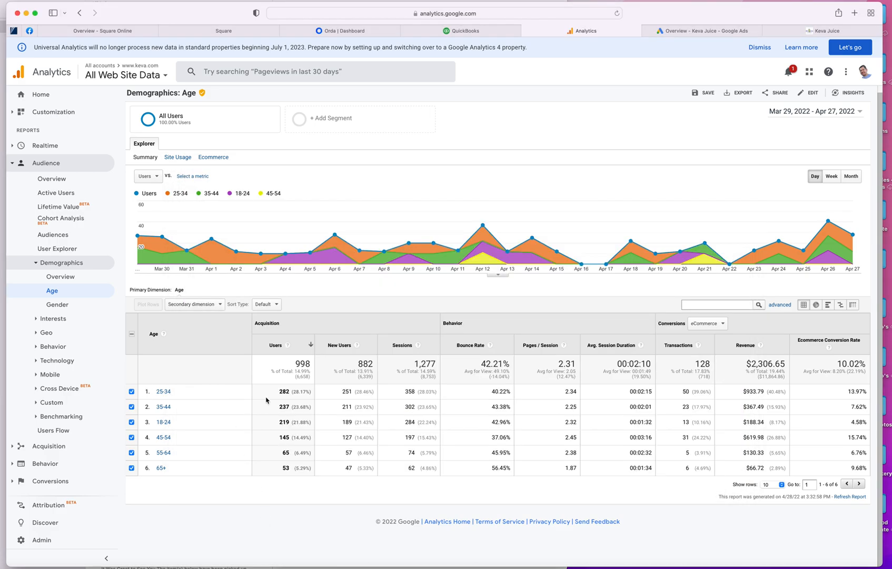
{"action": "mouse_move", "coordinate": [57, 304]}
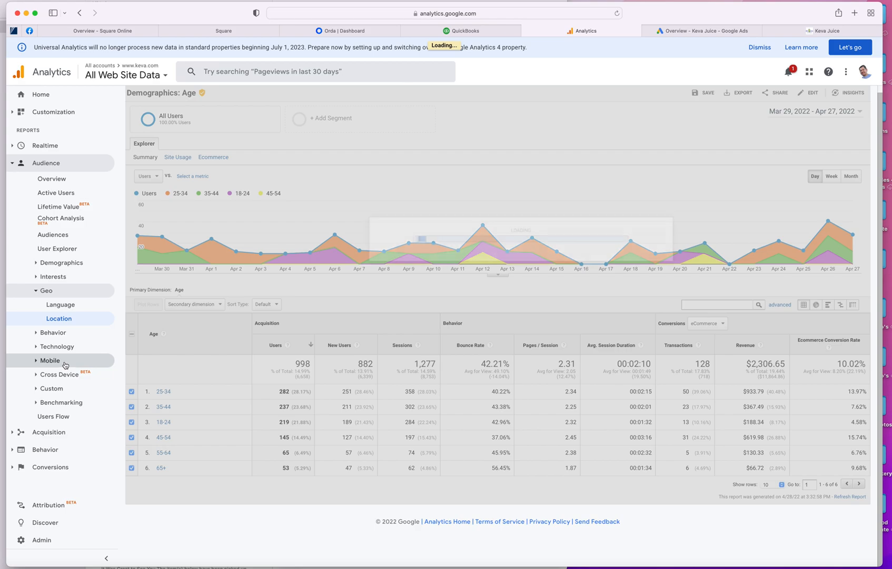
Step: Bring up the Geo Location report and drill into United States visitors by state
{"action": "left_click", "coordinate": [59, 318]}
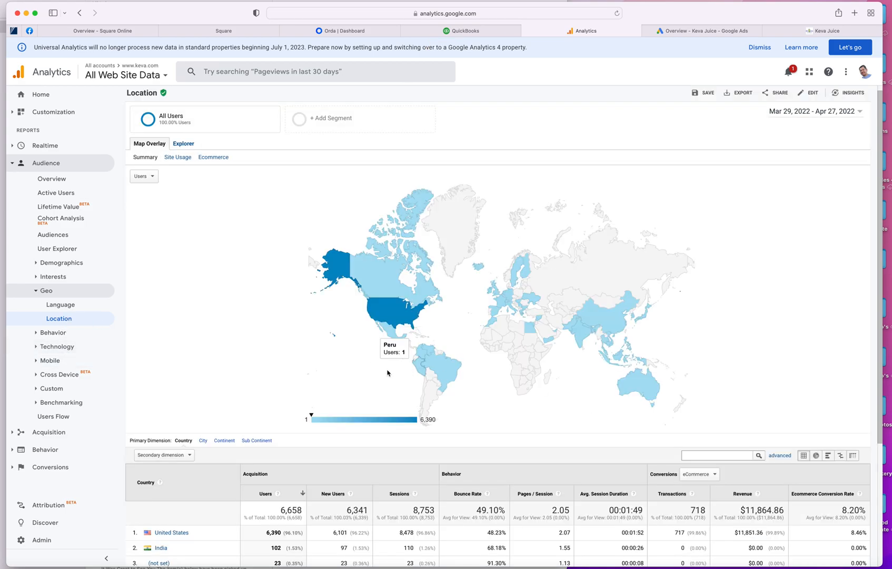
{"action": "scroll", "scroll_direction": "down", "scroll_amount": 3}
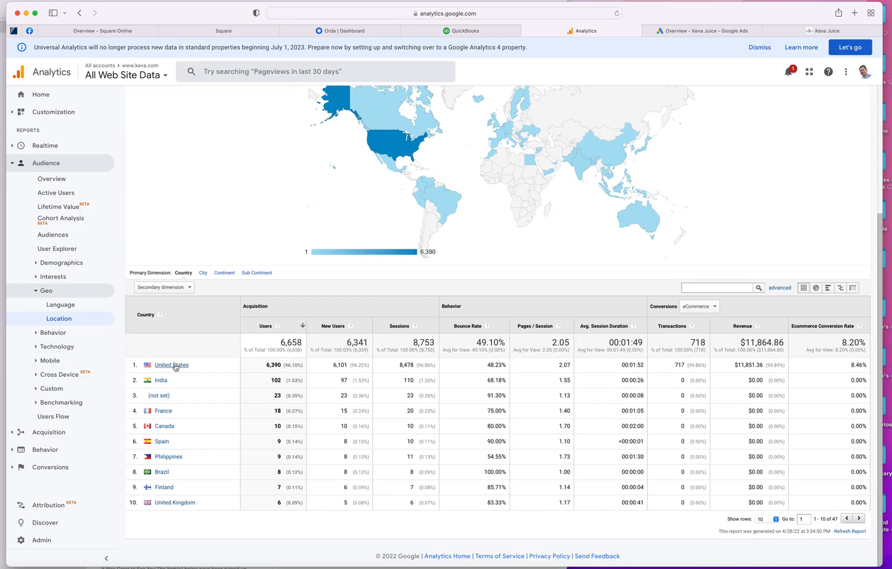
{"action": "scroll", "scroll_direction": "up", "scroll_amount": 3}
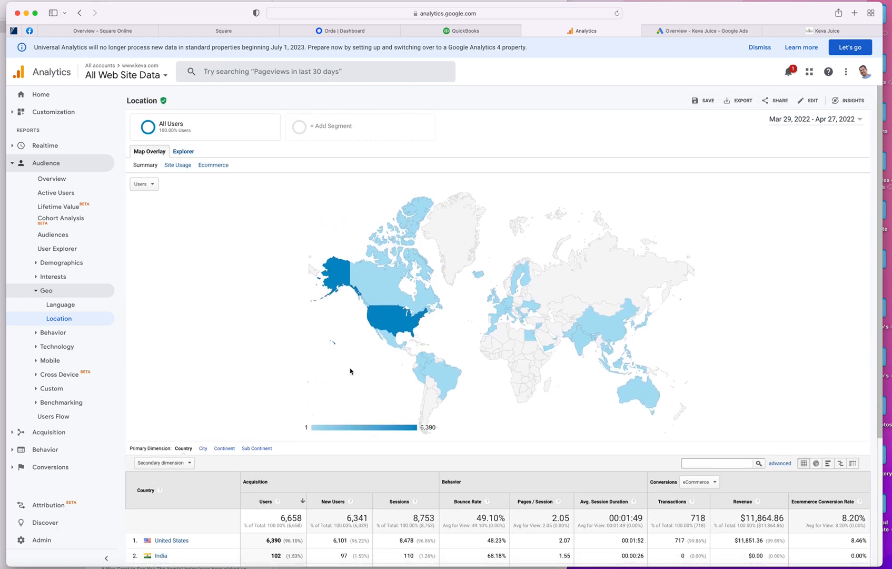
{"action": "scroll", "scroll_direction": "down", "scroll_amount": 3}
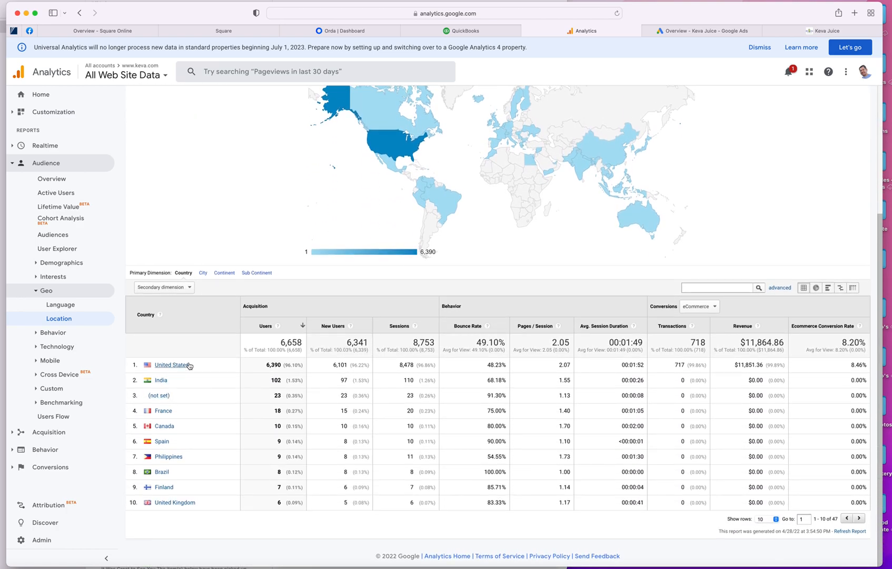
{"action": "mouse_move", "coordinate": [272, 381]}
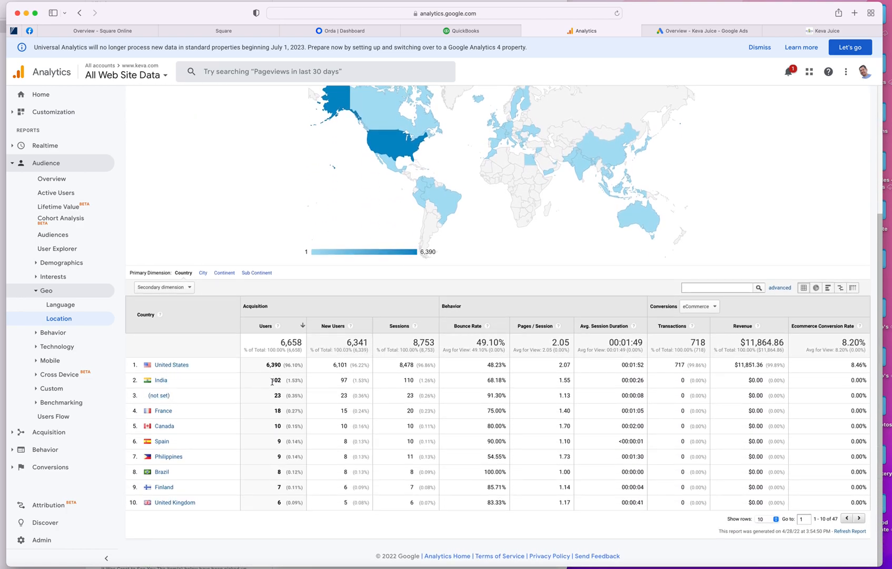
{"action": "mouse_move", "coordinate": [172, 366]}
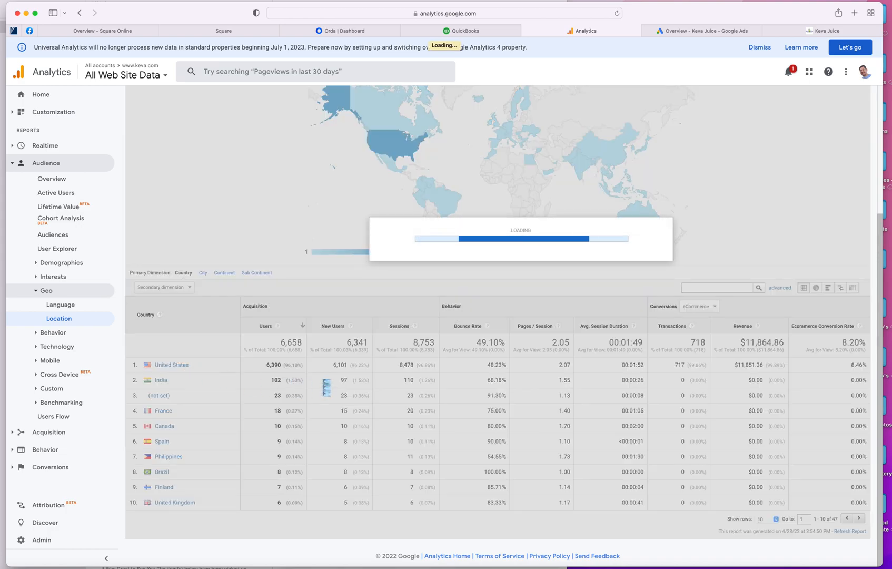
{"action": "left_click", "coordinate": [172, 364]}
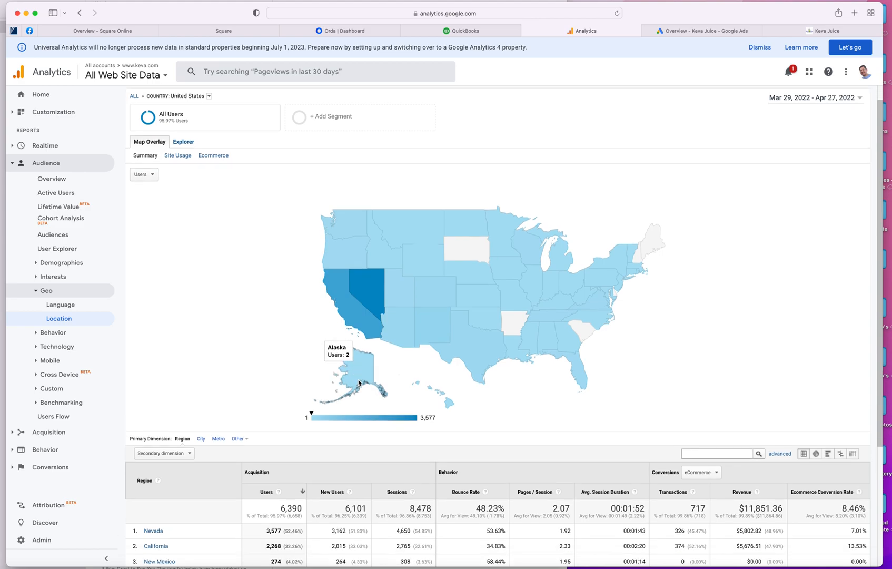
Step: Highlight California's share of users, then switch to the Google Ads account overview
{"action": "scroll", "scroll_direction": "down", "scroll_amount": 3}
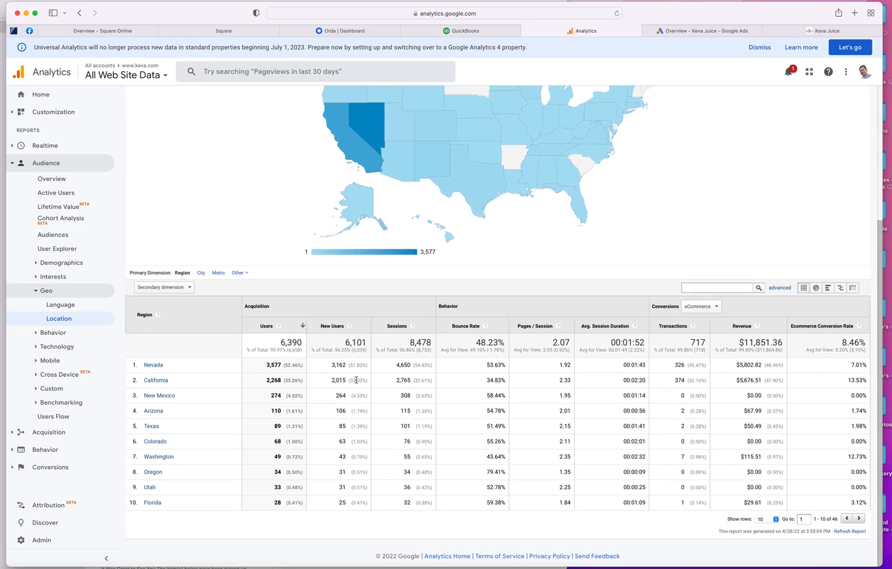
{"action": "double_click", "coordinate": [290, 380]}
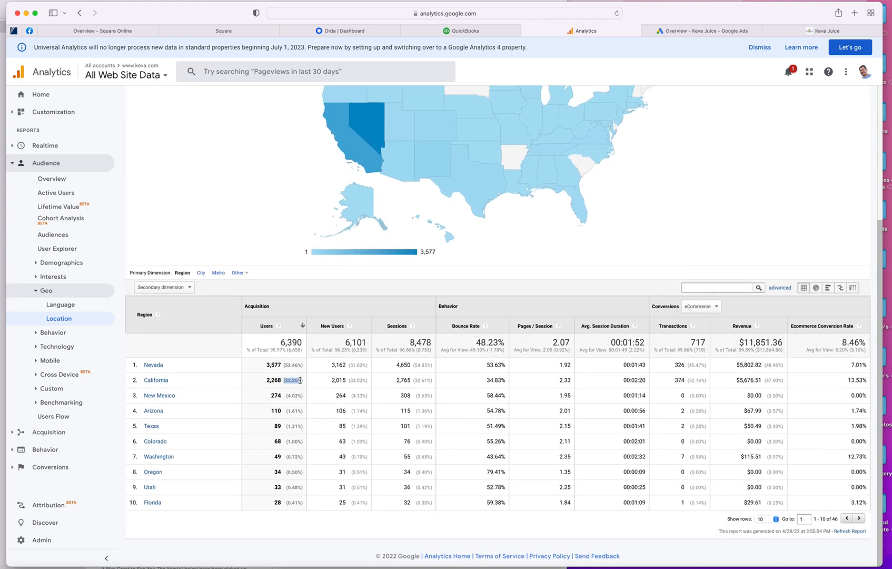
{"action": "mouse_move", "coordinate": [165, 384]}
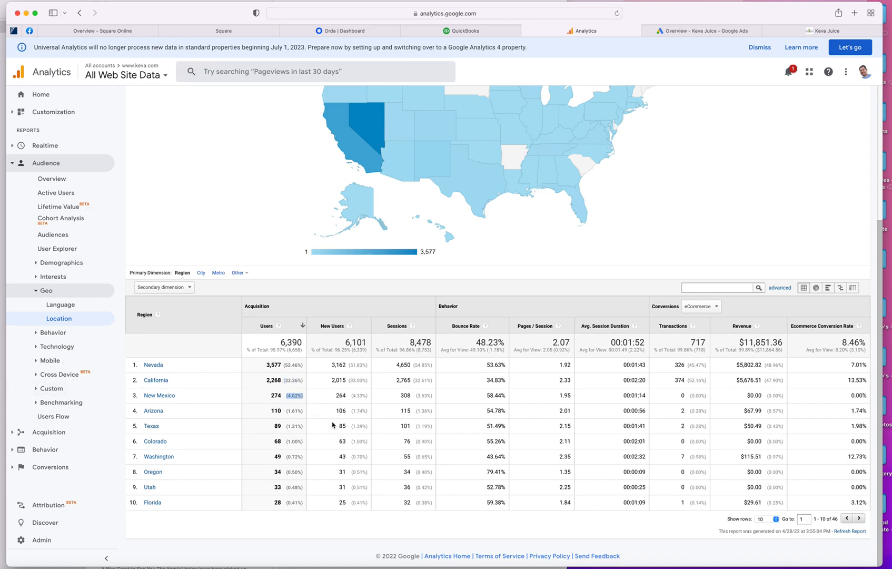
{"action": "scroll", "scroll_direction": "up", "scroll_amount": 3}
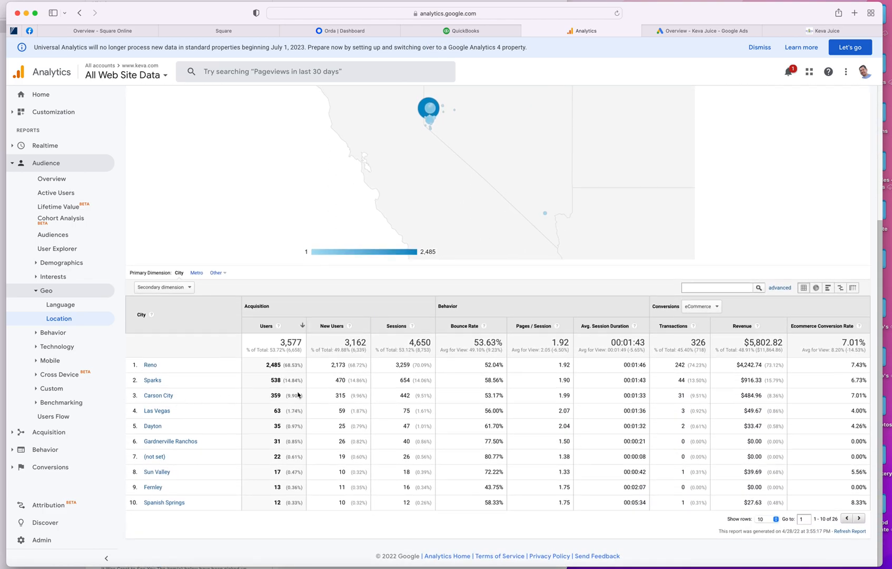
{"action": "mouse_move", "coordinate": [846, 169]}
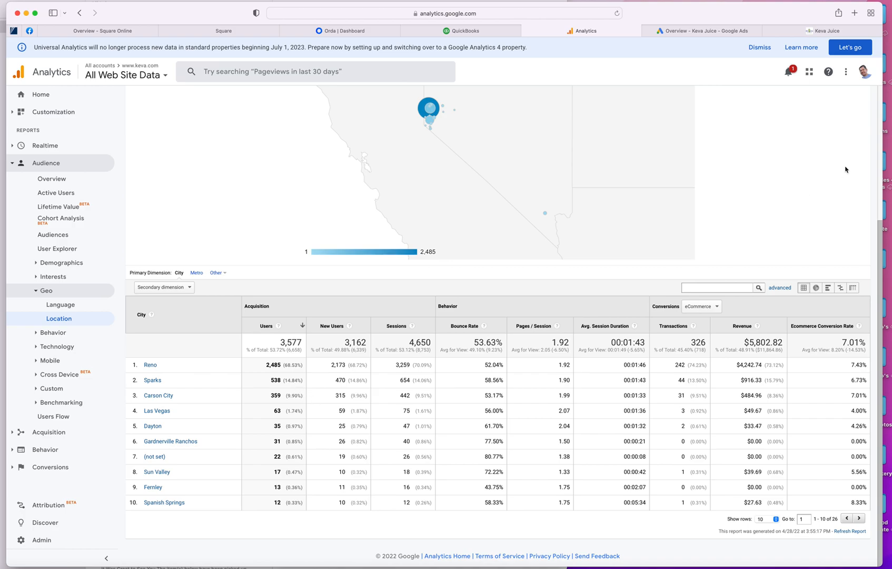
{"action": "left_click", "coordinate": [704, 31]}
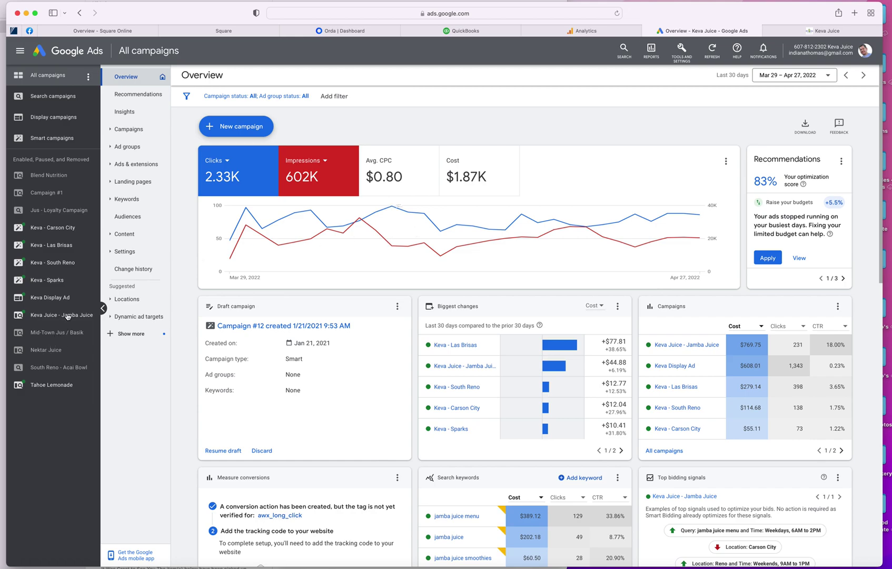
Step: Review the Keva Juice - Jamba Juice campaign's overview cards, then switch to the keva.com tab
{"action": "left_click", "coordinate": [63, 315]}
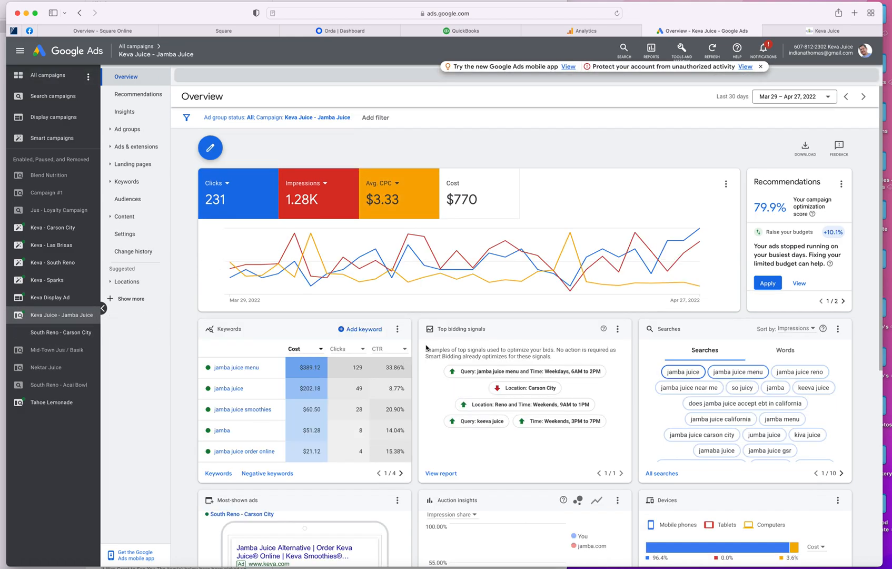
{"action": "scroll", "scroll_direction": "down", "scroll_amount": 3}
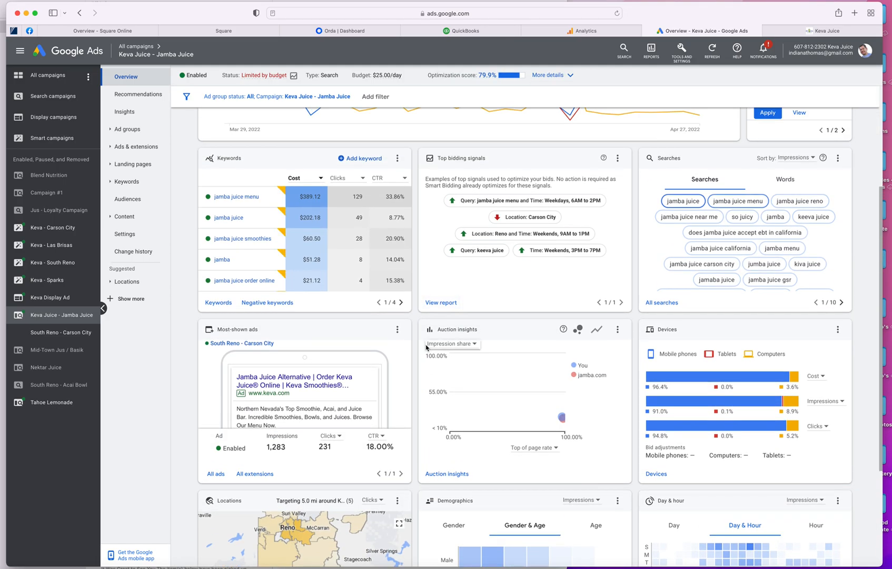
{"action": "scroll", "scroll_direction": "up", "scroll_amount": 3}
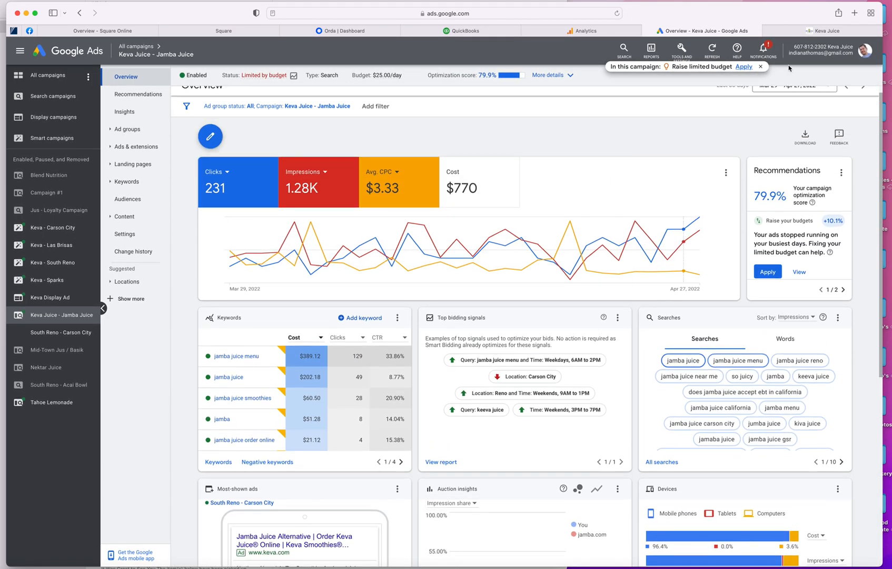
{"action": "left_click", "coordinate": [823, 31]}
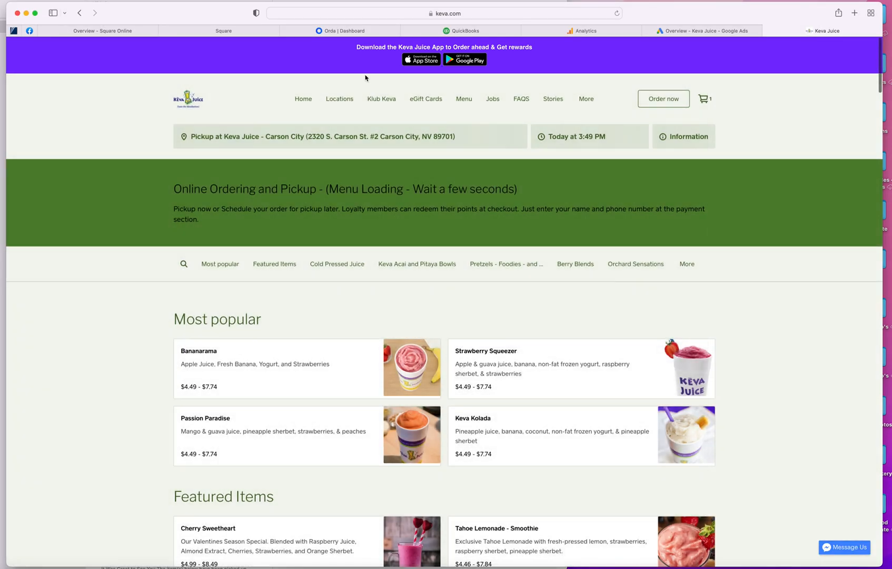
{"action": "mouse_move", "coordinate": [339, 103]}
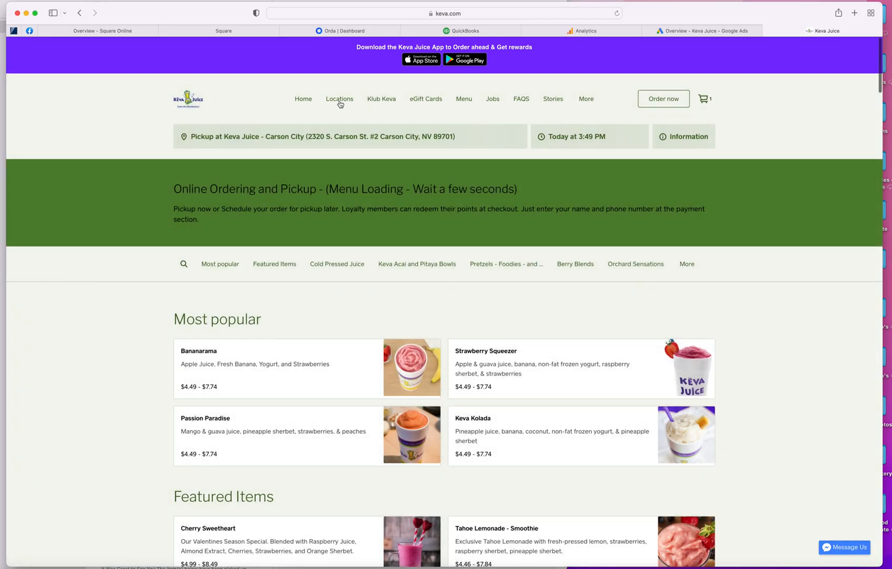
Step: Visit the Locations page, then the Klub Keva loyalty page and skim its FAQ
{"action": "left_click", "coordinate": [339, 99]}
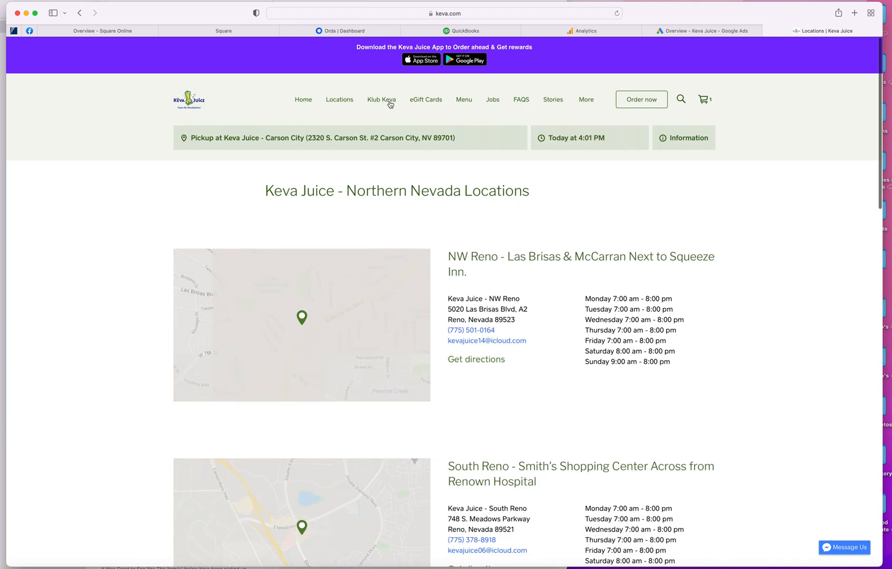
{"action": "left_click", "coordinate": [382, 99]}
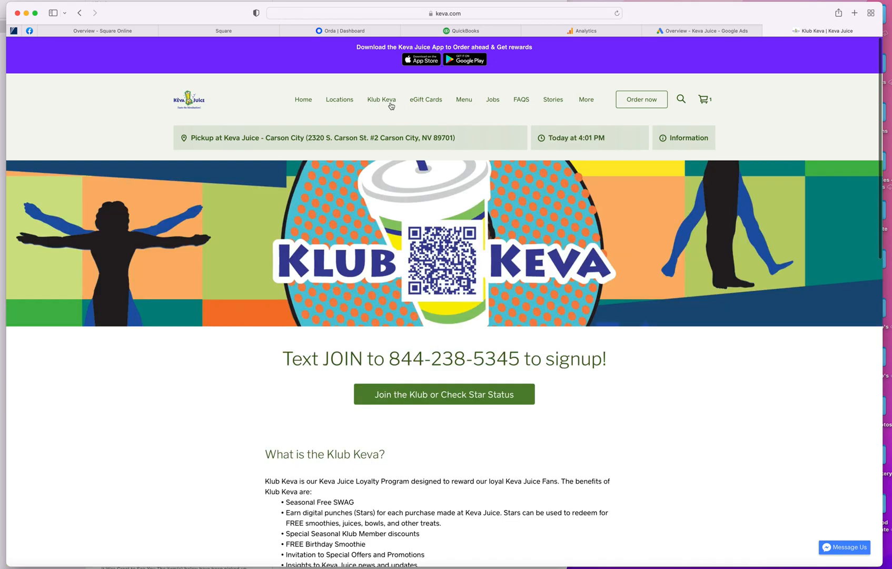
{"action": "mouse_move", "coordinate": [421, 353]}
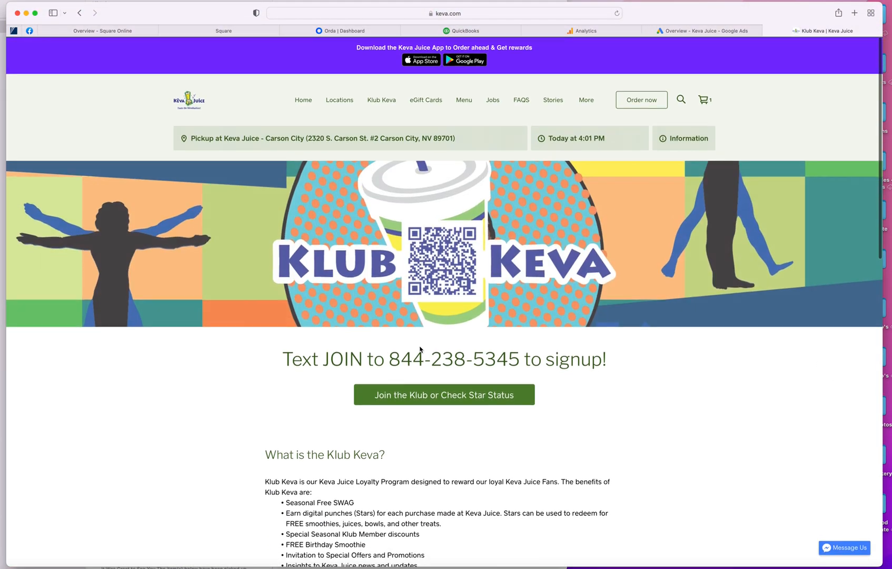
{"action": "scroll", "scroll_direction": "down", "scroll_amount": 3}
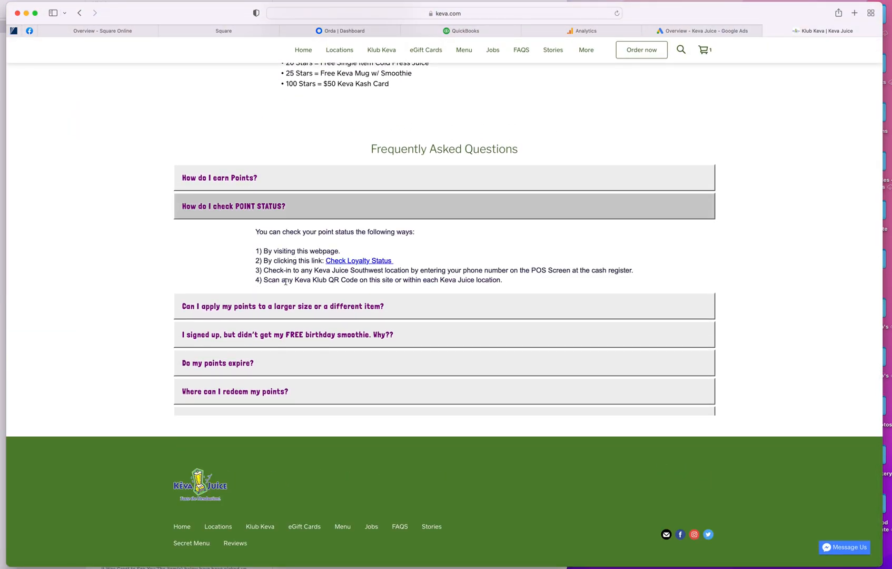
{"action": "scroll", "scroll_direction": "up", "scroll_amount": 3}
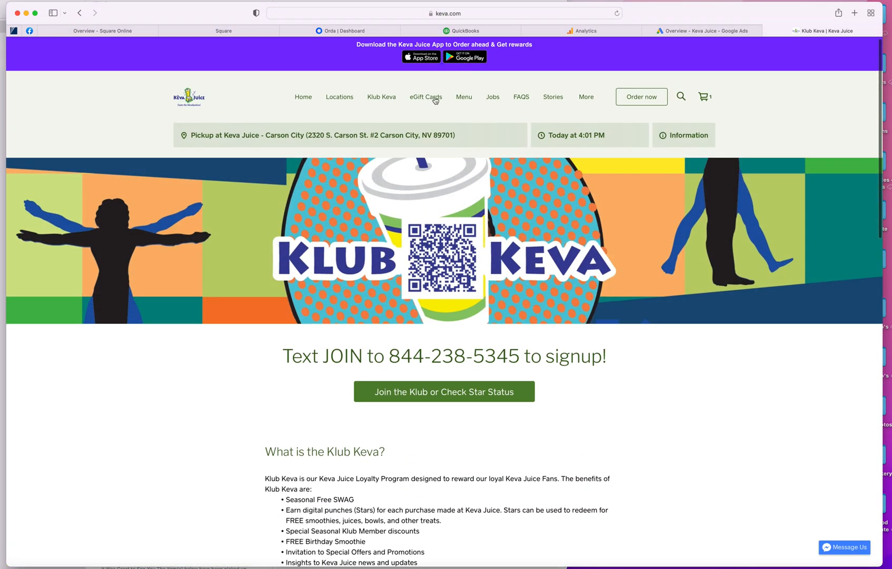
Step: Visit the eGift Cards page and the Square Online overview and marketing tabs, then return to Klub Keva
{"action": "left_click", "coordinate": [426, 96]}
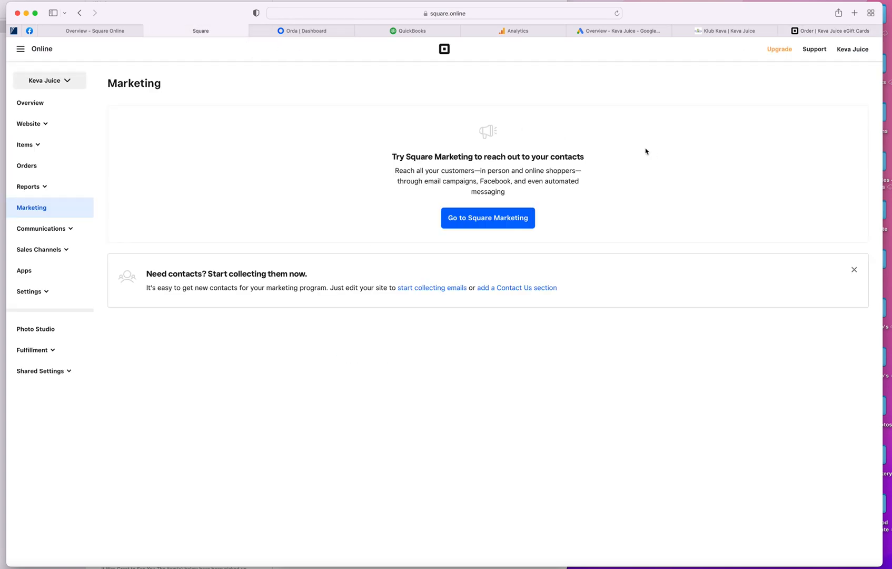
{"action": "left_click", "coordinate": [29, 103]}
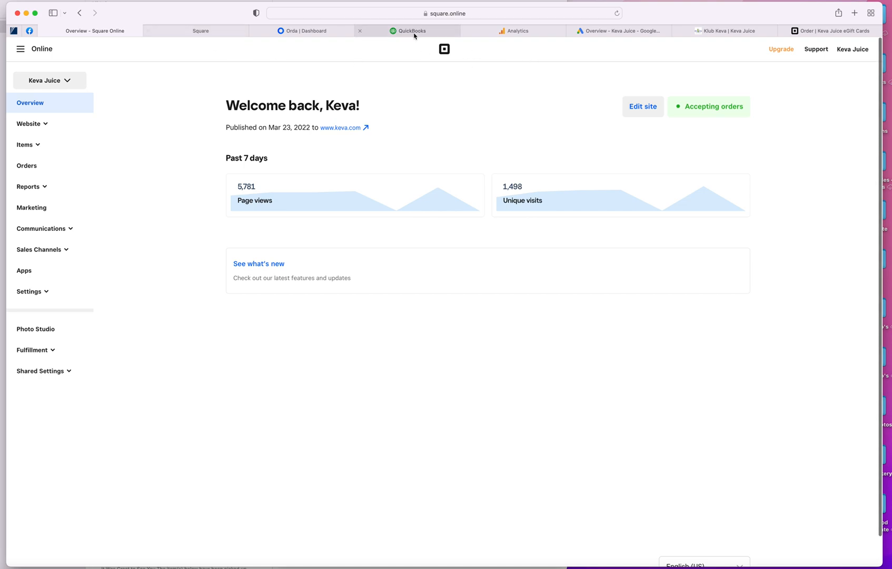
{"action": "left_click", "coordinate": [31, 208]}
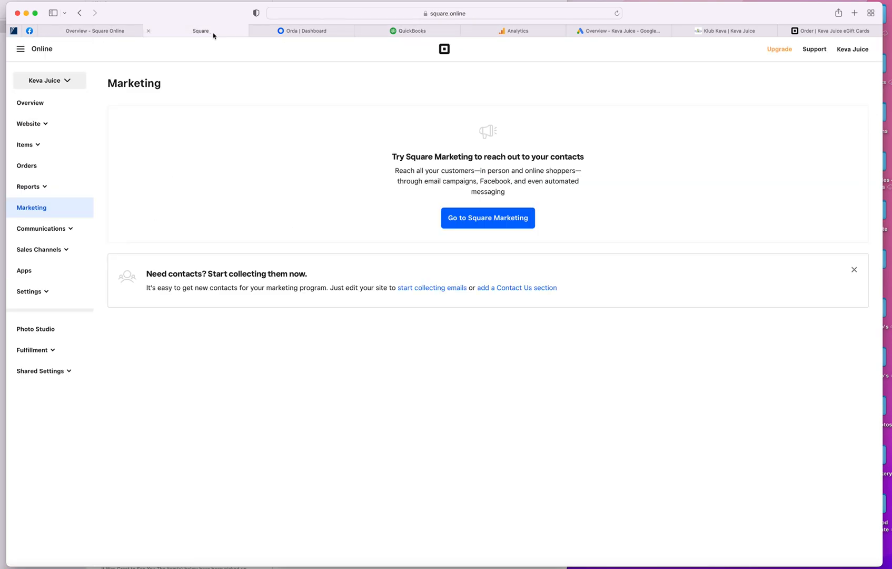
{"action": "left_click", "coordinate": [730, 31]}
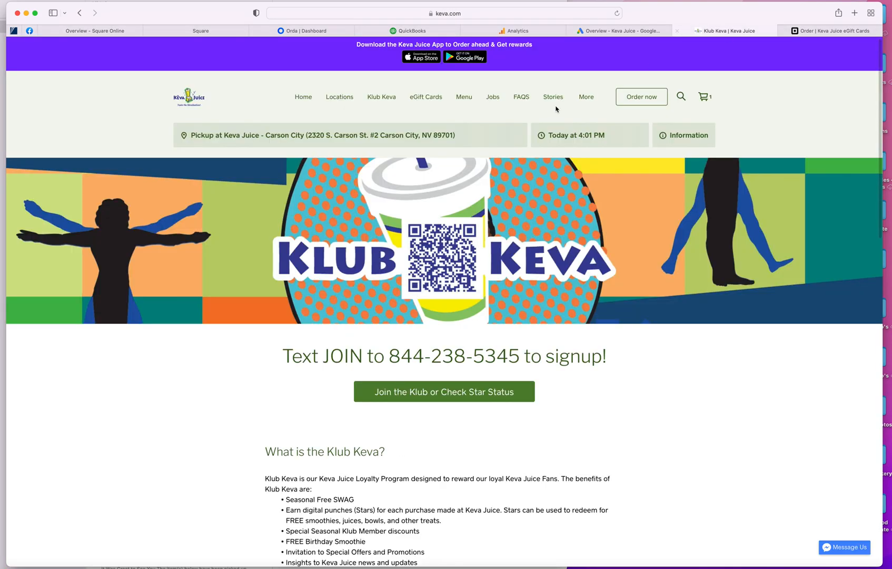
Step: Browse the site's Menu, Jobs, FAQs and Stories pages, ending on the Secret Menu of custom smoothies
{"action": "left_click", "coordinate": [464, 96]}
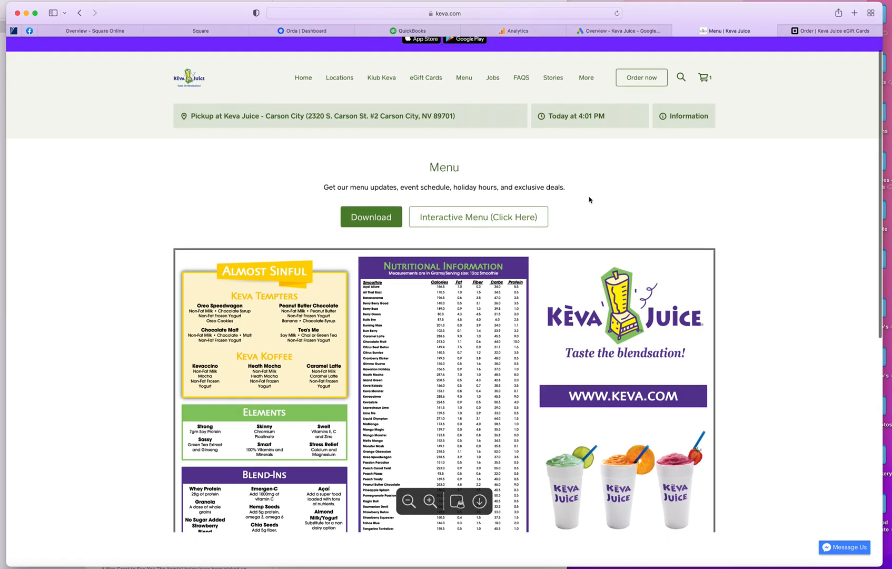
{"action": "left_click", "coordinate": [492, 77]}
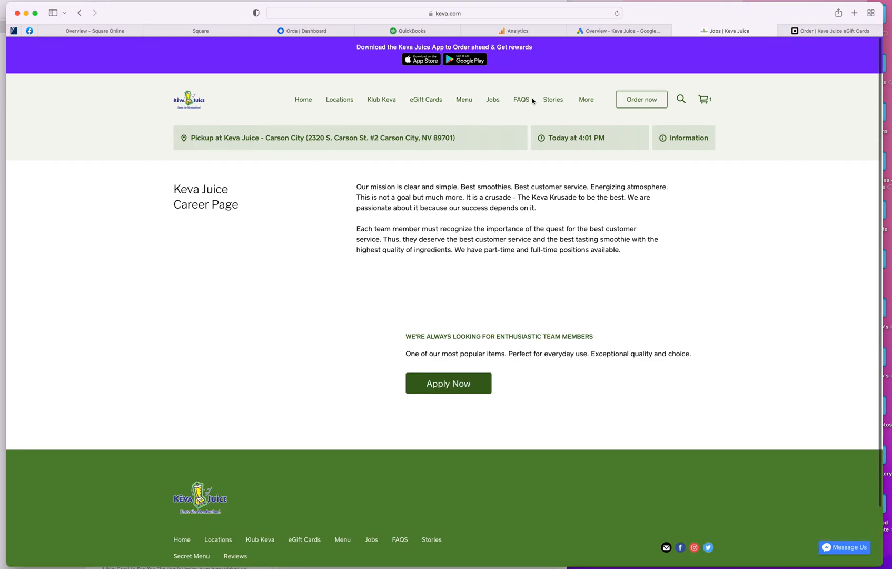
{"action": "left_click", "coordinate": [520, 99]}
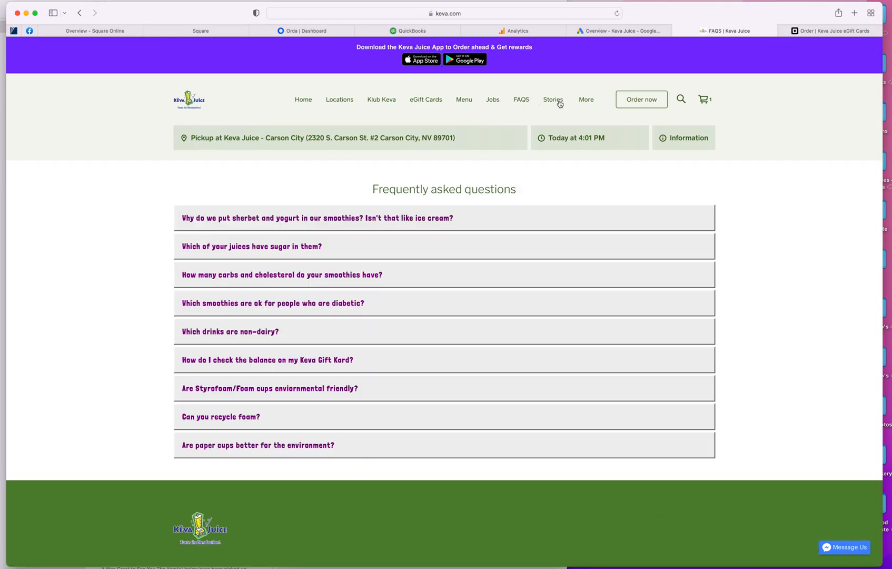
{"action": "left_click", "coordinate": [552, 99]}
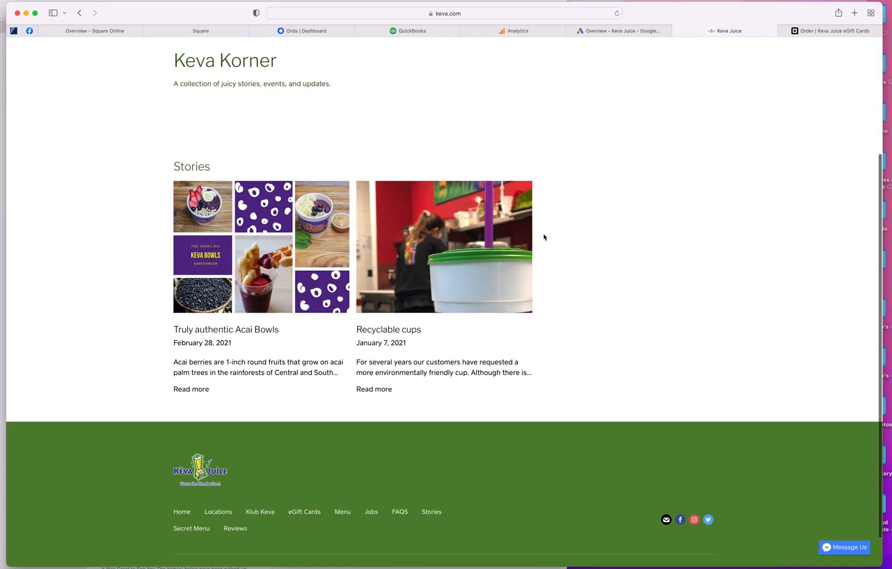
{"action": "scroll", "scroll_direction": "up", "scroll_amount": 3}
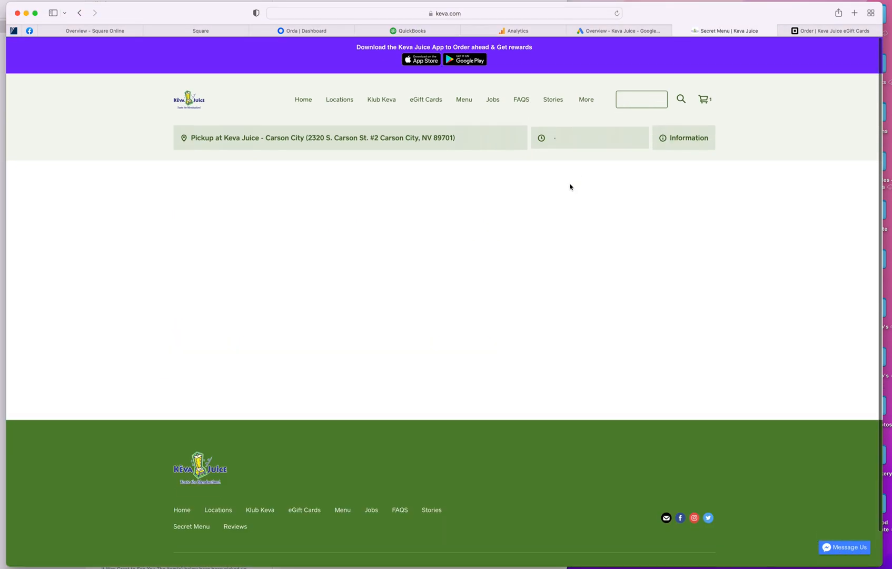
{"action": "scroll", "scroll_direction": "down", "scroll_amount": 3}
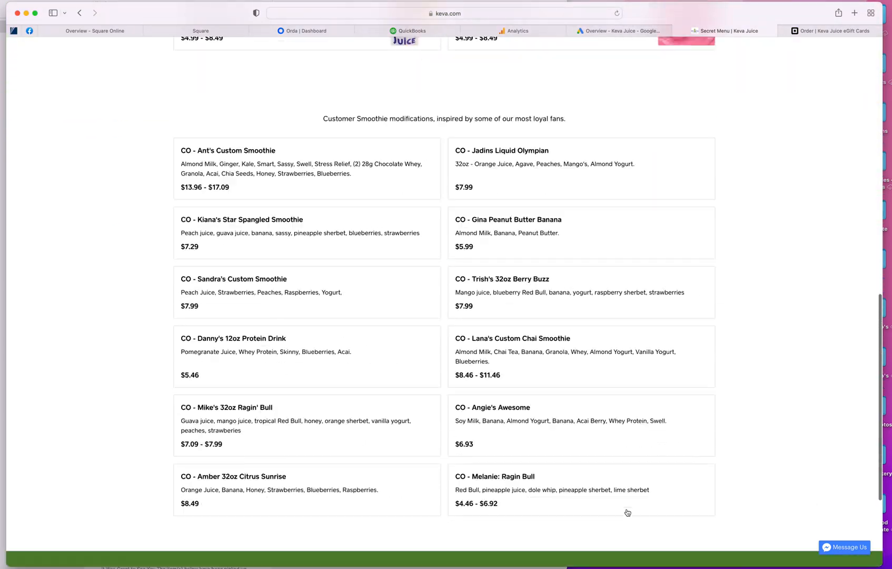